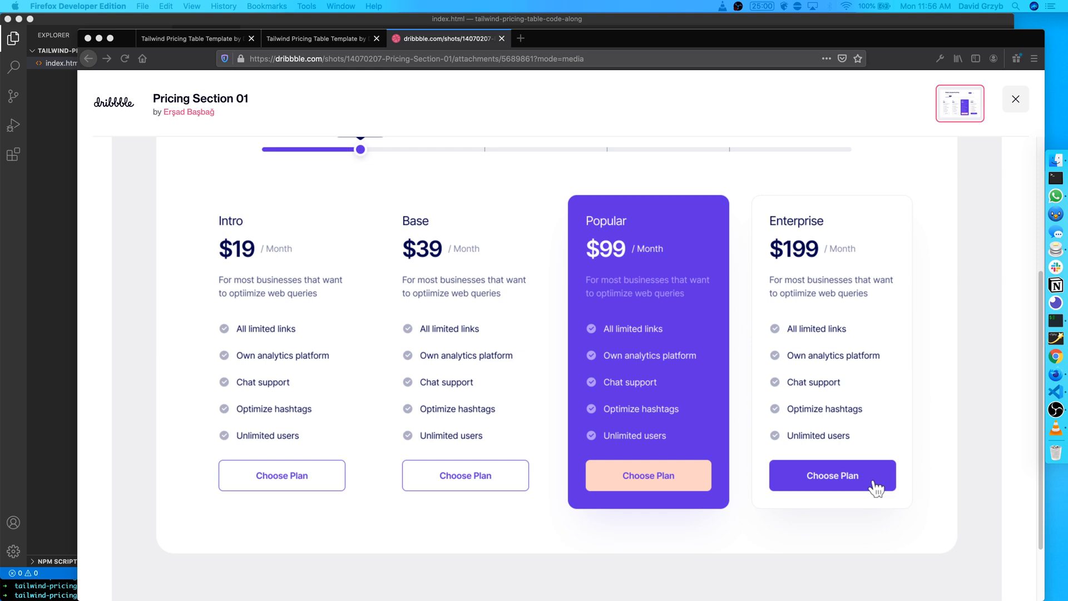
mouse_move(238, 178)
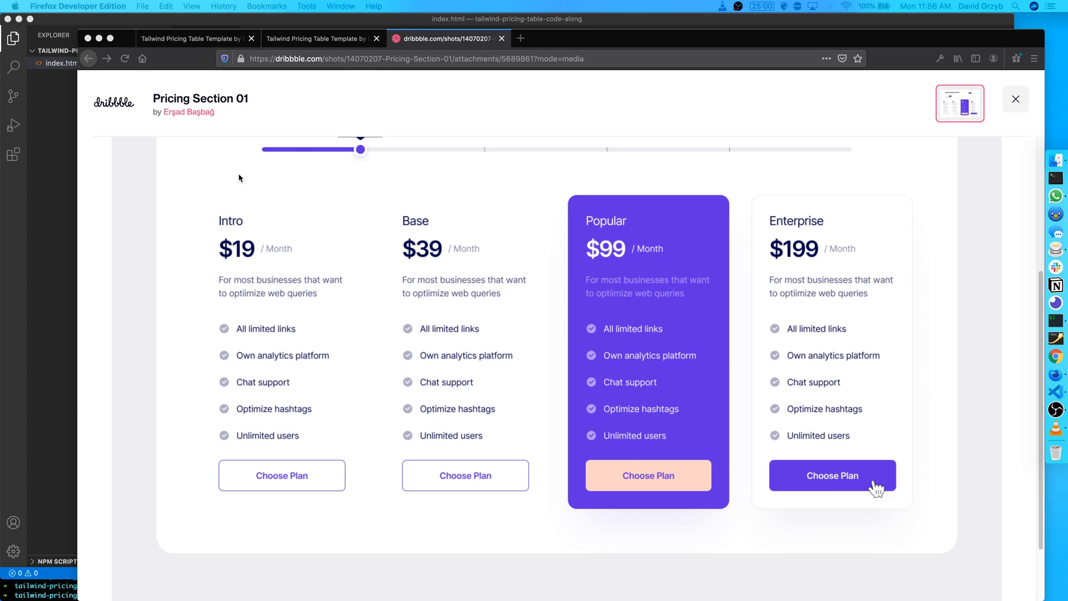
mouse_move(191, 159)
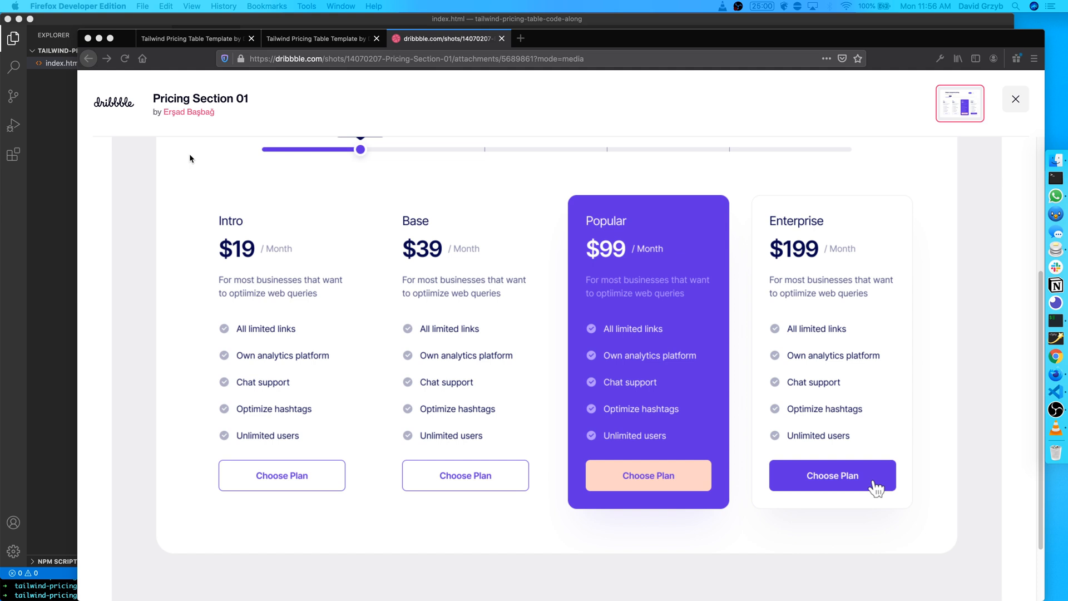
mouse_move(469, 176)
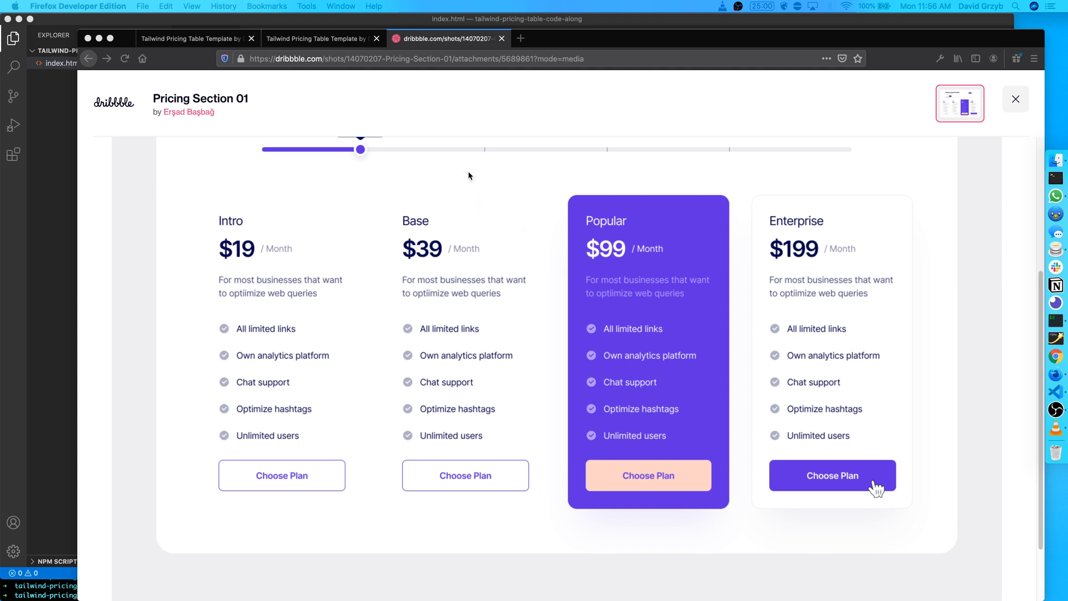
mouse_move(409, 172)
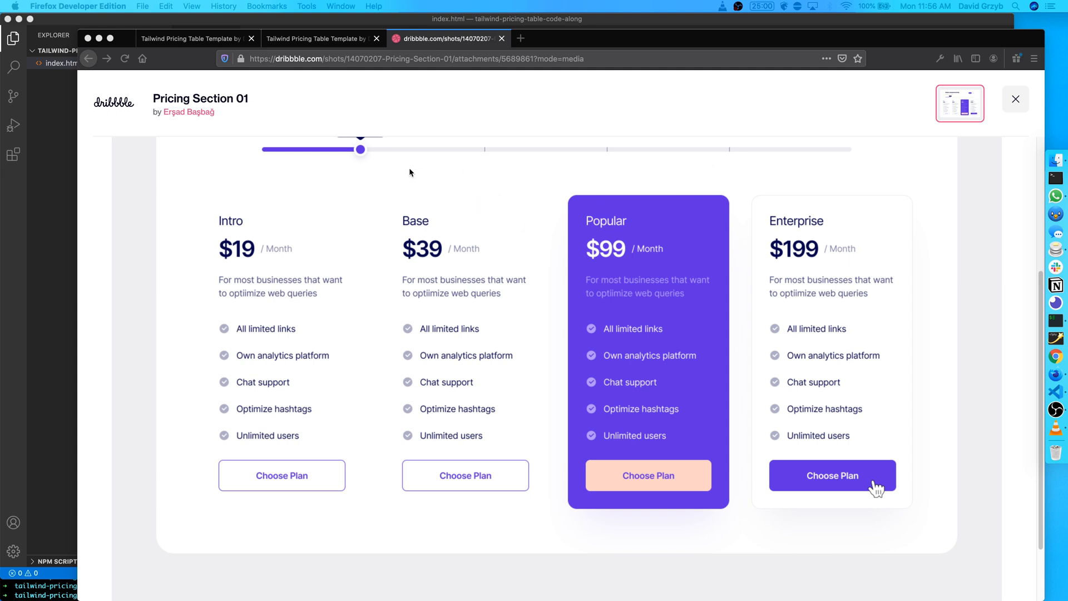
mouse_move(386, 535)
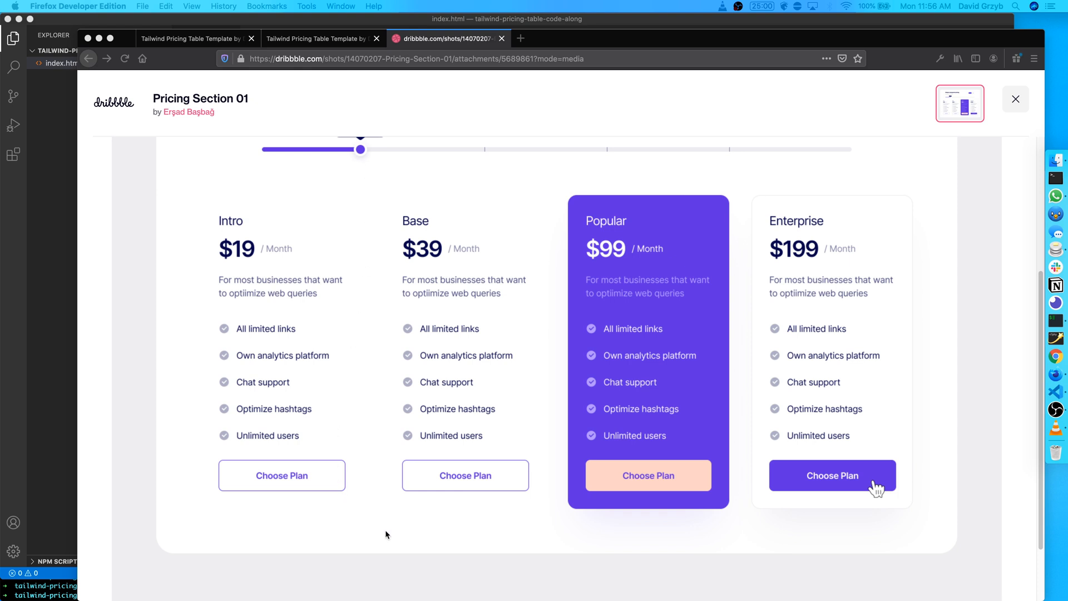
mouse_move(362, 496)
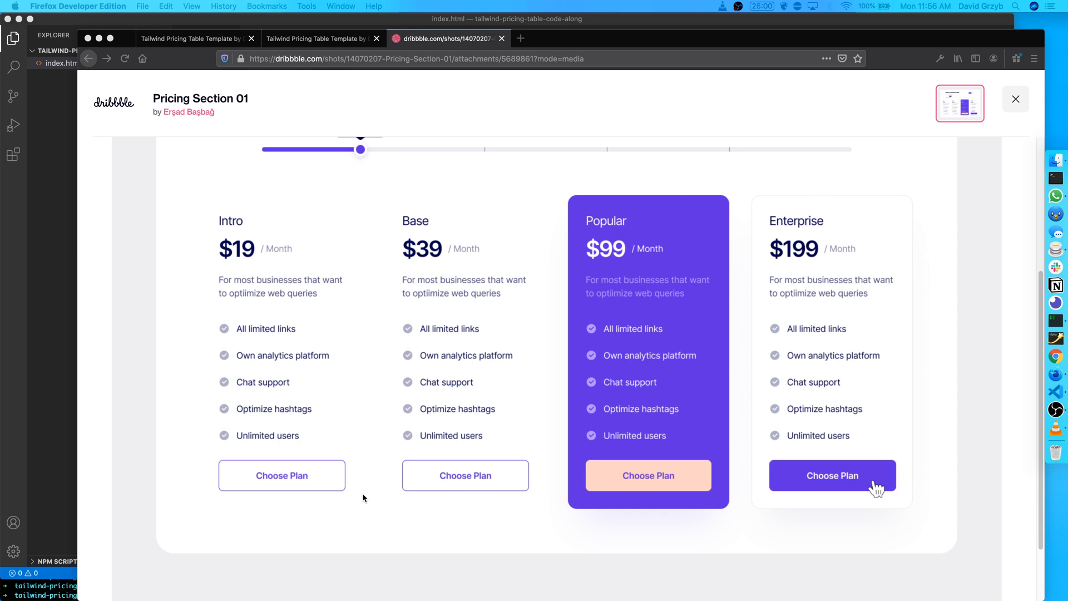
mouse_move(244, 82)
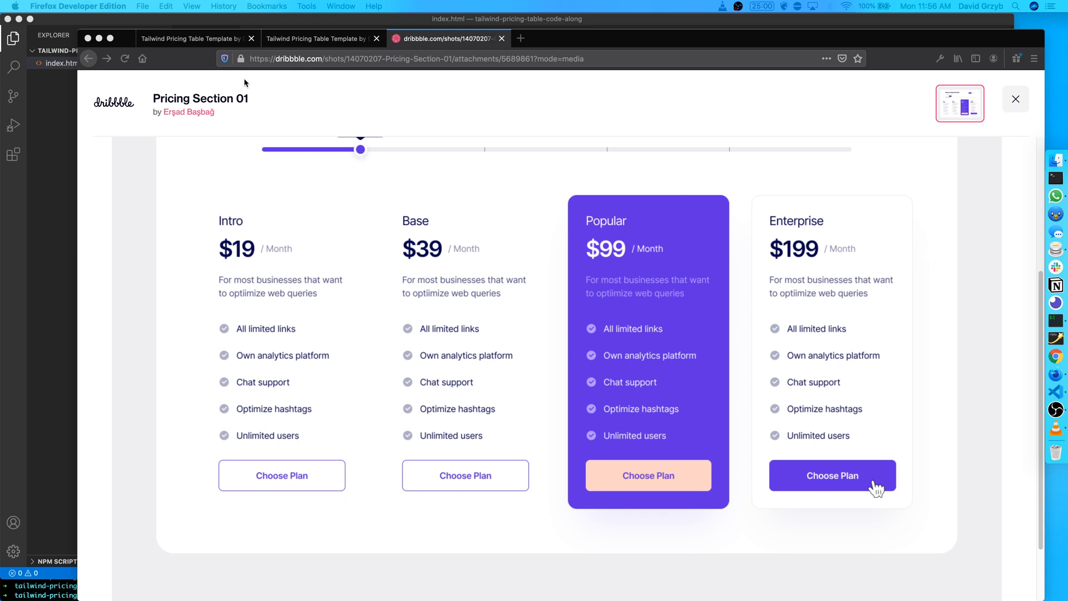
Show the finished pricing table tab and close the Dribbble reference tab.
left_click(192, 38)
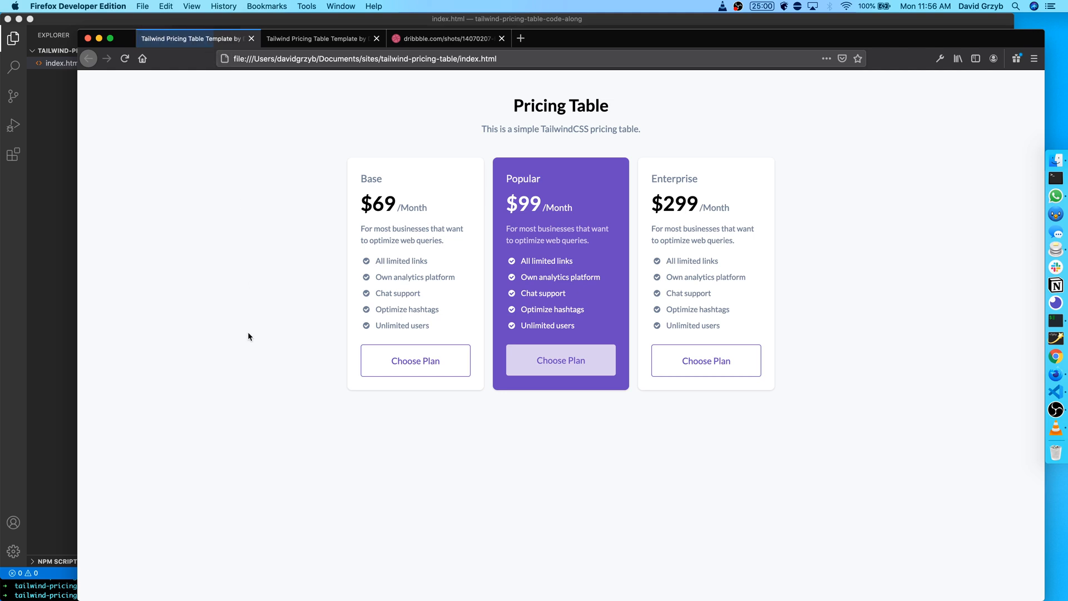
mouse_move(366, 236)
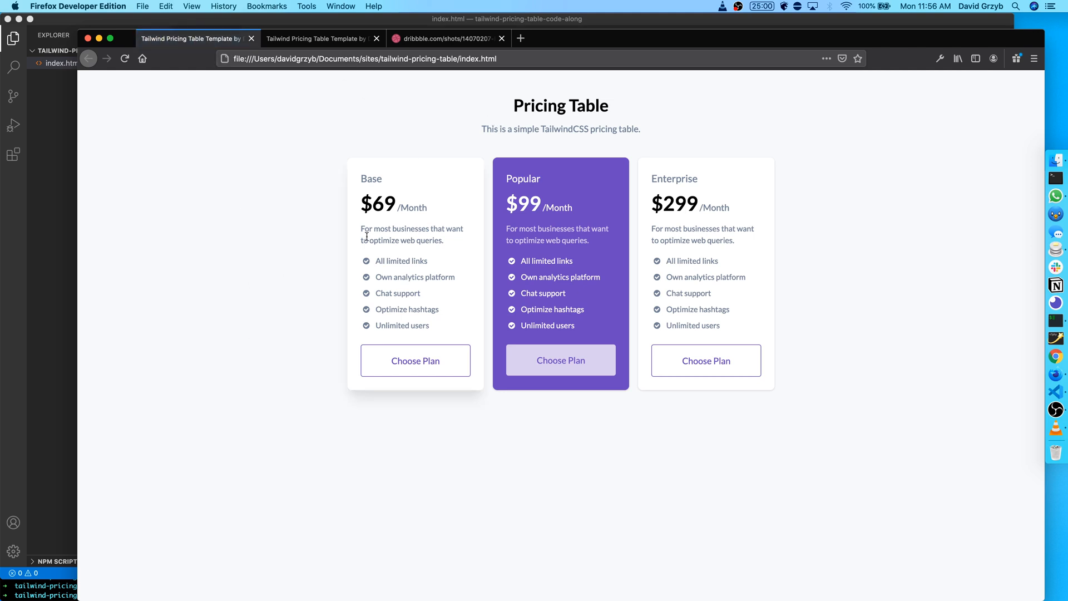
mouse_move(270, 106)
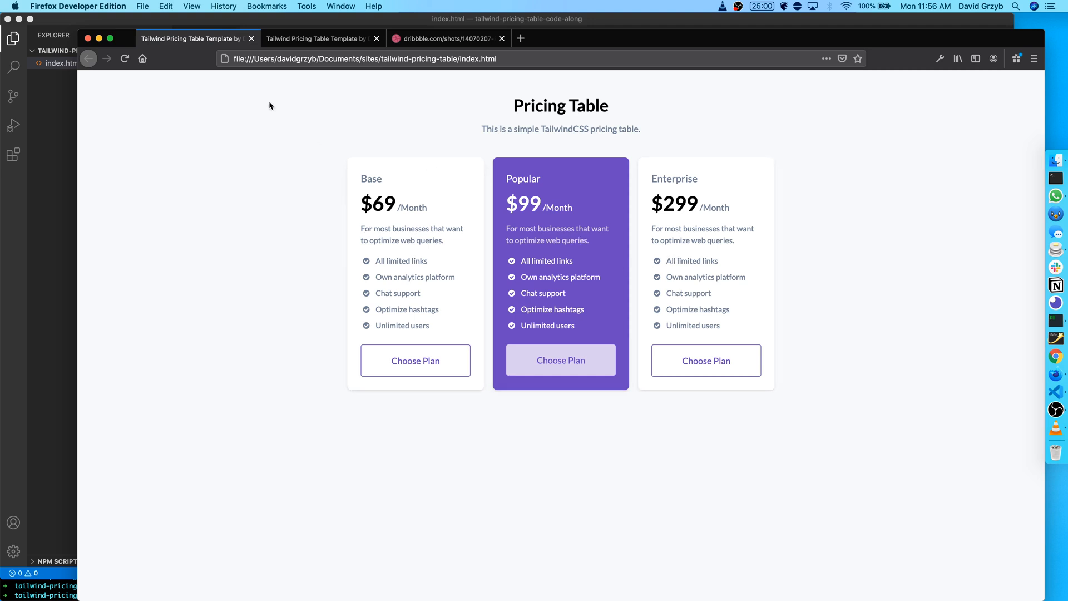
left_click(502, 38)
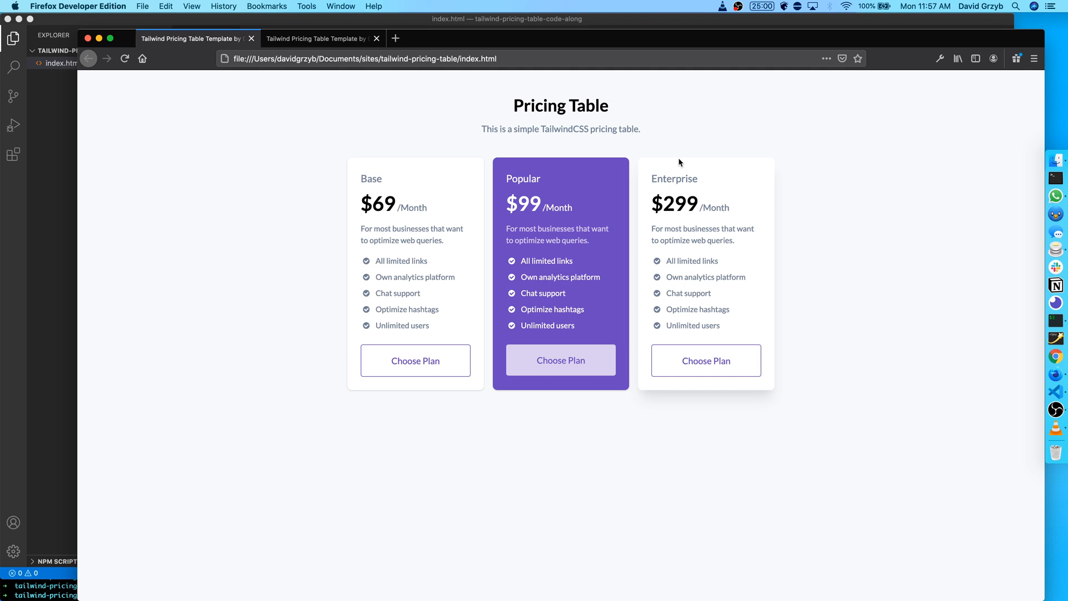
left_click(320, 38)
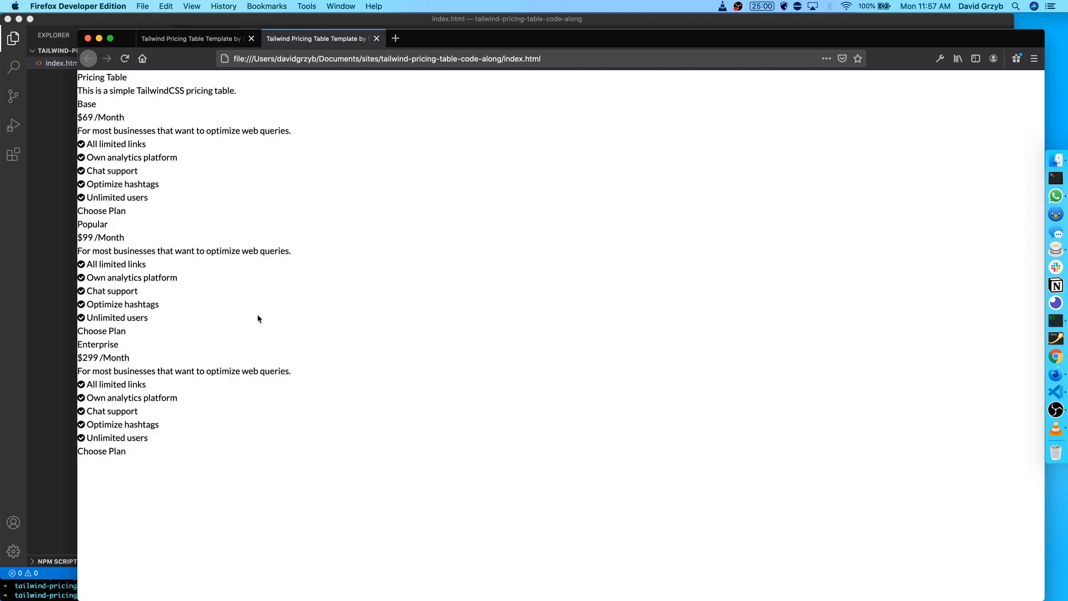
mouse_move(269, 317)
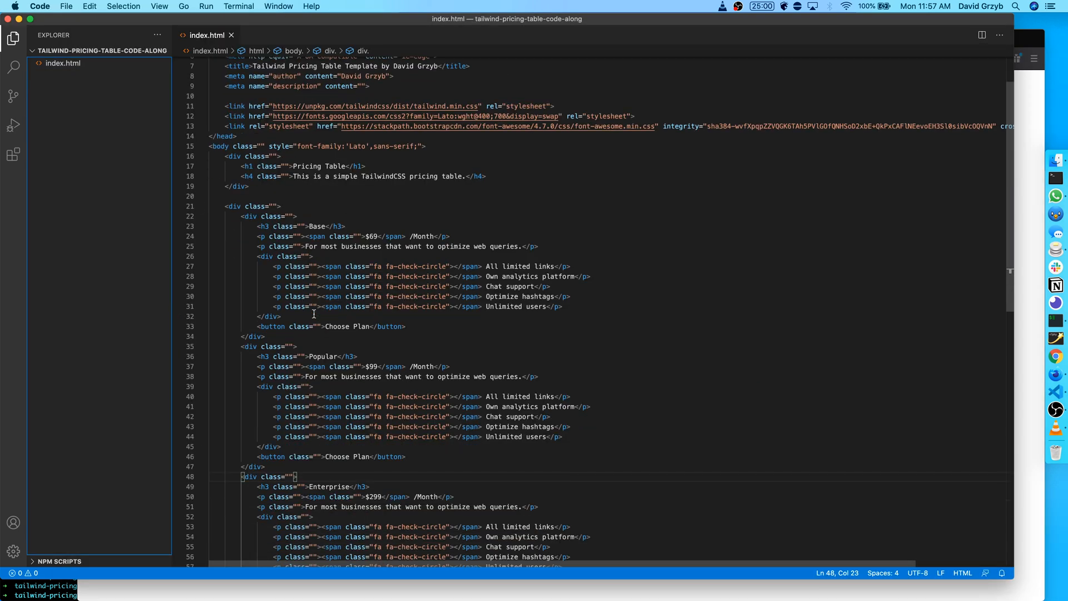
scroll("down", 3)
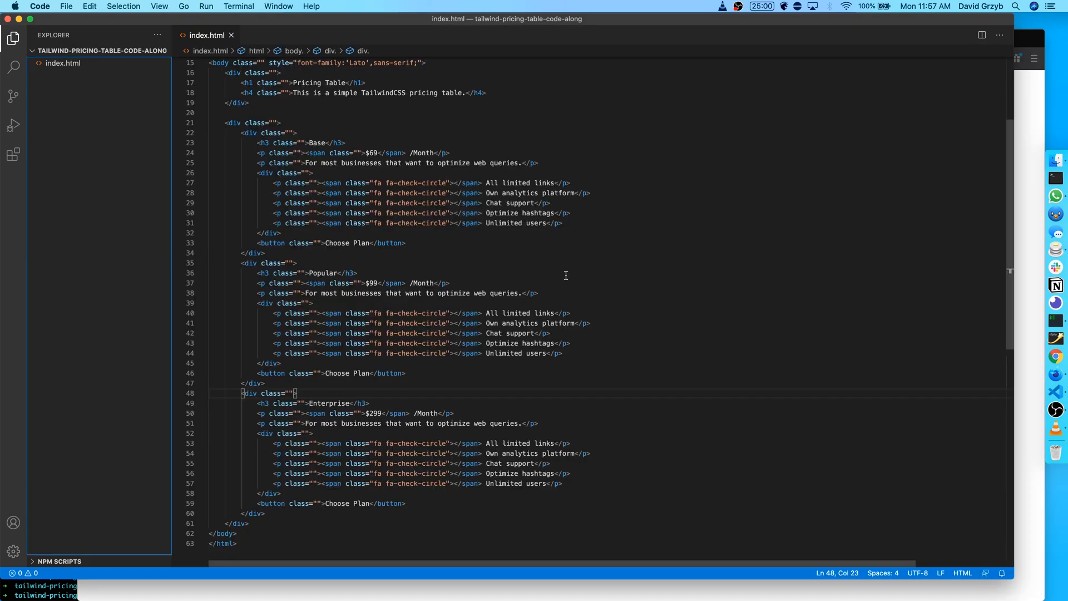
scroll("up", 3)
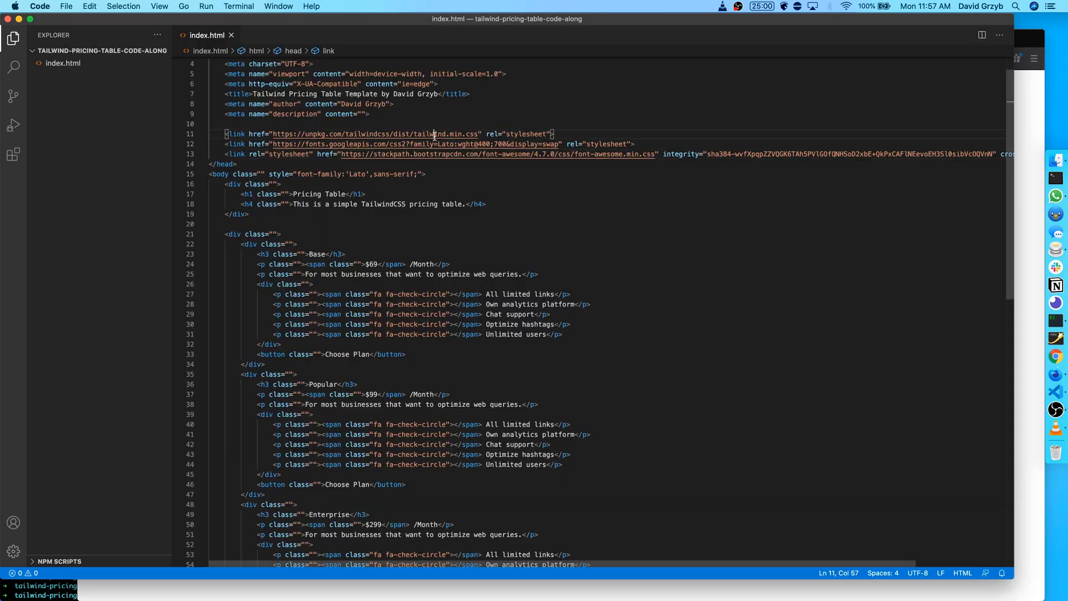
left_click(465, 274)
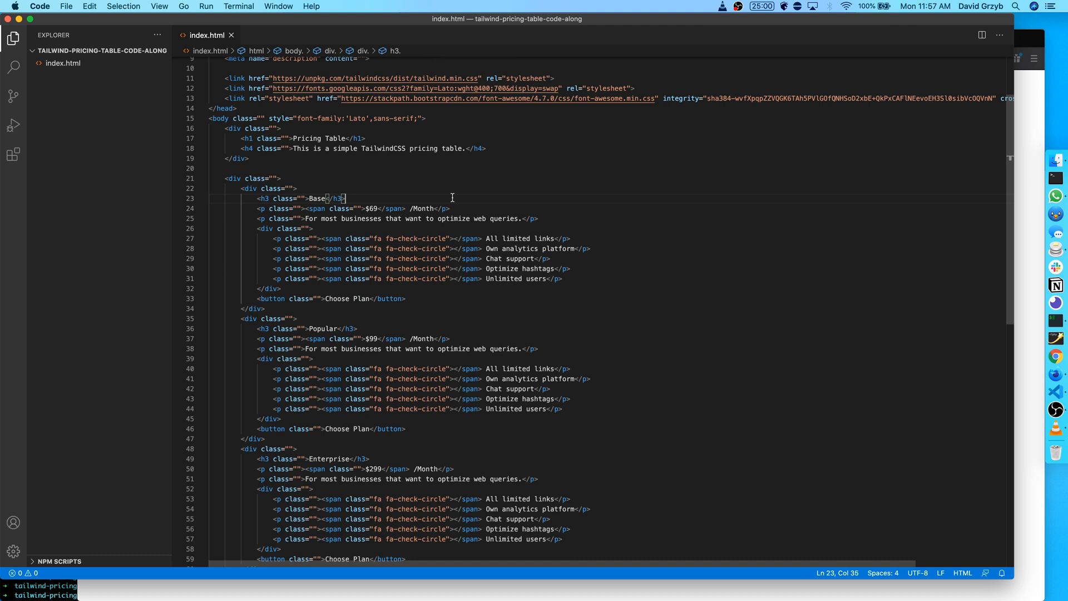
mouse_move(431, 222)
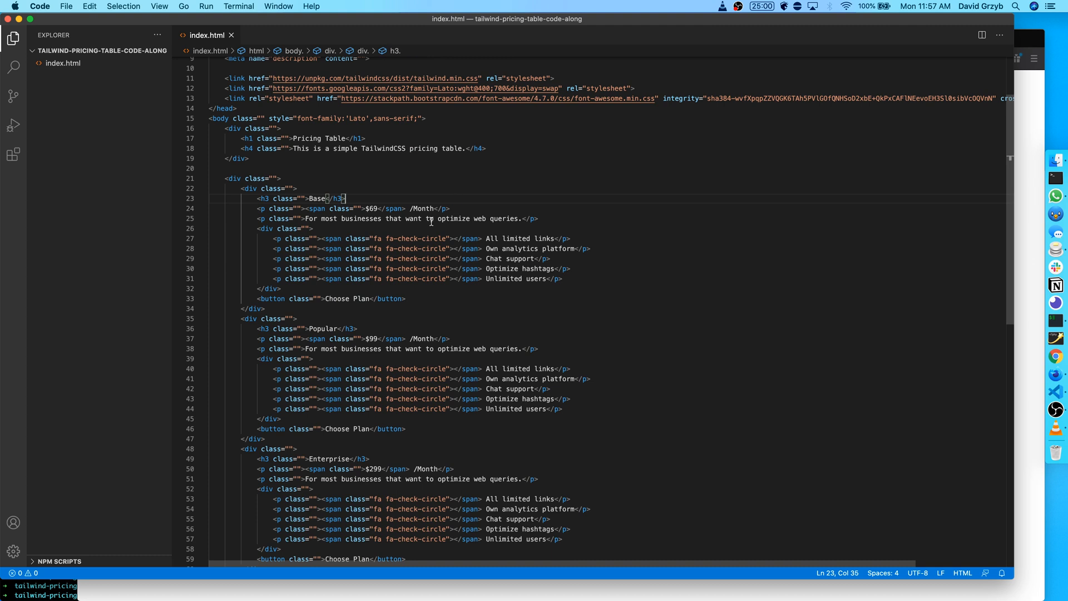
scroll("down", 3)
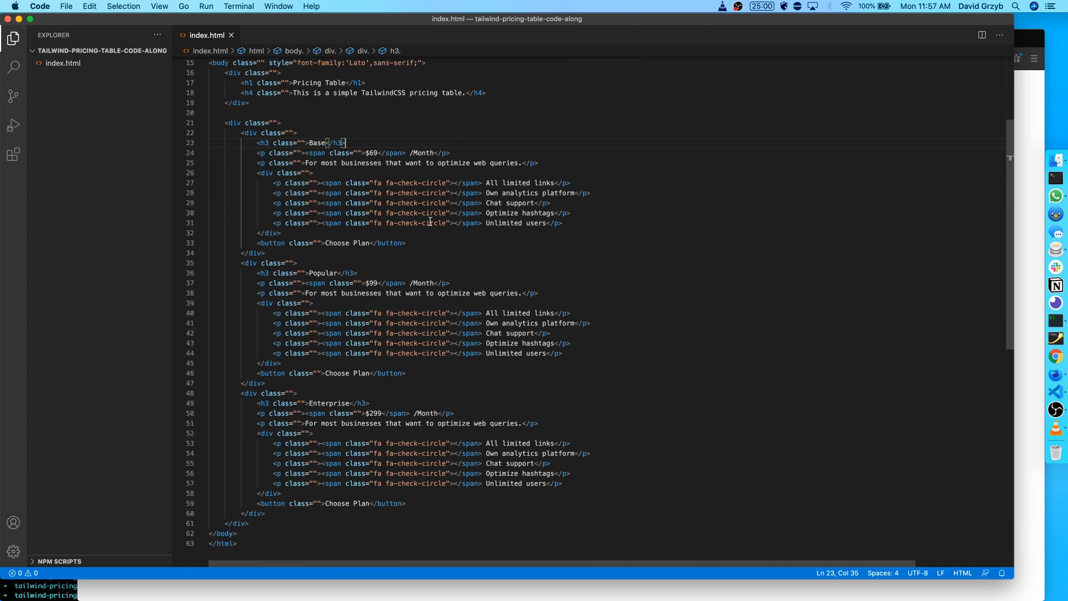
scroll("up", 3)
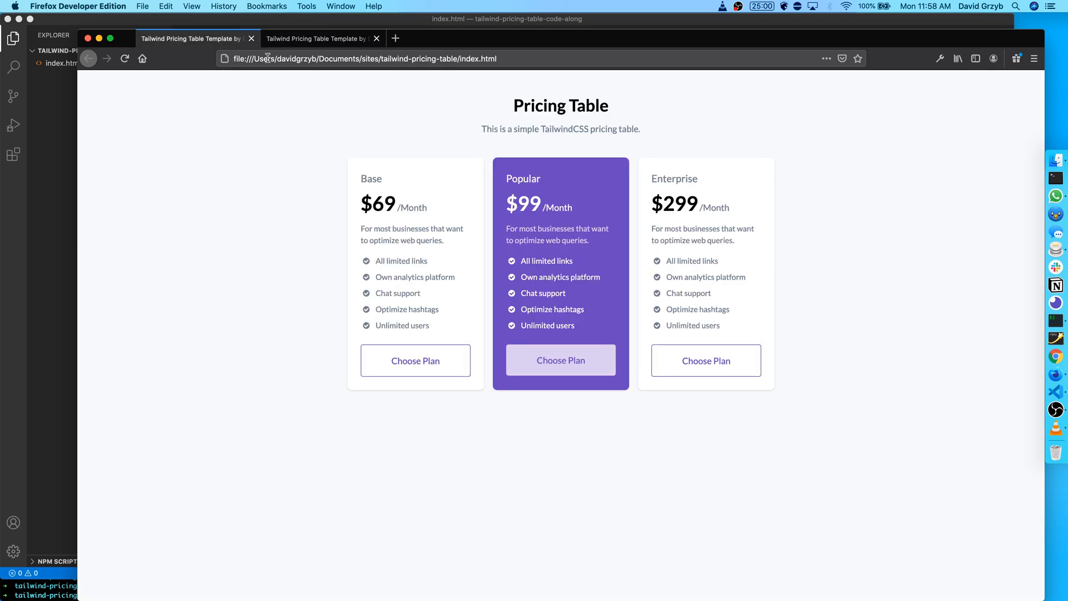
Return to the editor and start adding font-bold to the Pricing Table heading.
left_click(321, 38)
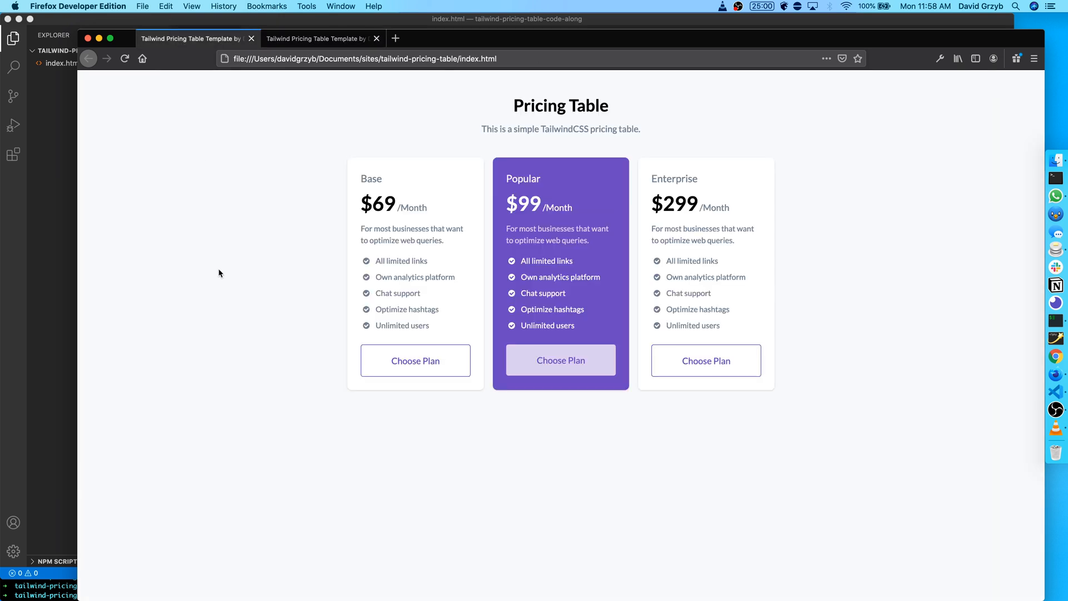
left_click(318, 38)
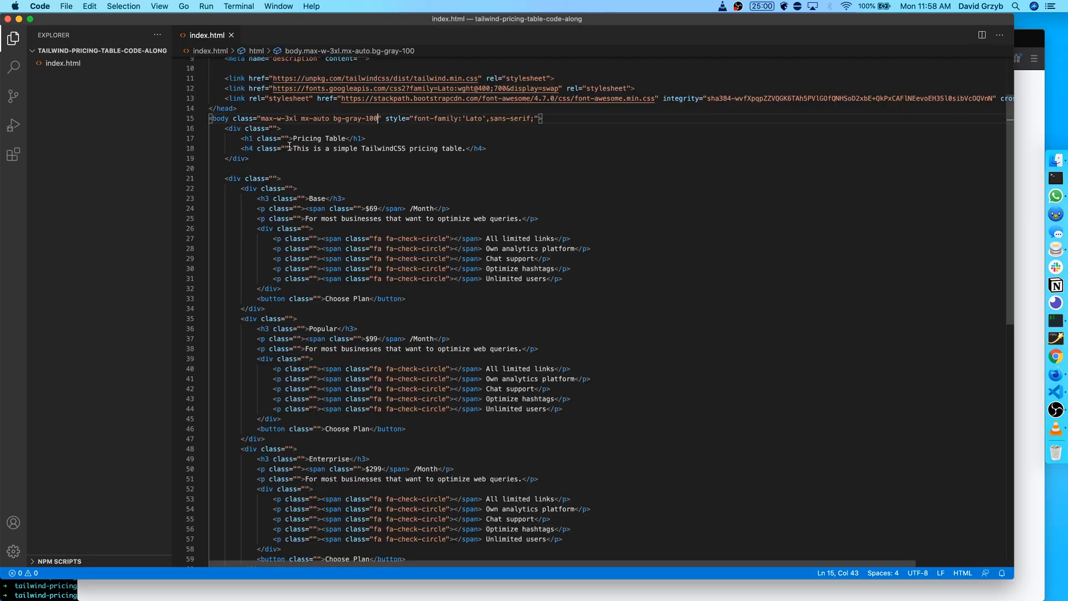
left_click(287, 138)
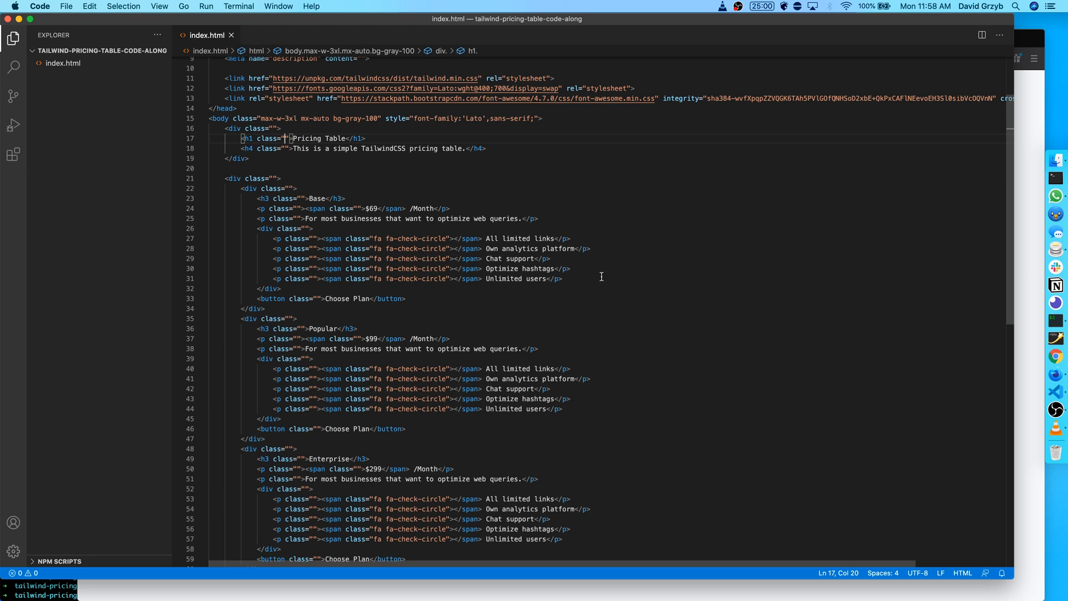
type("font-bol")
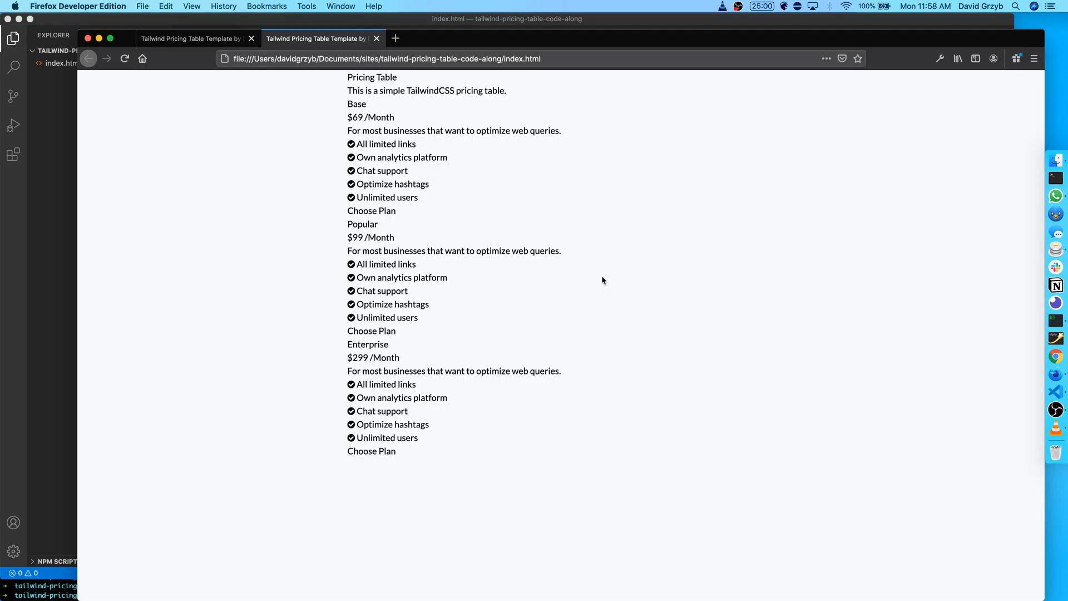
Add a text color class to the subtitle line under the heading.
scroll("up", 3)
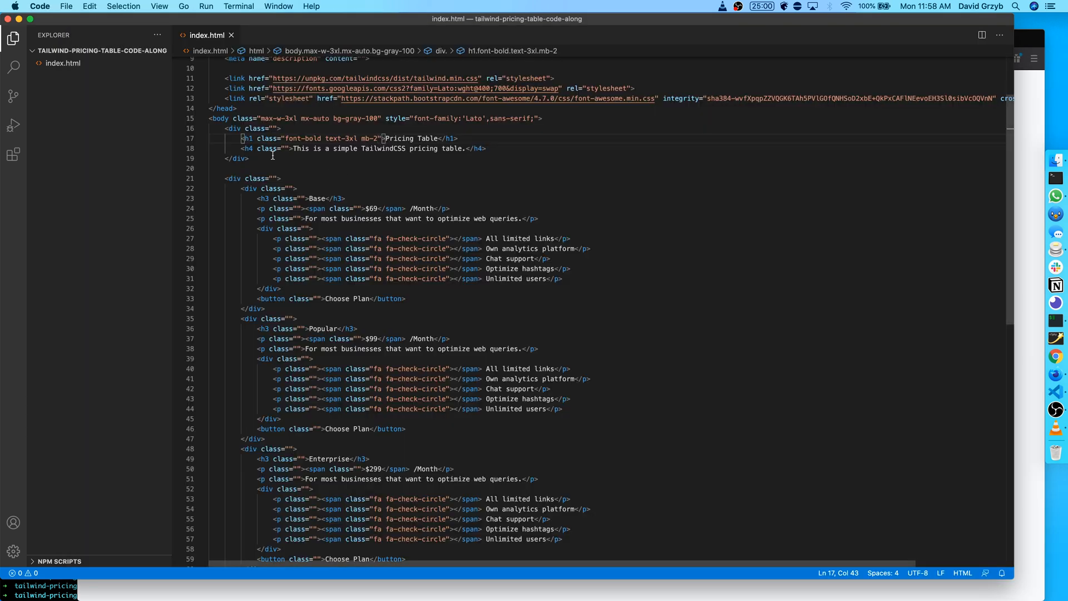
left_click(289, 148)
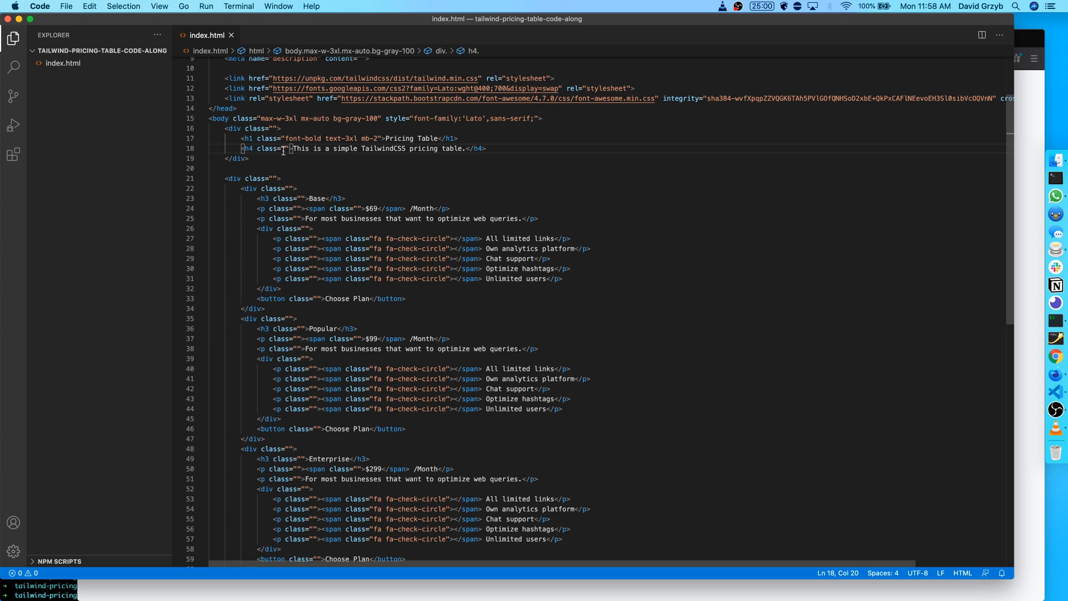
type("text")
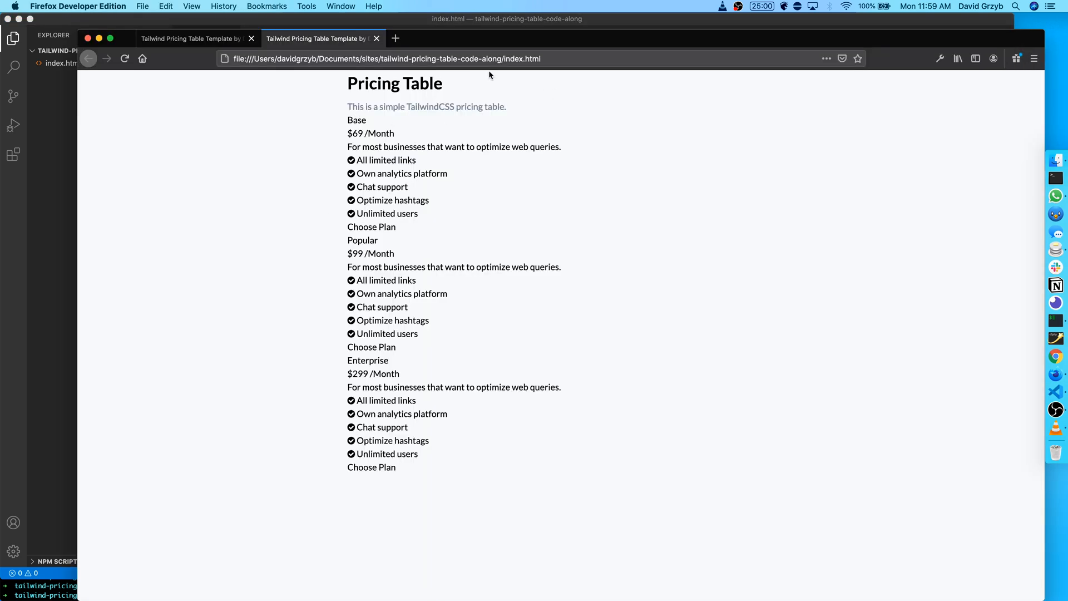
mouse_move(459, 116)
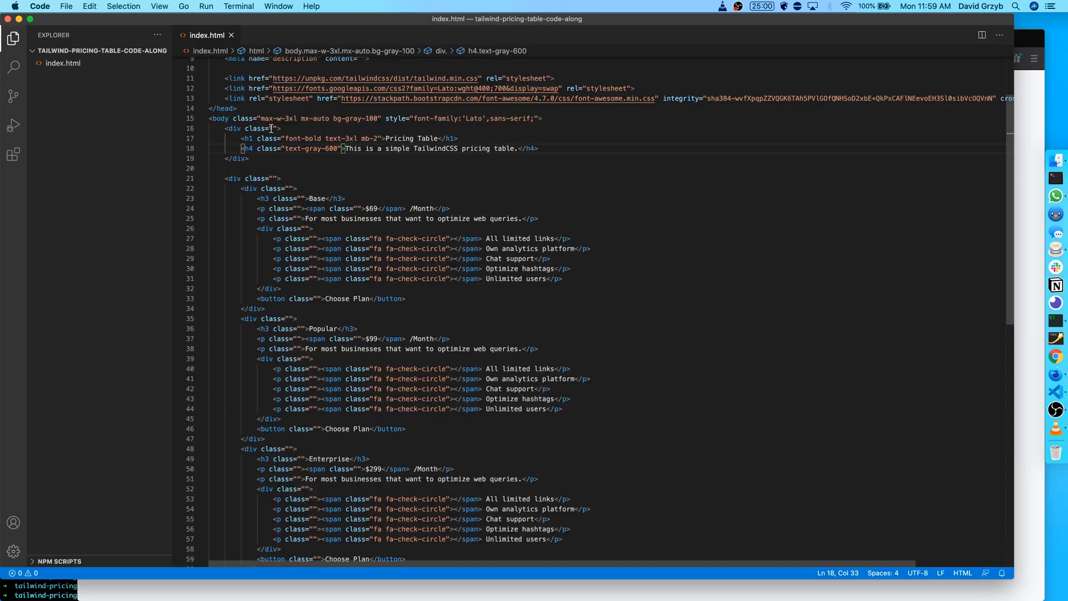
Give the header wrapper my-10 and text-center, then view the finished template for comparison.
left_click(280, 128)
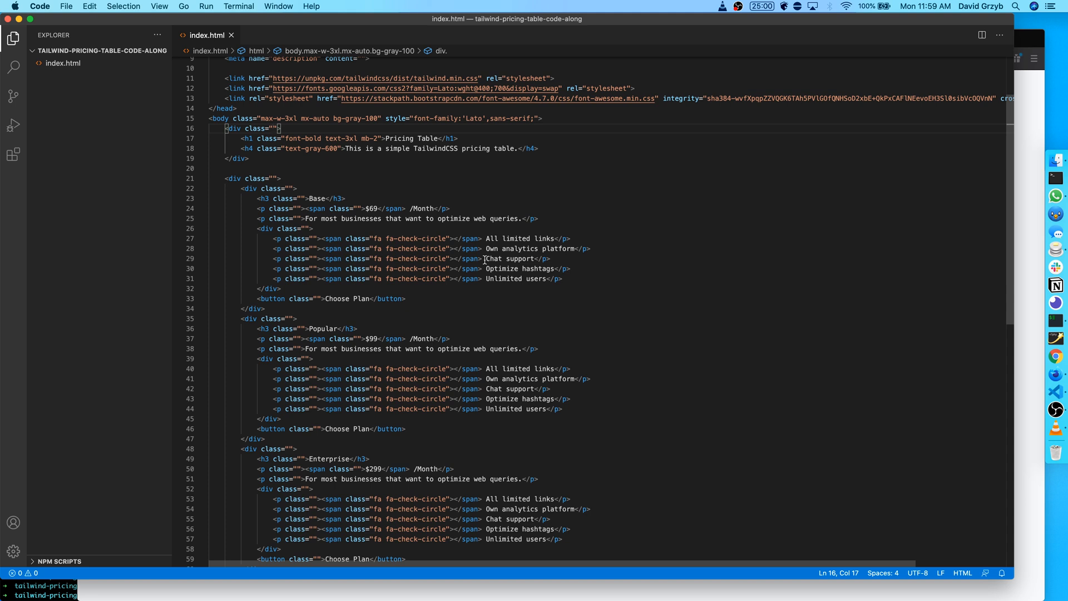
type("my")
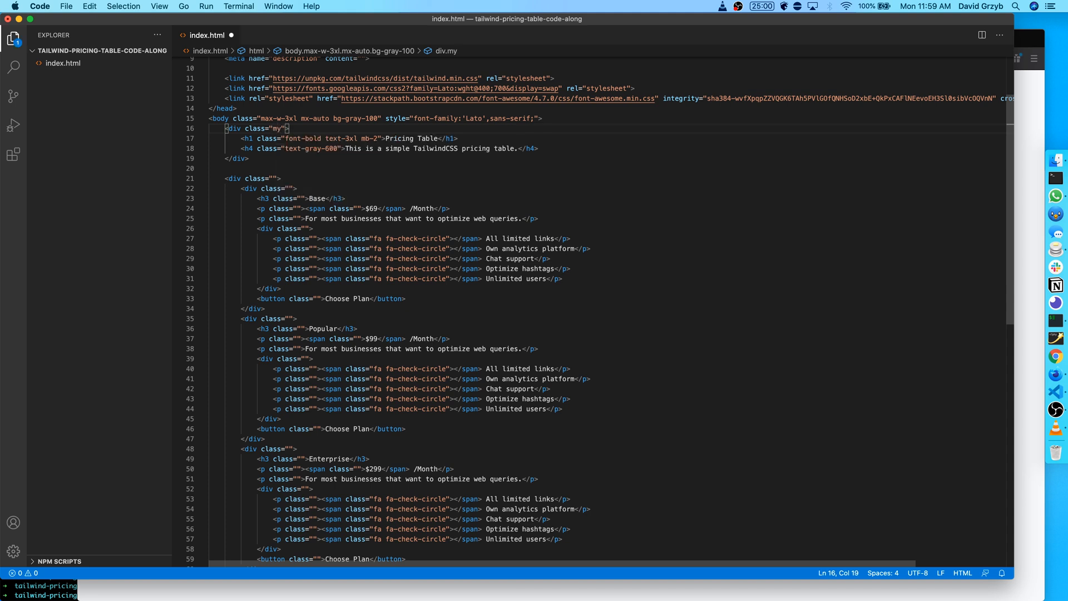
type("-10")
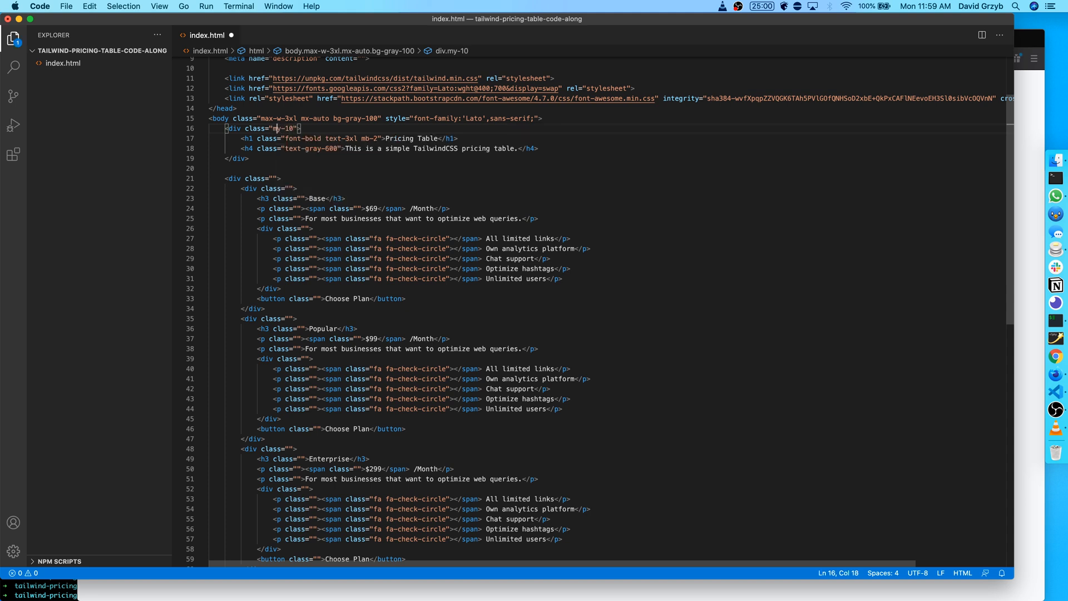
type("text-center")
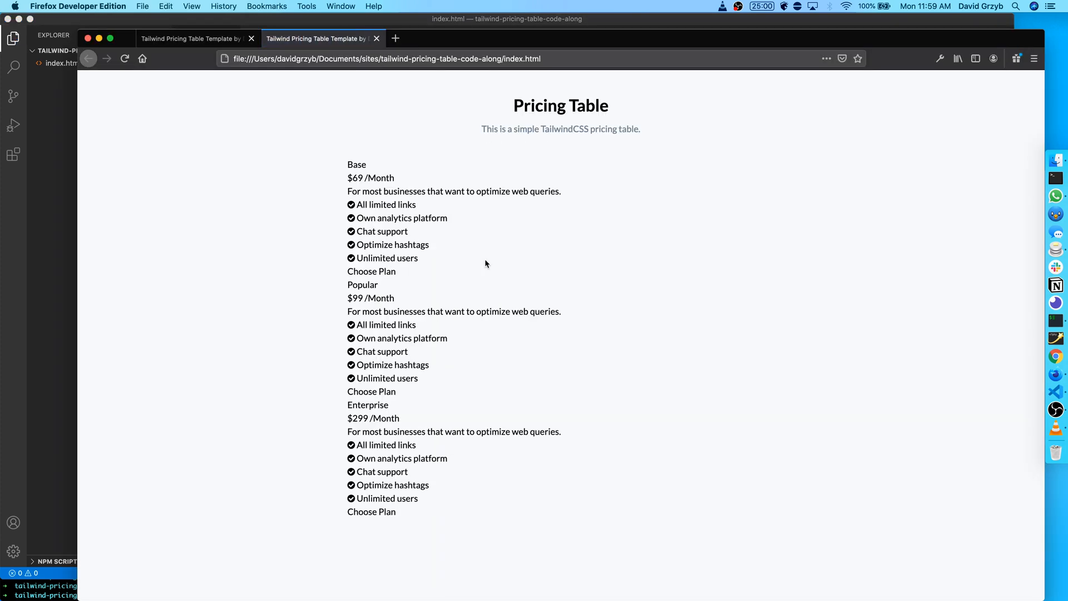
left_click(192, 38)
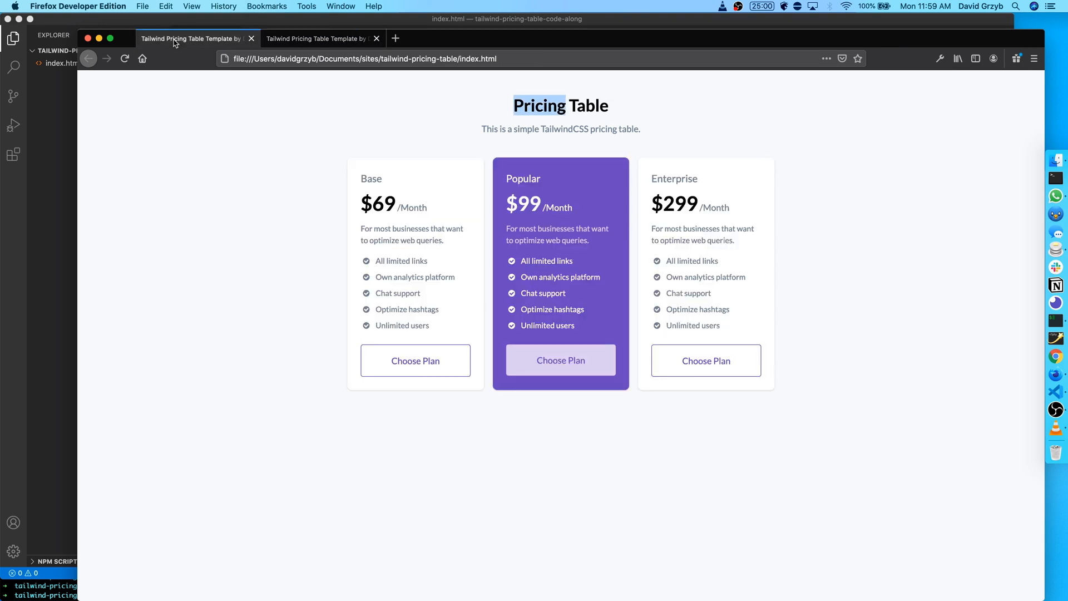
Make the plan cards container a flex row.
left_click(319, 37)
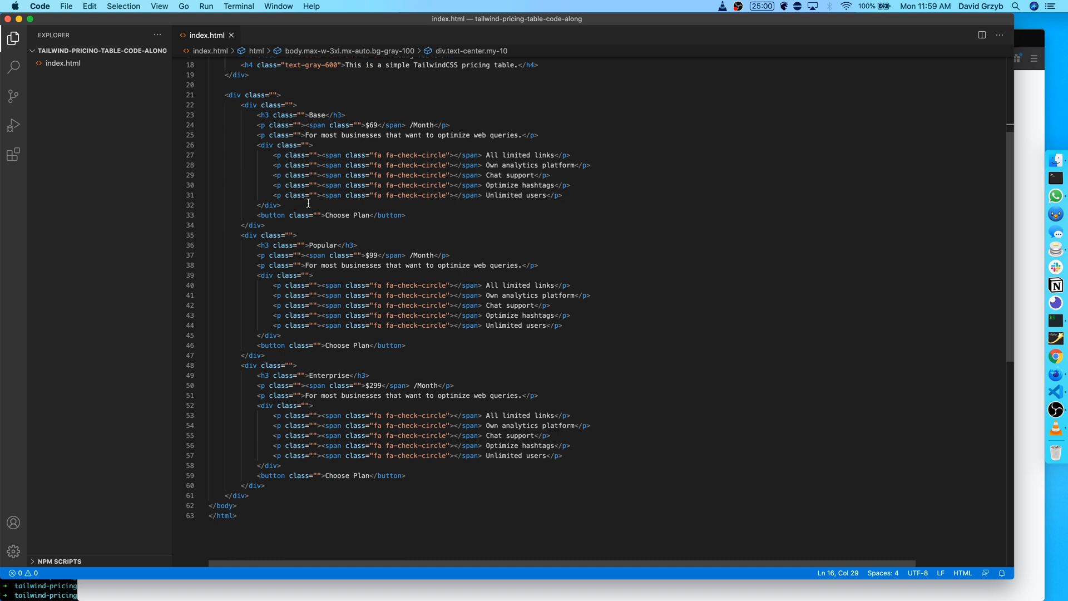
left_click(274, 94)
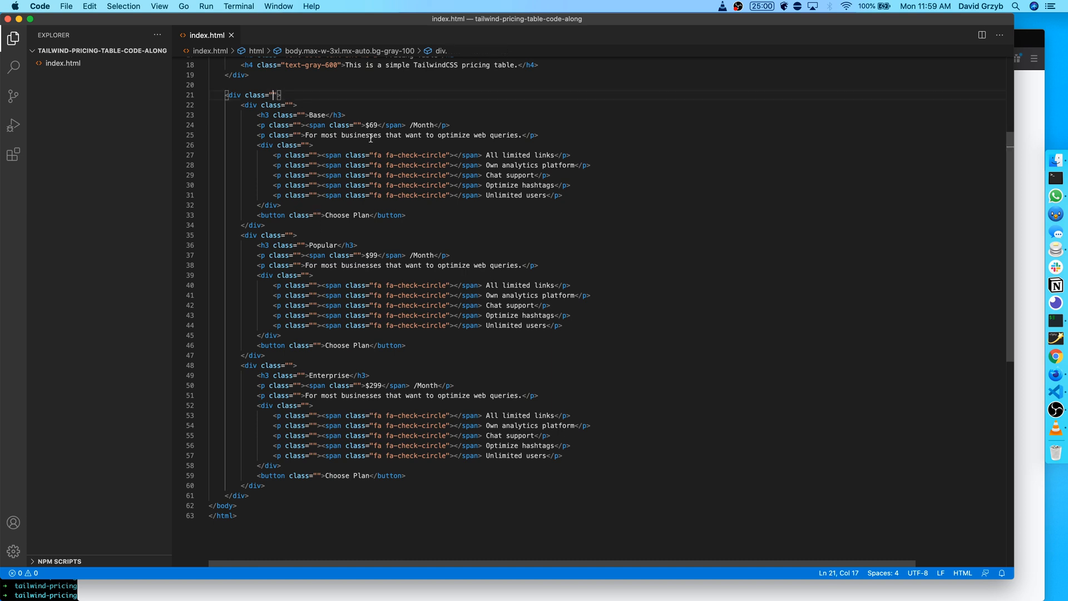
type("flex")
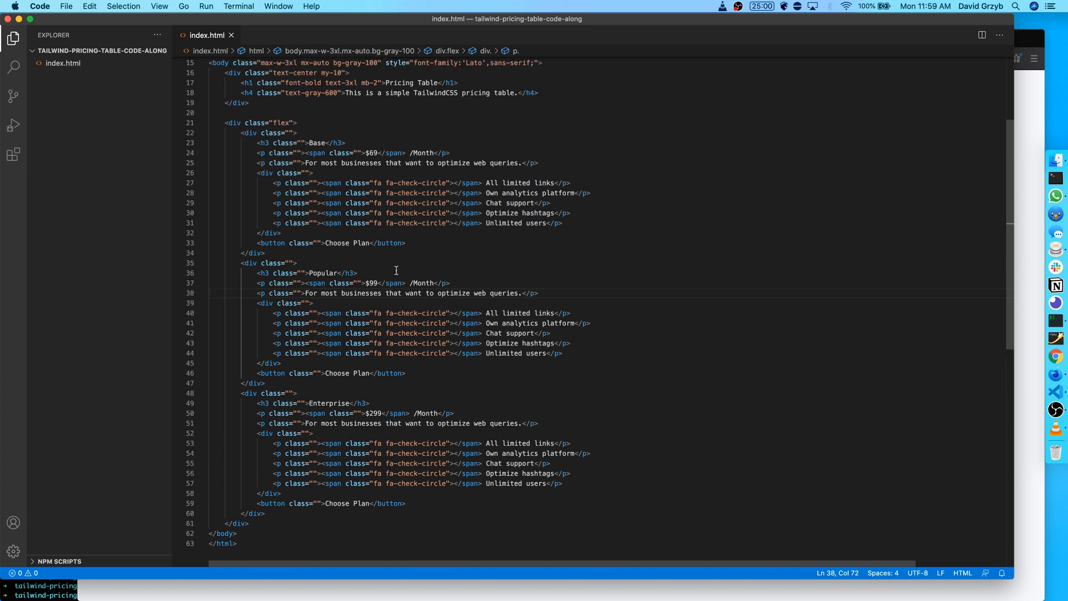
mouse_move(299, 229)
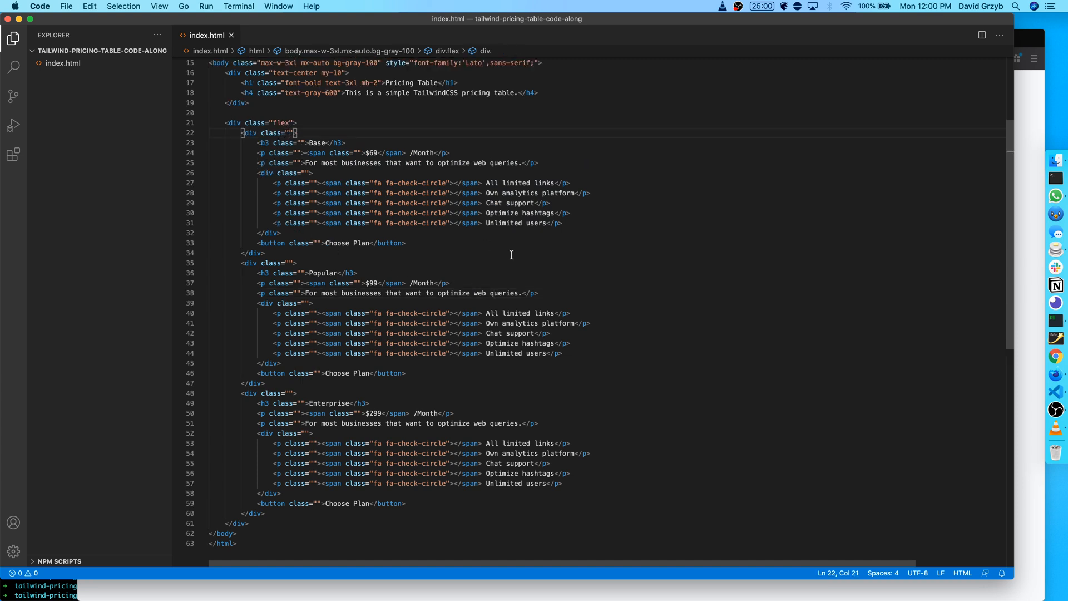
Give the Base card w-1/3 and select it to reuse on the other cards.
type("w-1/3")
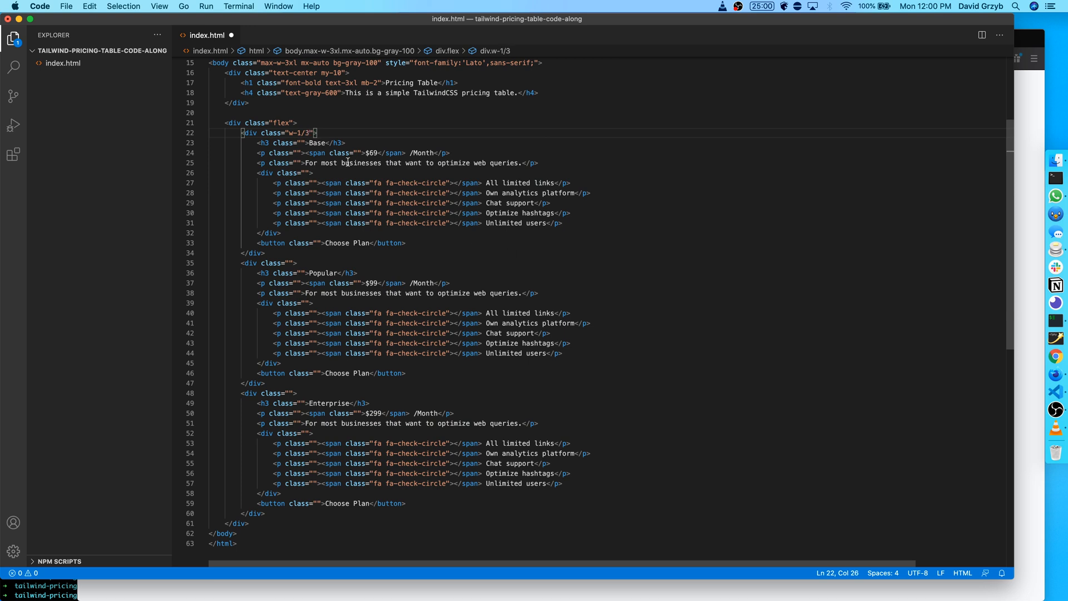
double_click(298, 133)
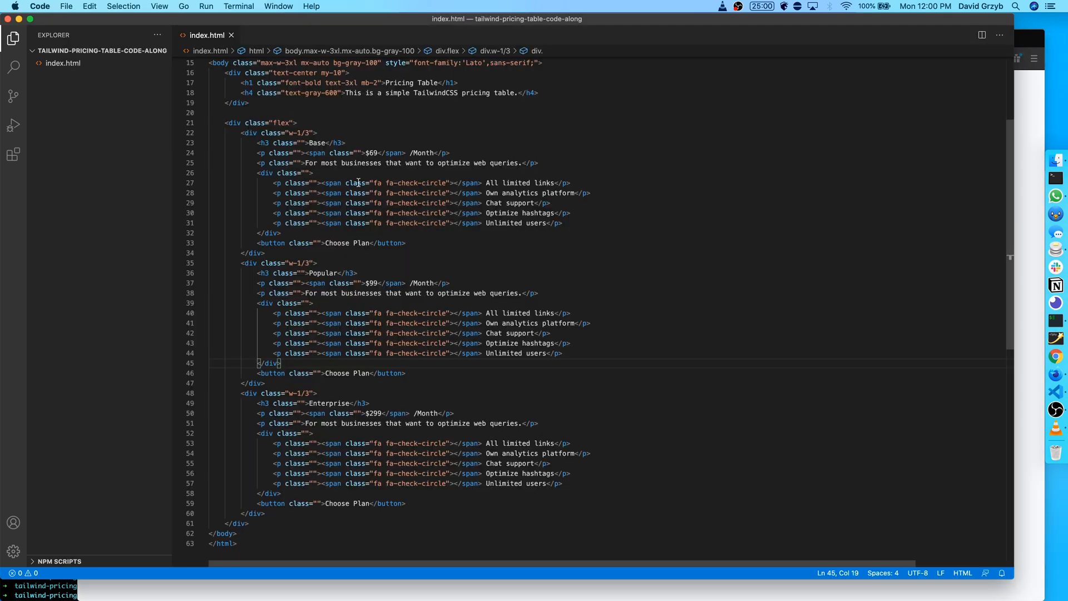
left_click(294, 122)
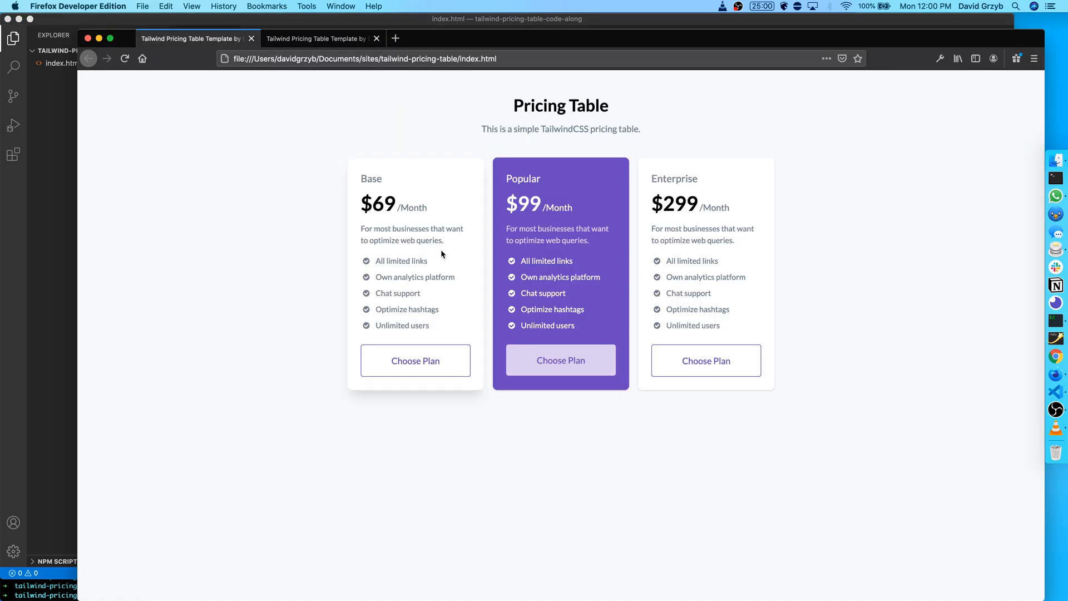
mouse_move(324, 190)
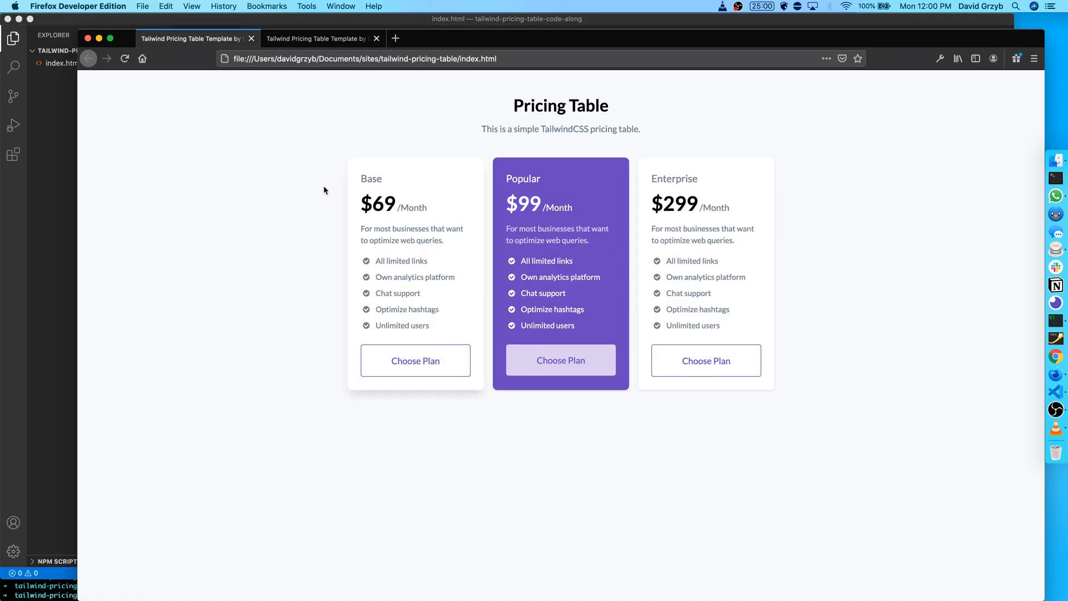
mouse_move(495, 343)
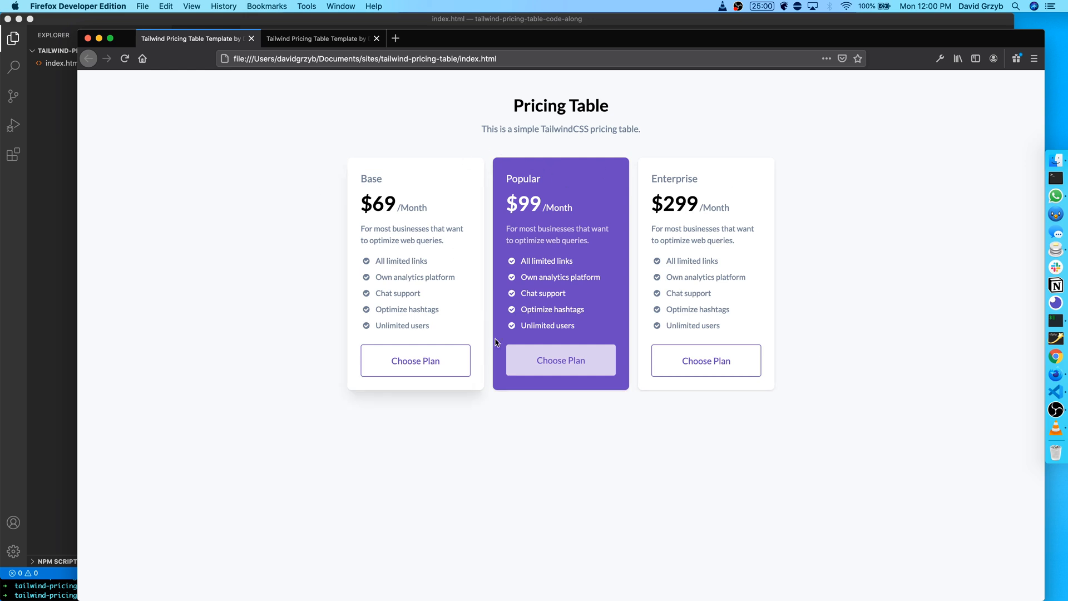
Give the Base card bg-white and rounded-lg classes.
left_click(317, 38)
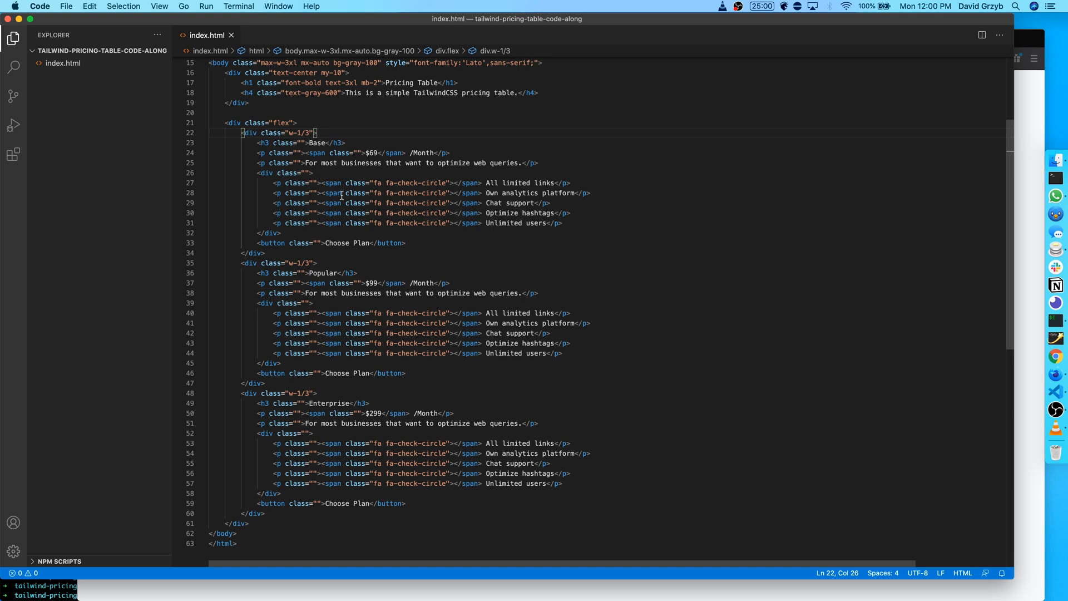
type("bg-white")
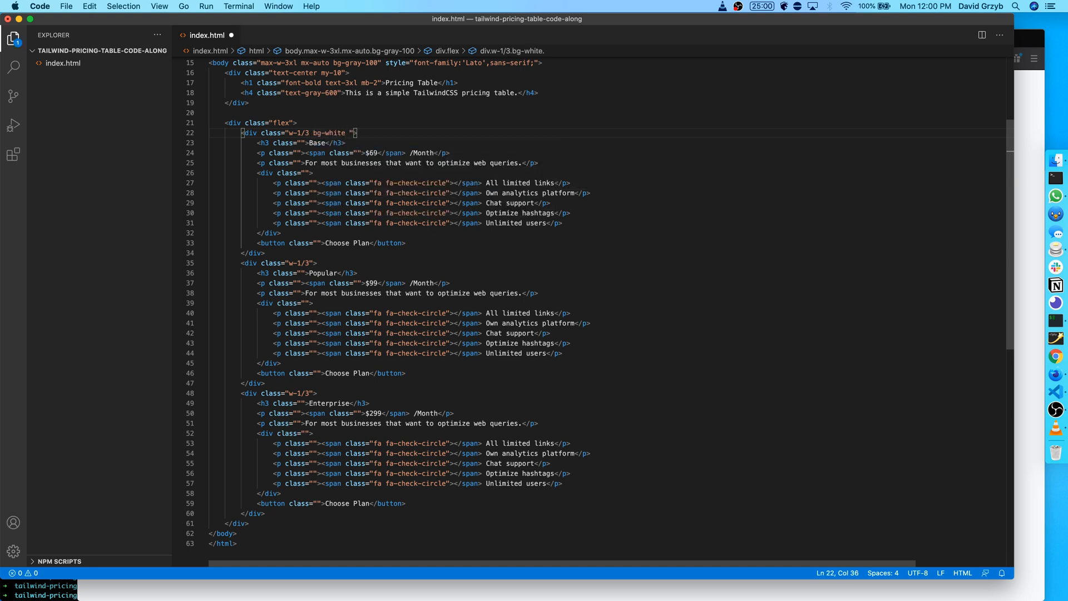
type("rounded-lg")
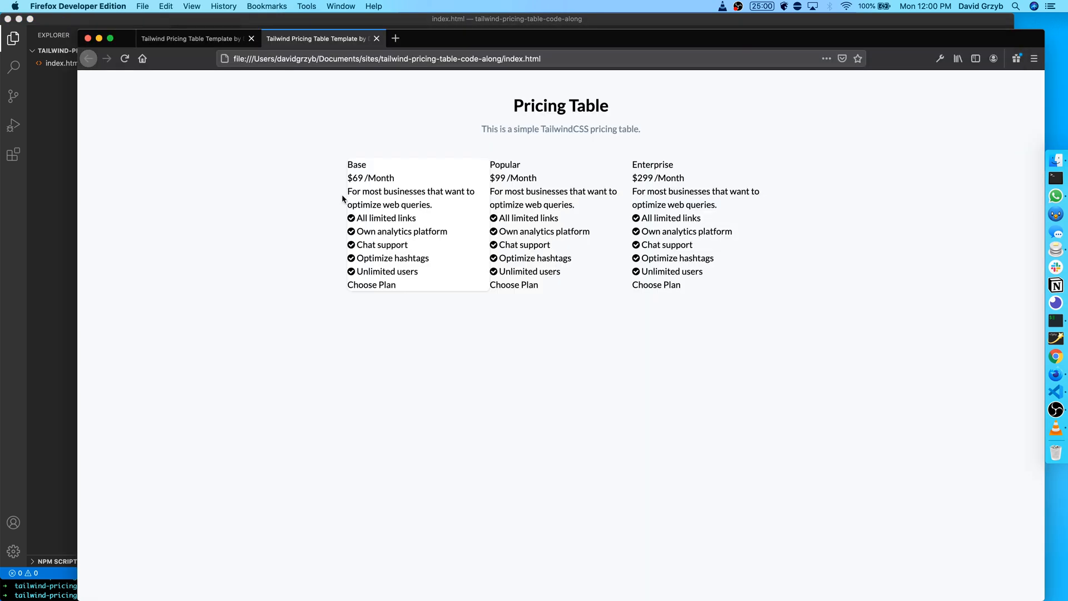
mouse_move(486, 243)
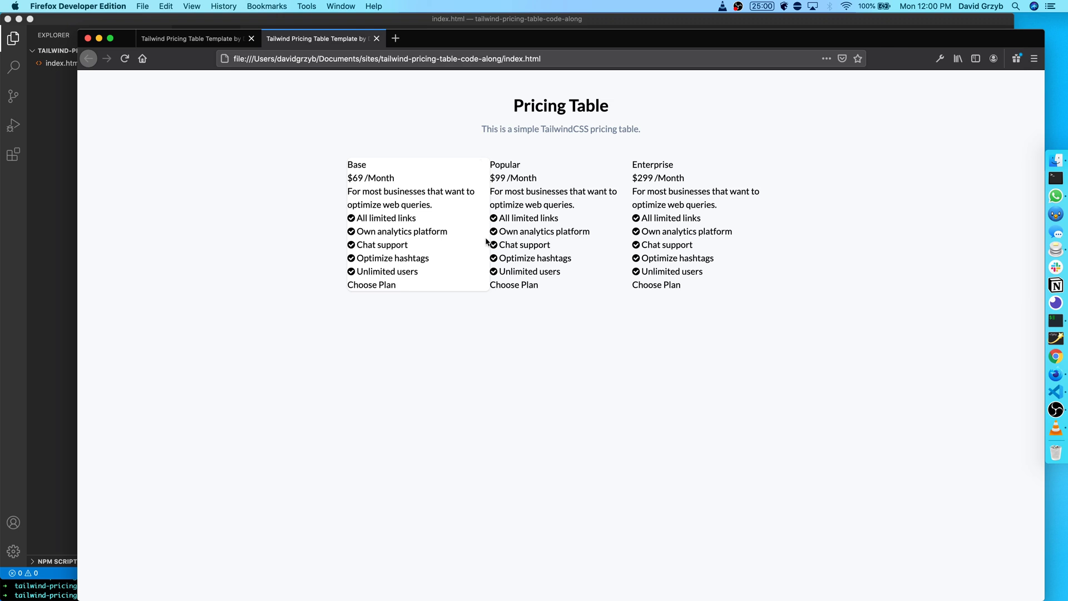
mouse_move(454, 156)
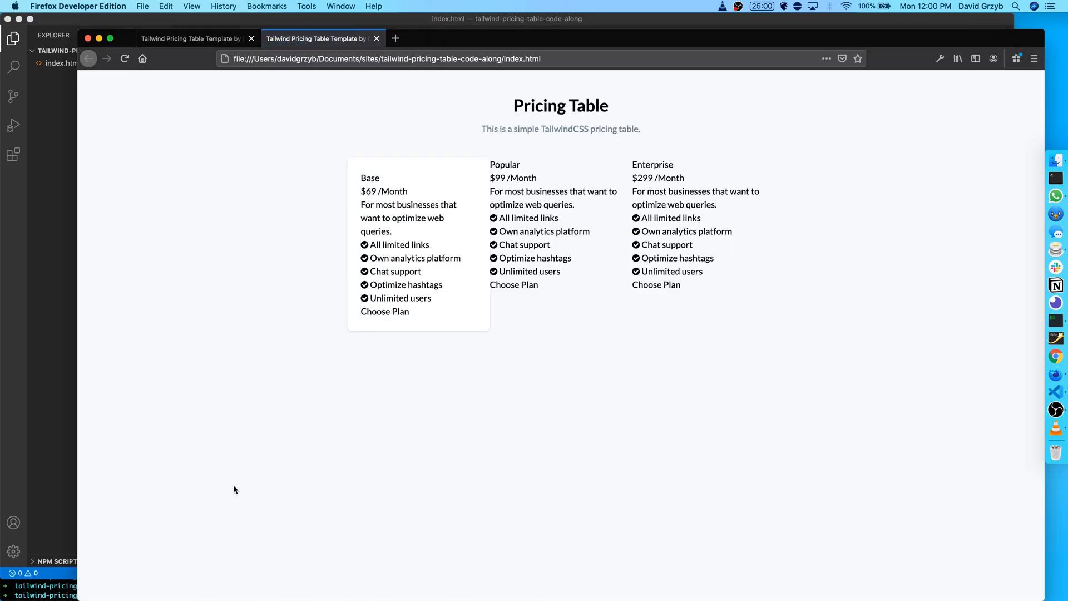
mouse_move(475, 296)
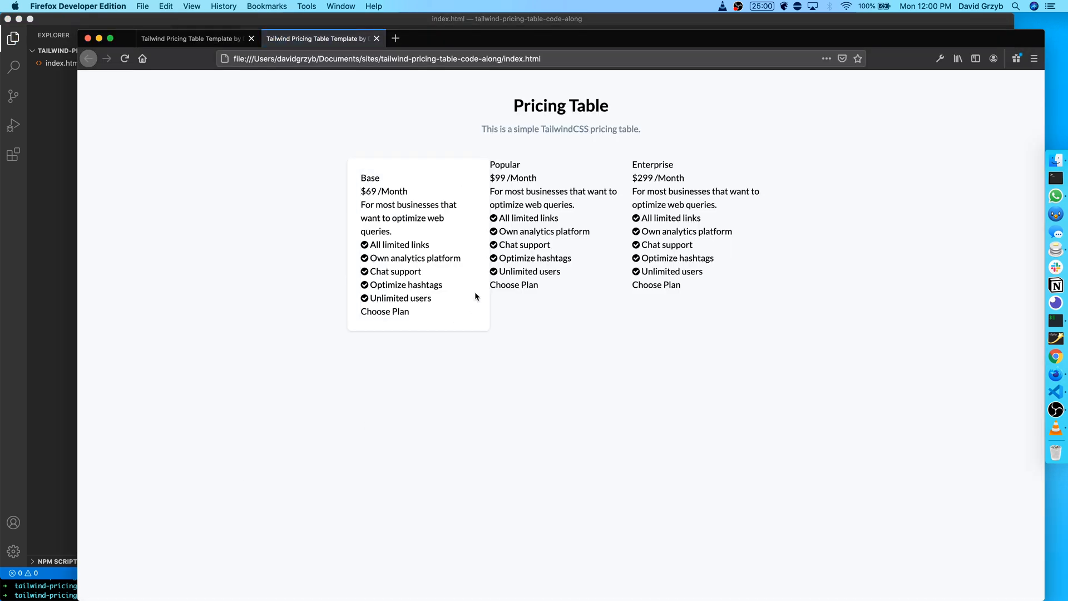
mouse_move(586, 405)
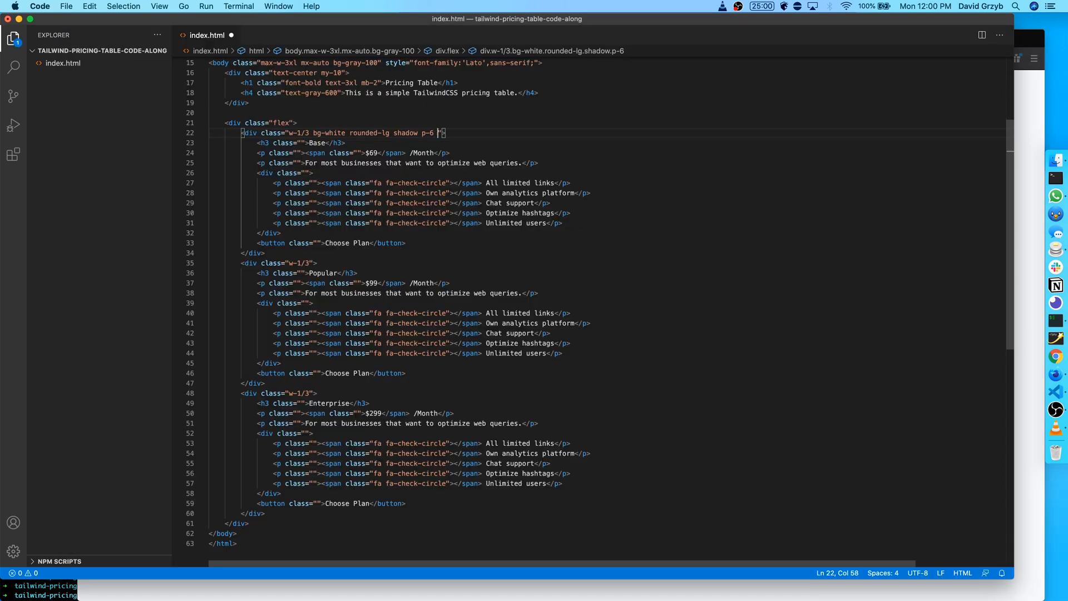
Add mr-4 right margin to the Base card alongside its shadow and padding.
type("mr-4")
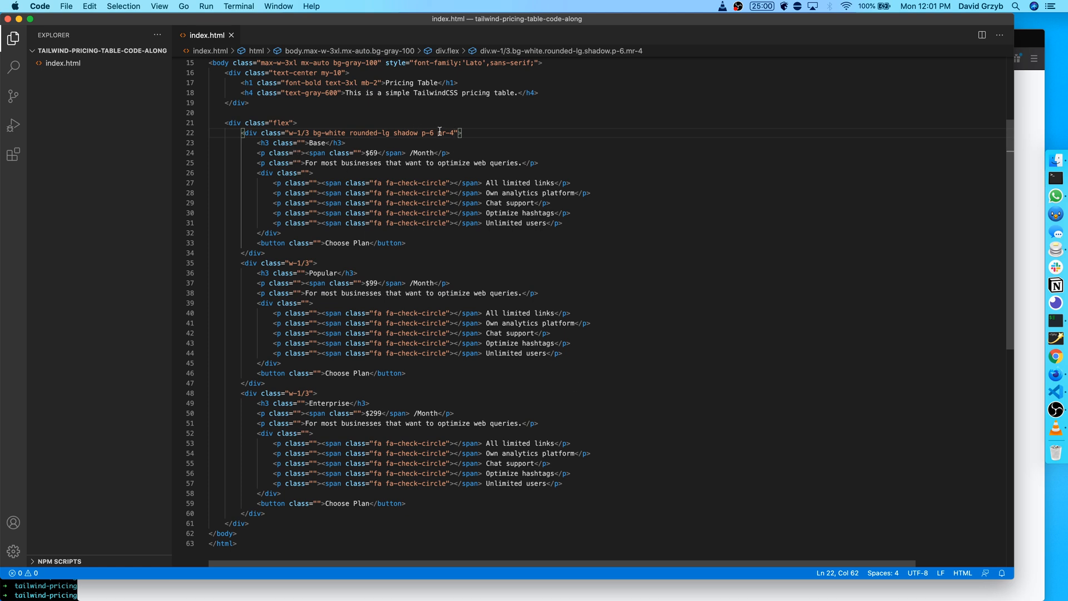
double_click(443, 133)
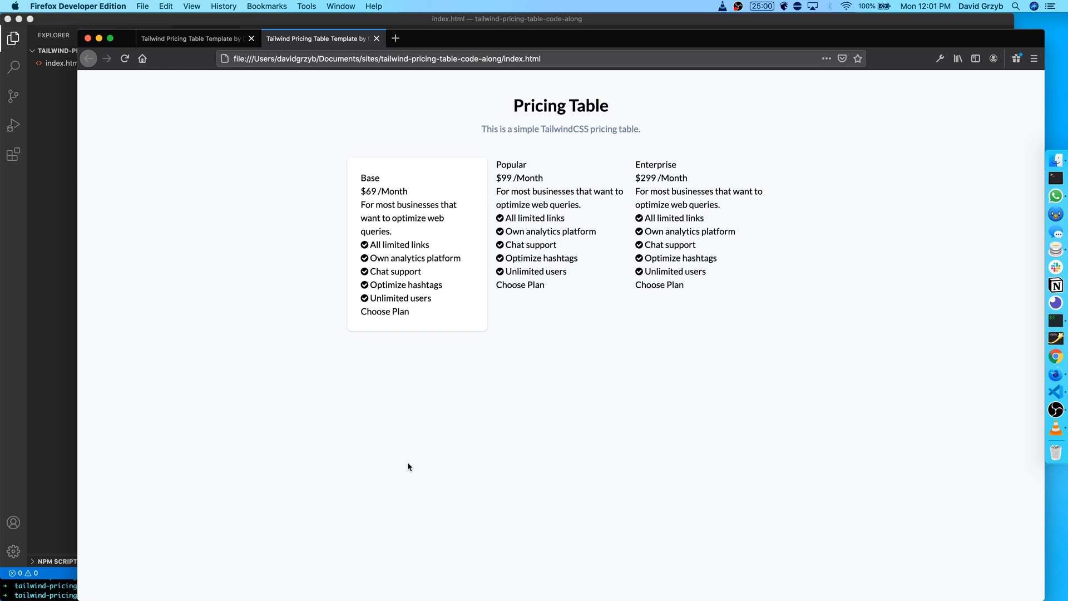
mouse_move(413, 366)
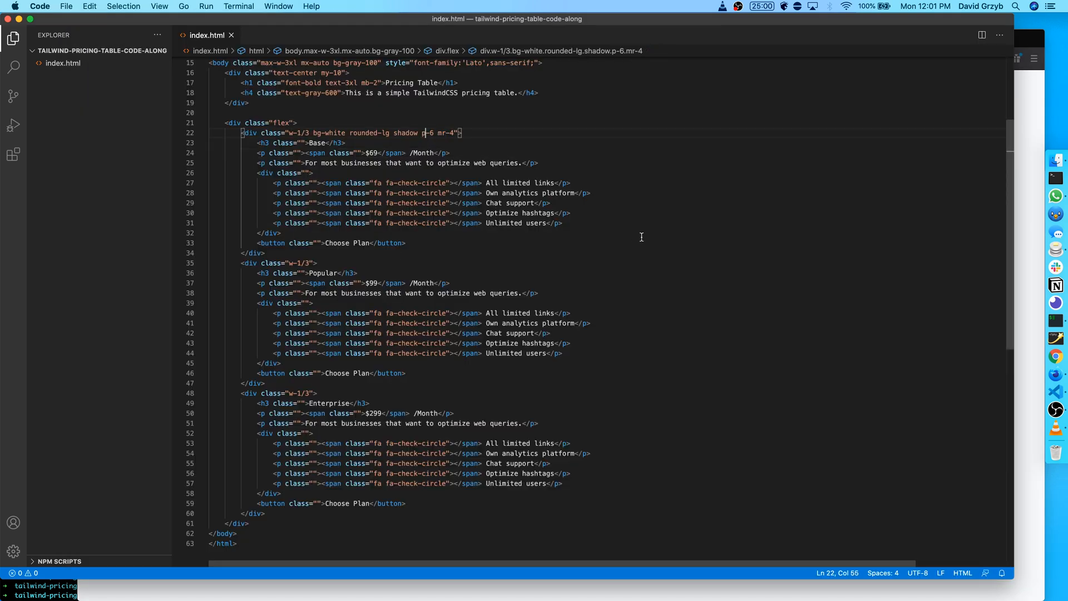
Add hover:shadow-xl to the Base card.
type("hover:")
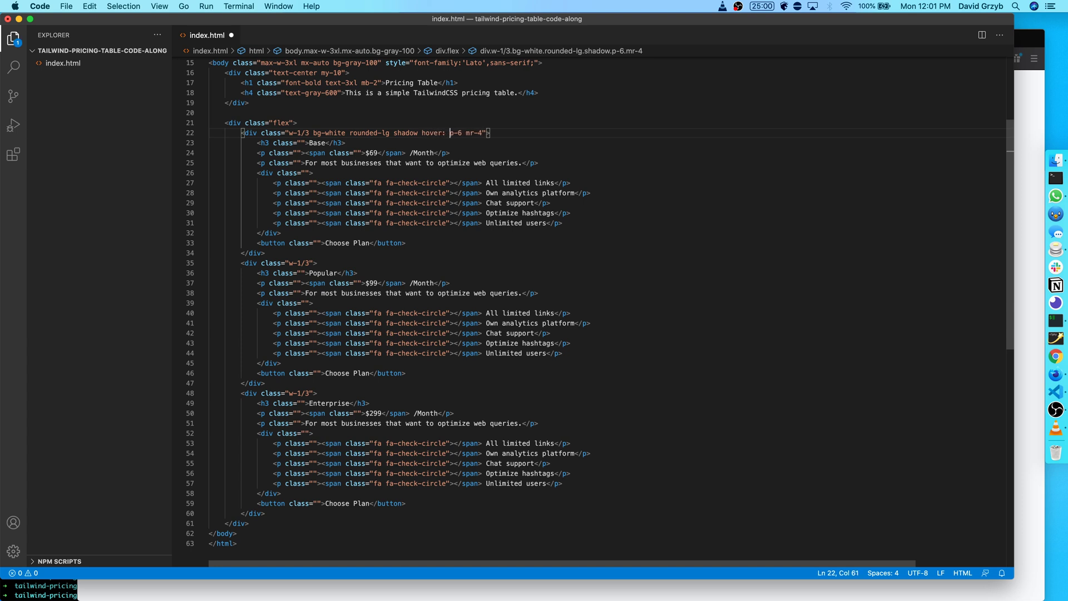
key("Left")
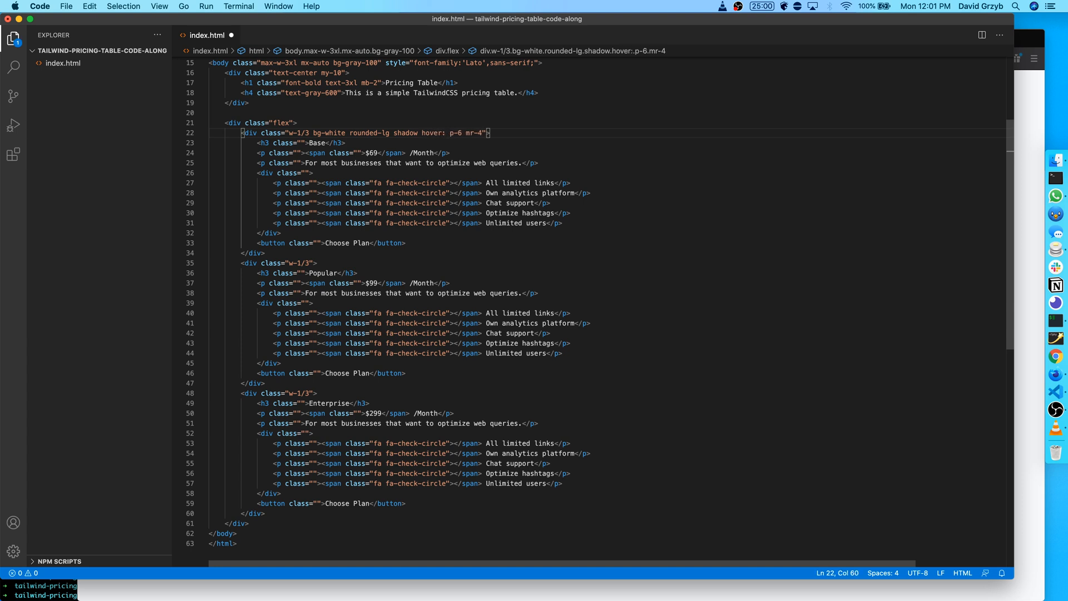
type(":shadow-xl")
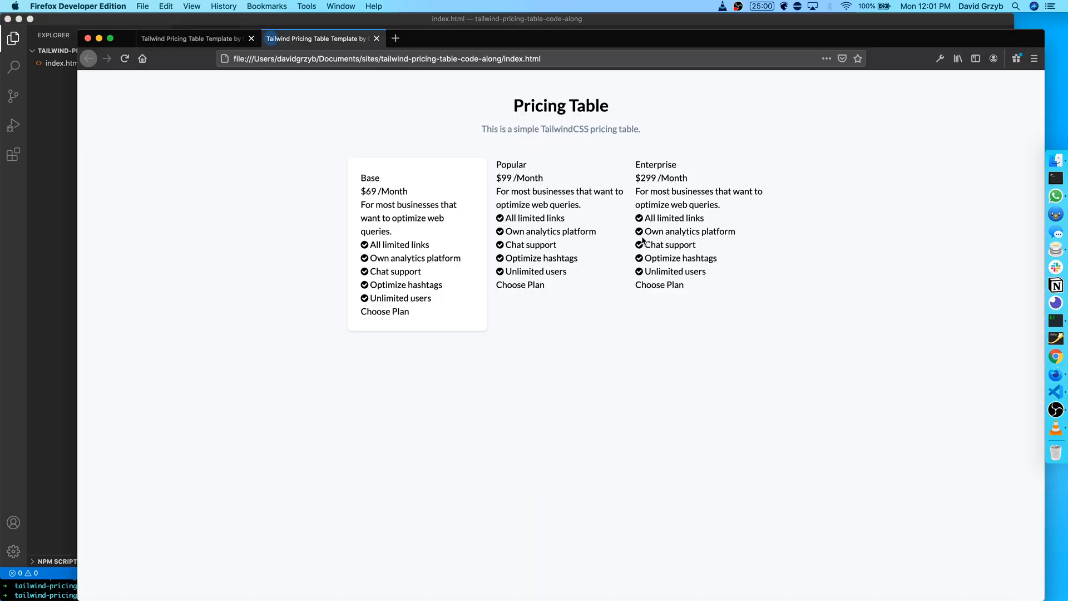
mouse_move(407, 311)
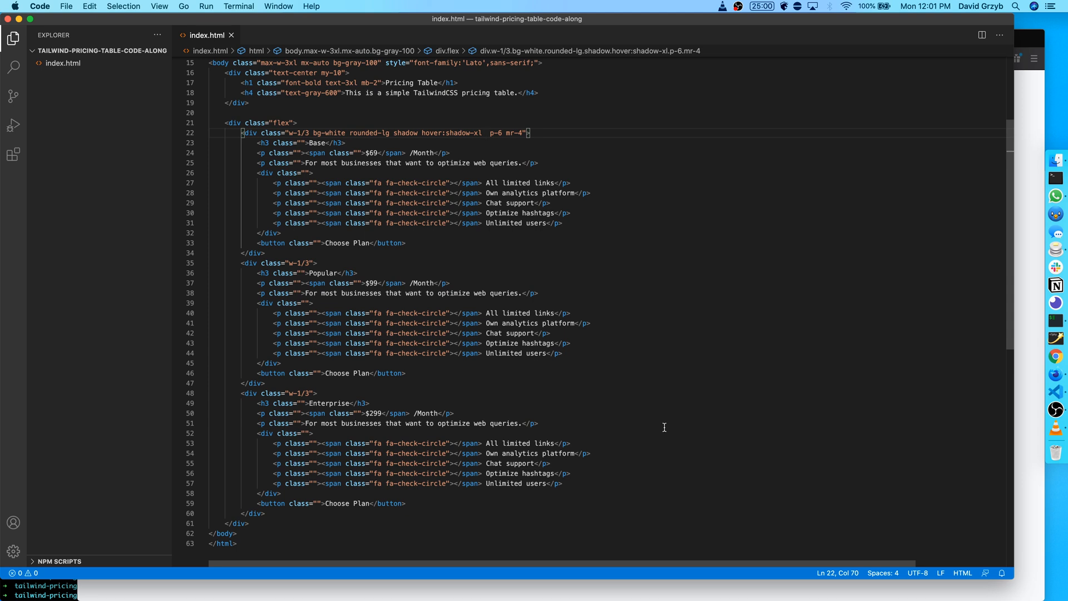
Add transition, duration-100 and ease-in-out timing to the Base card's hover effect.
type("transi")
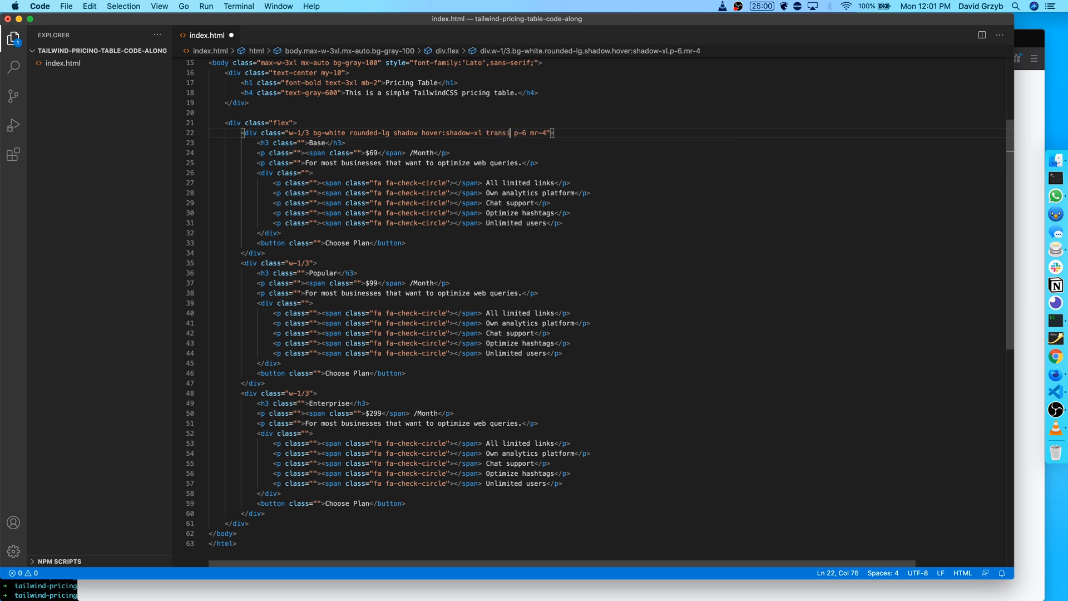
type("tion")
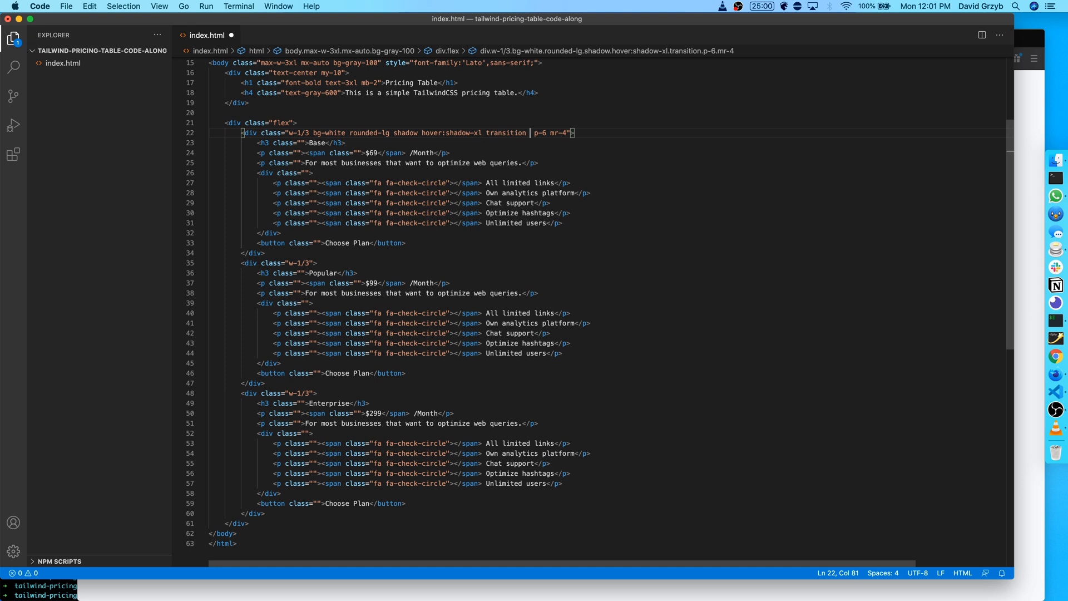
type("duration-100")
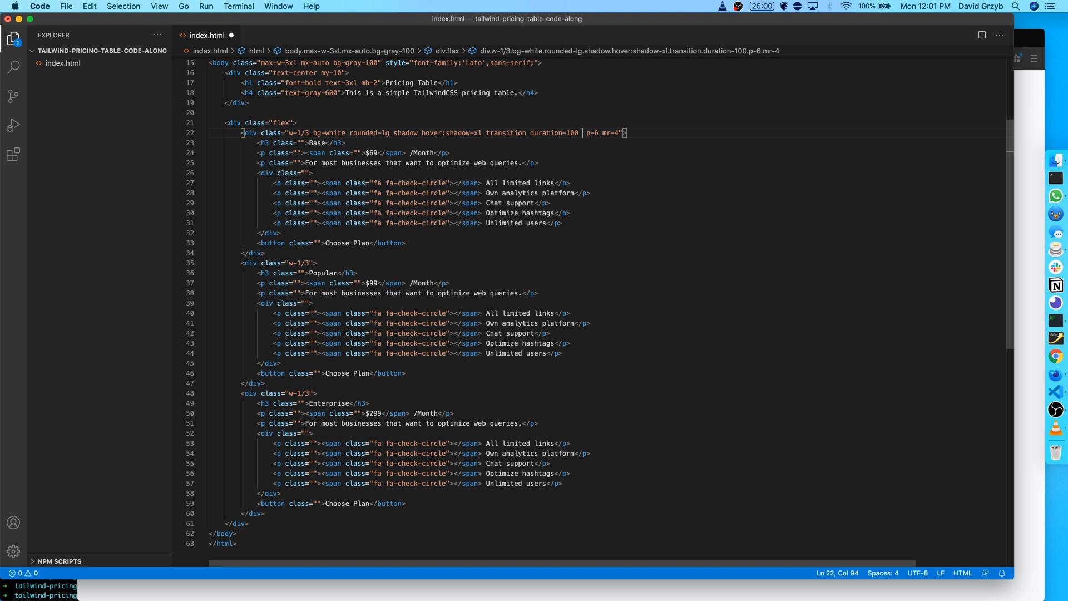
type("ease-in")
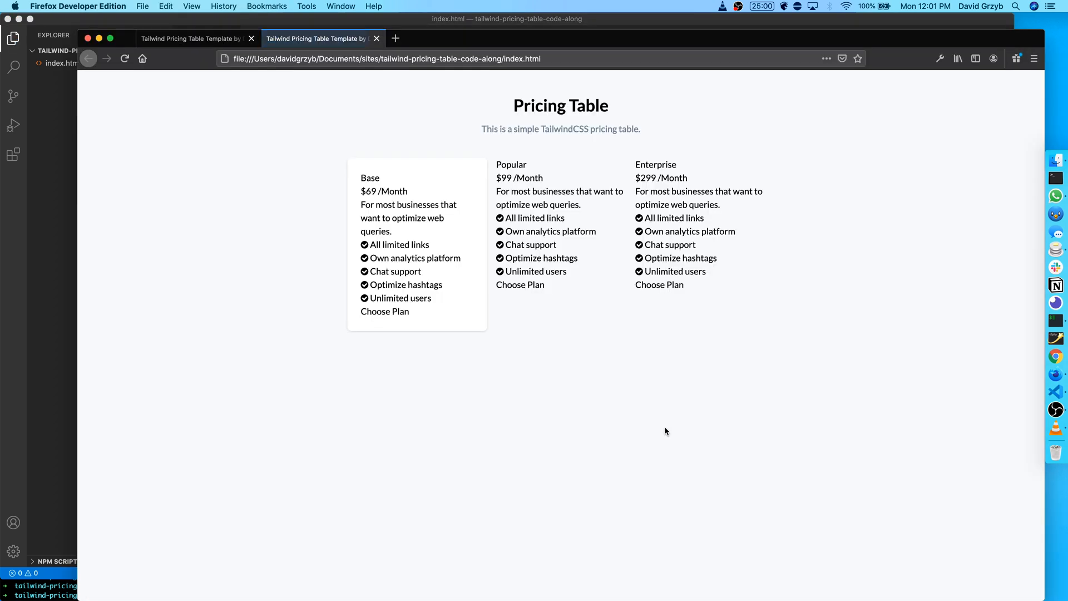
mouse_move(438, 322)
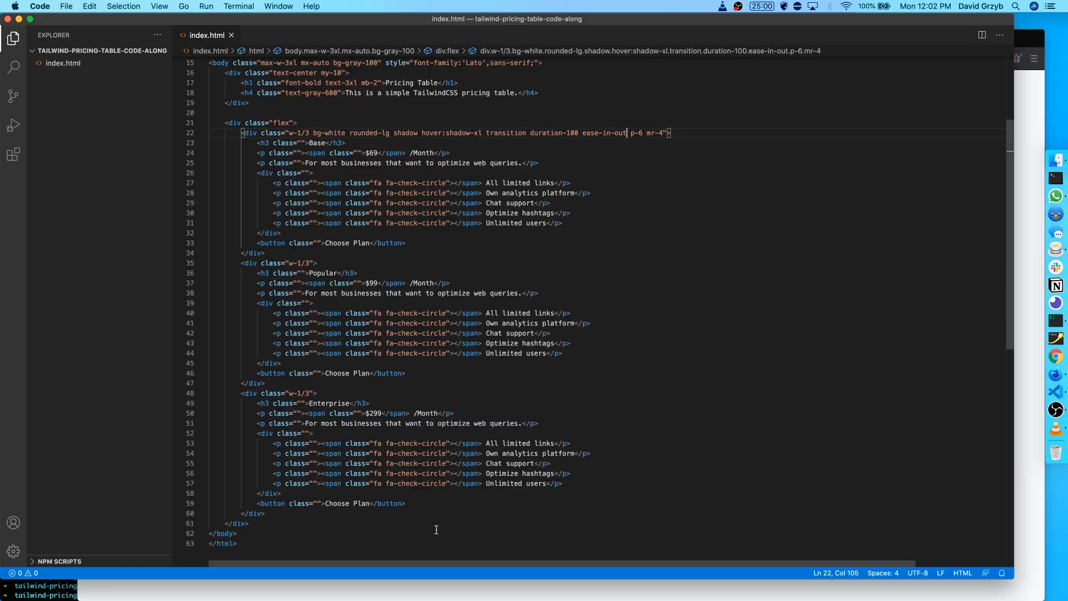
left_click(305, 143)
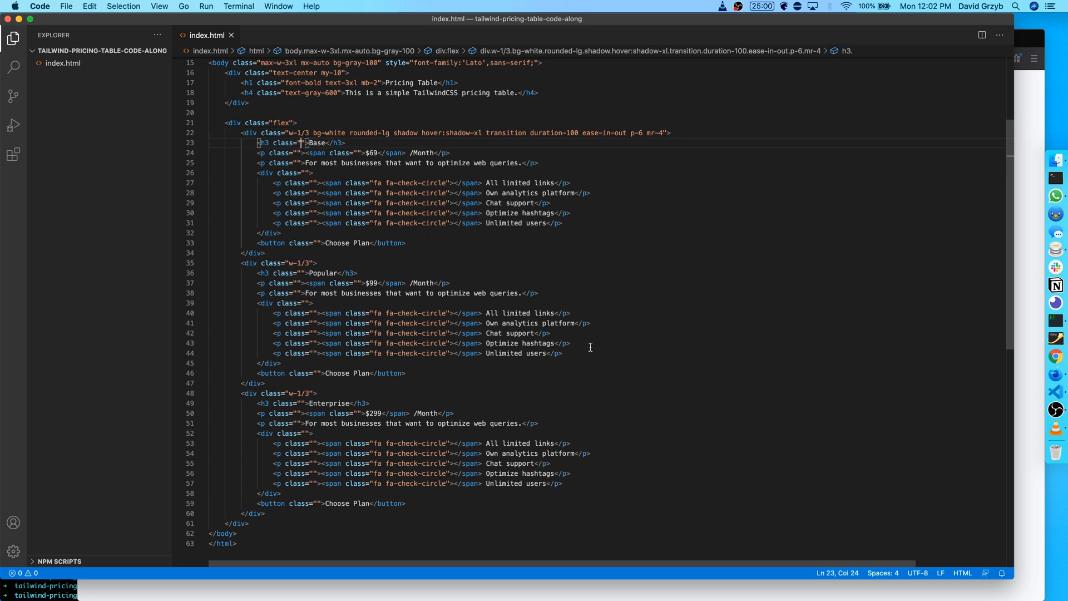
mouse_move(567, 356)
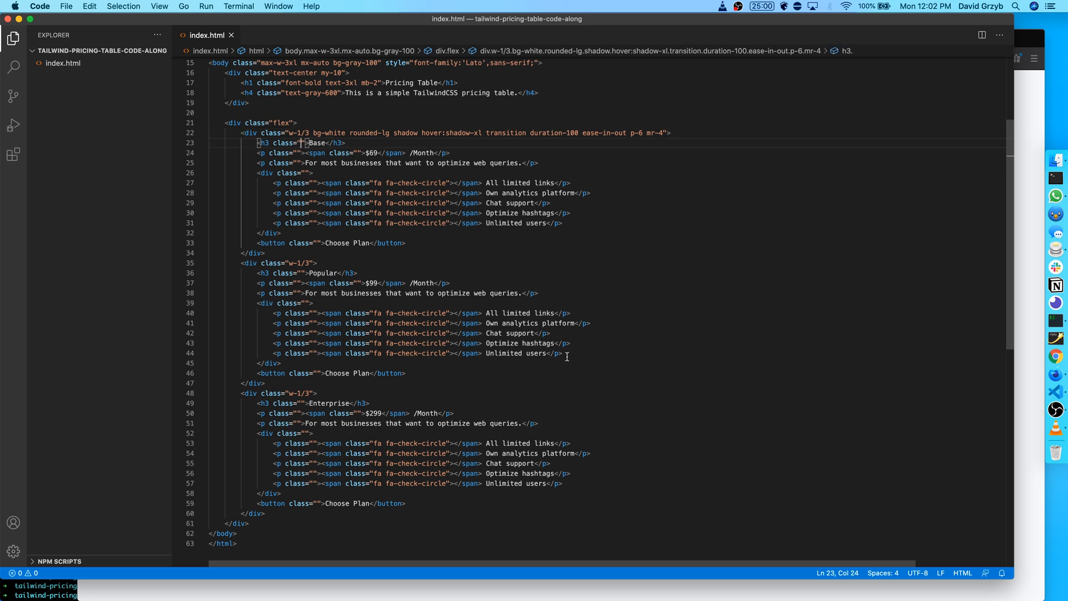
mouse_move(353, 389)
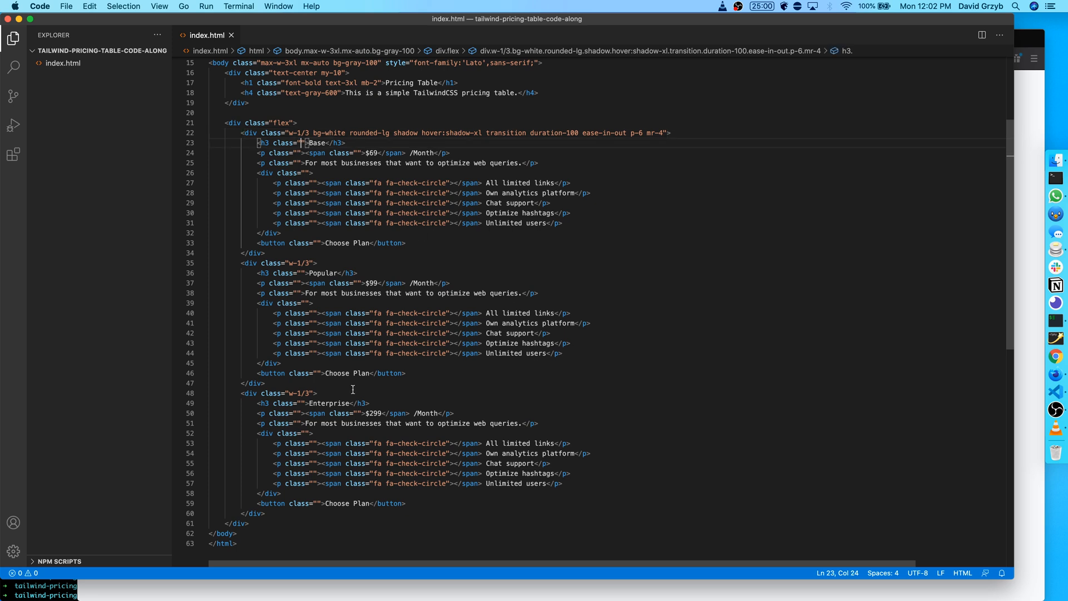
mouse_move(598, 246)
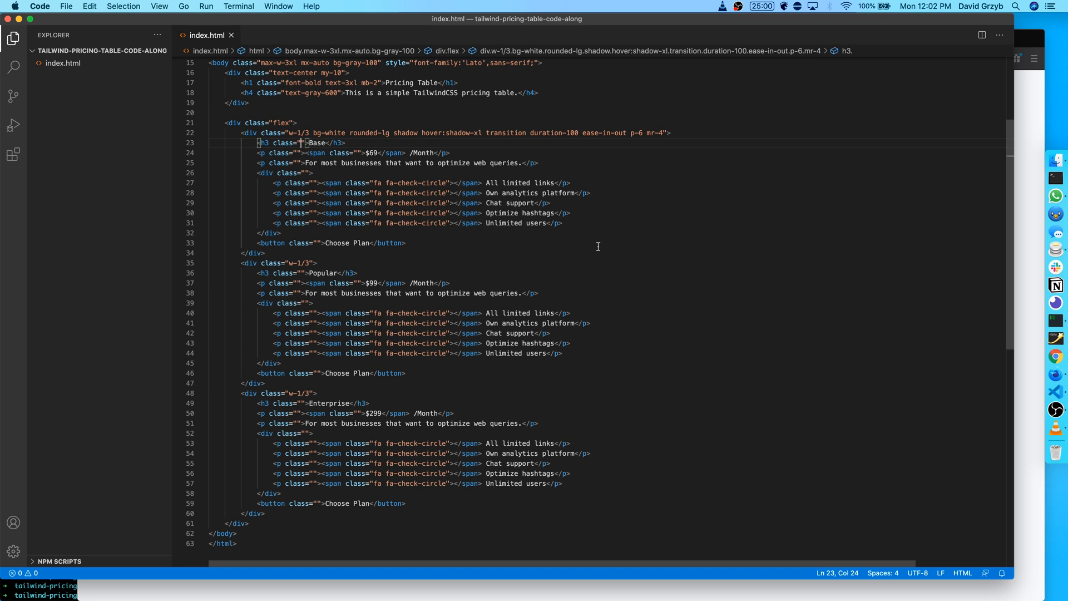
Make the Base heading text-gray-600 and give the price paragraph text-gray-600 mt-1.
type("text-gray-600 text-lg")
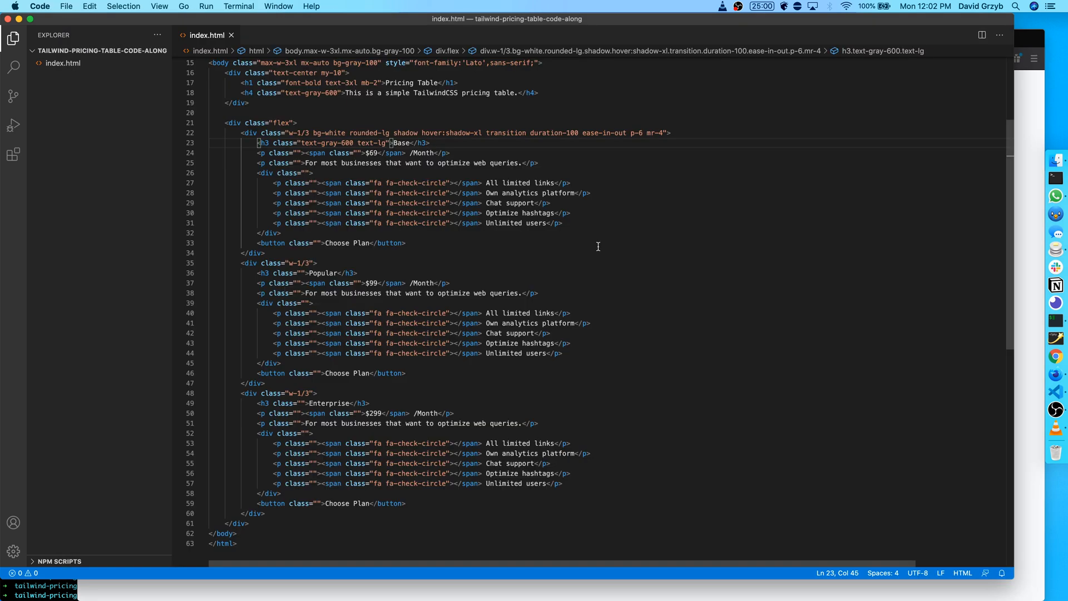
left_click(293, 152)
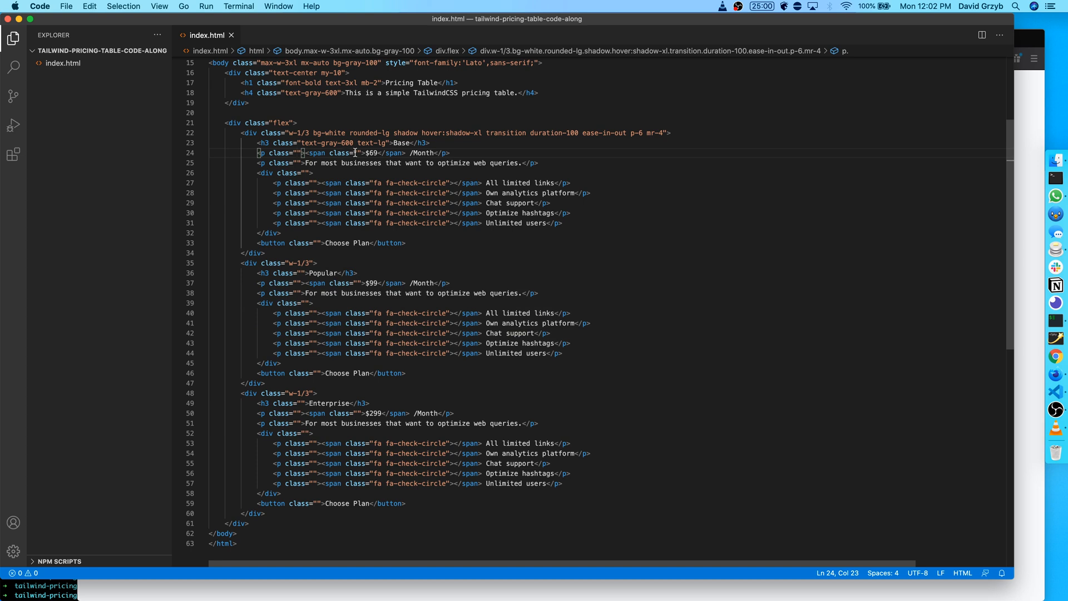
left_click(363, 153)
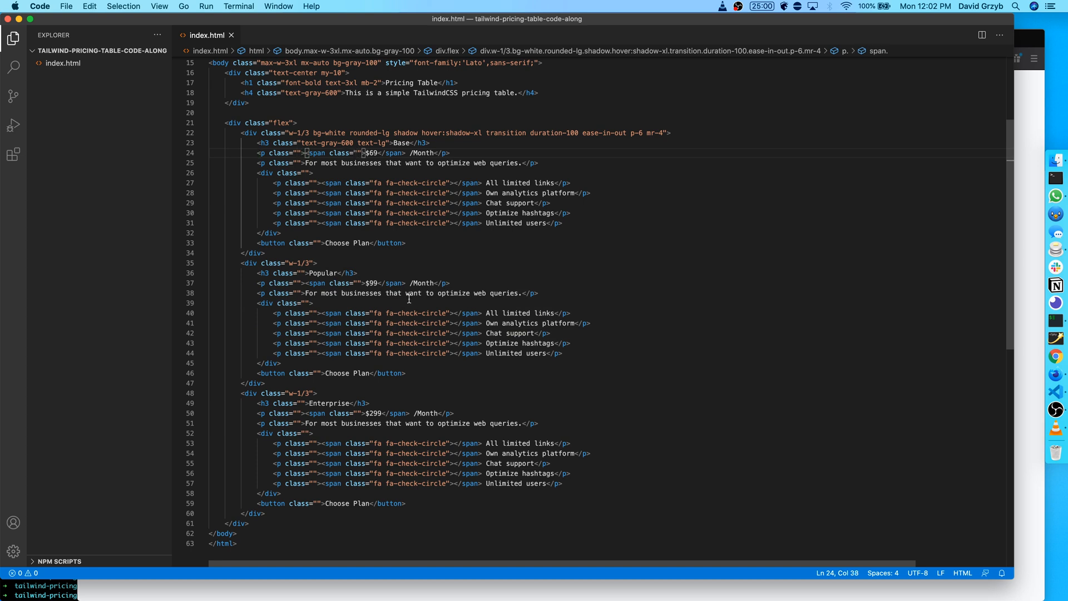
left_click(299, 152)
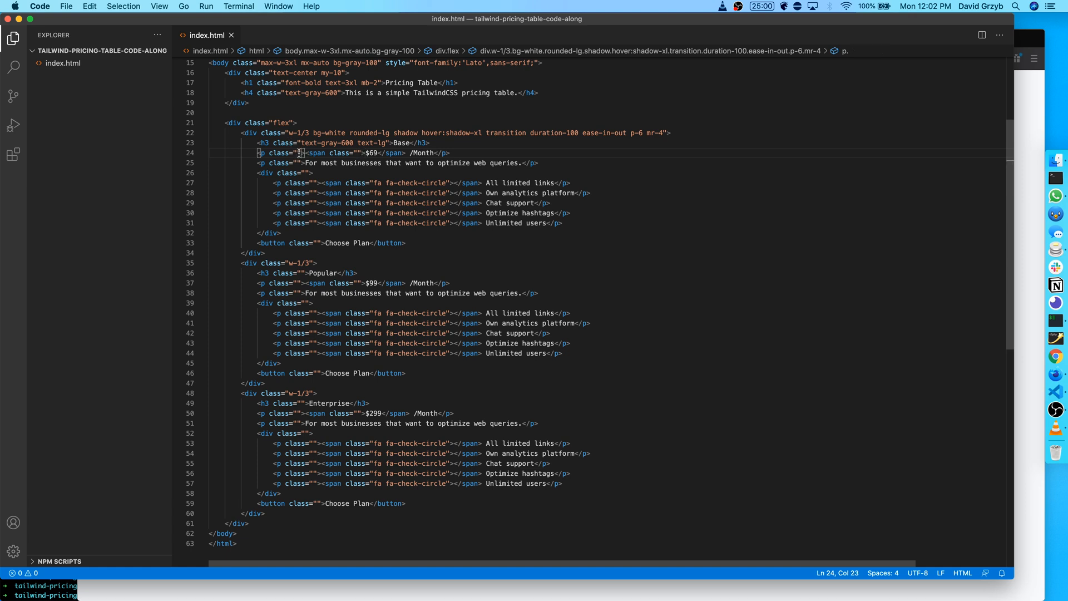
type("text-gray-600")
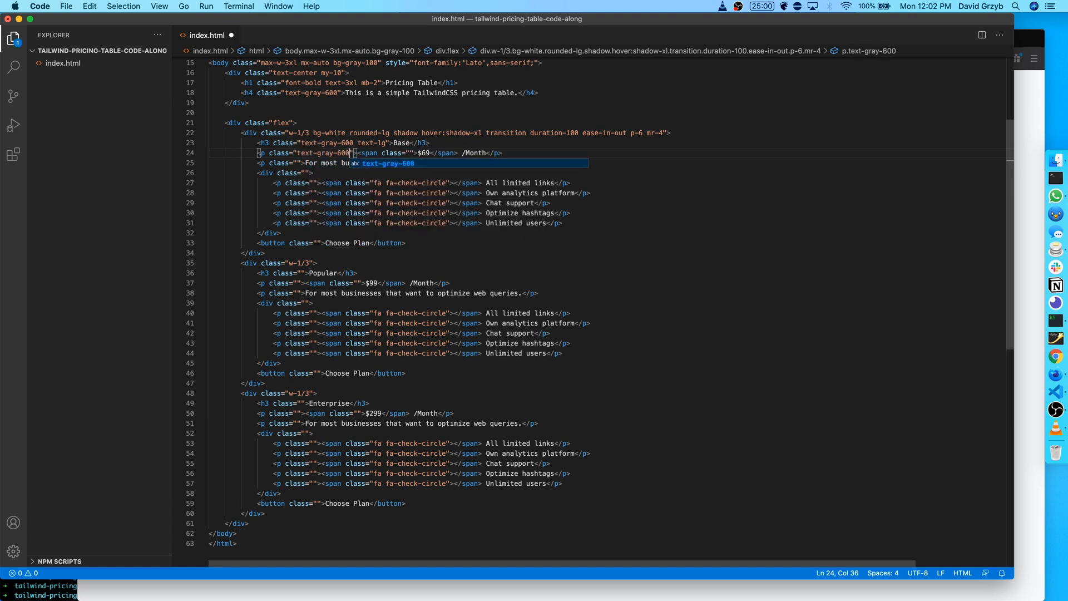
type("mt-1")
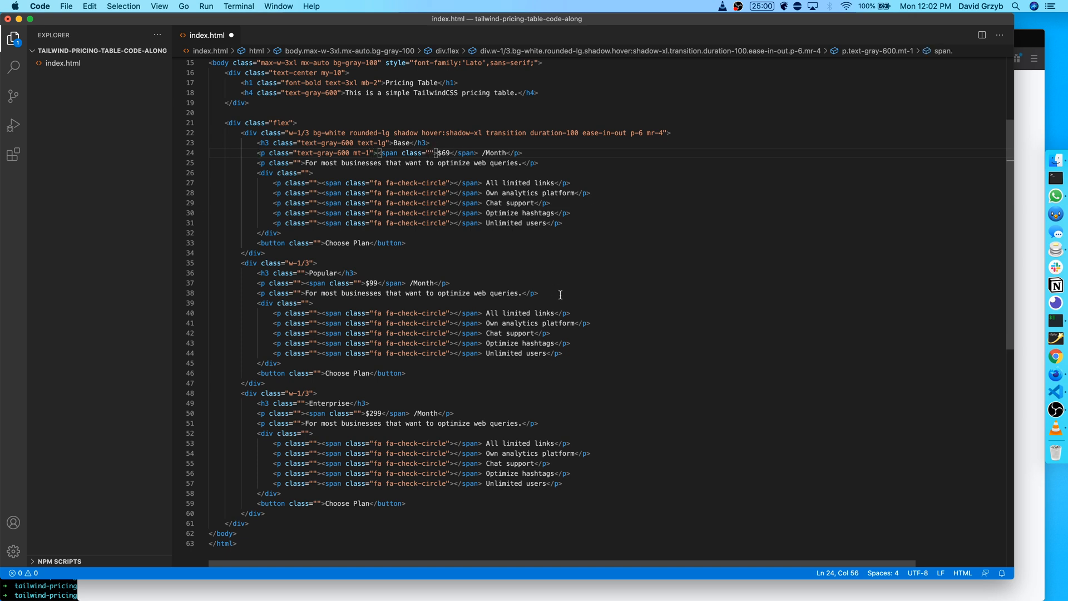
Make the $69 price span font-bold, text-black and text-4xl.
type("font-bold")
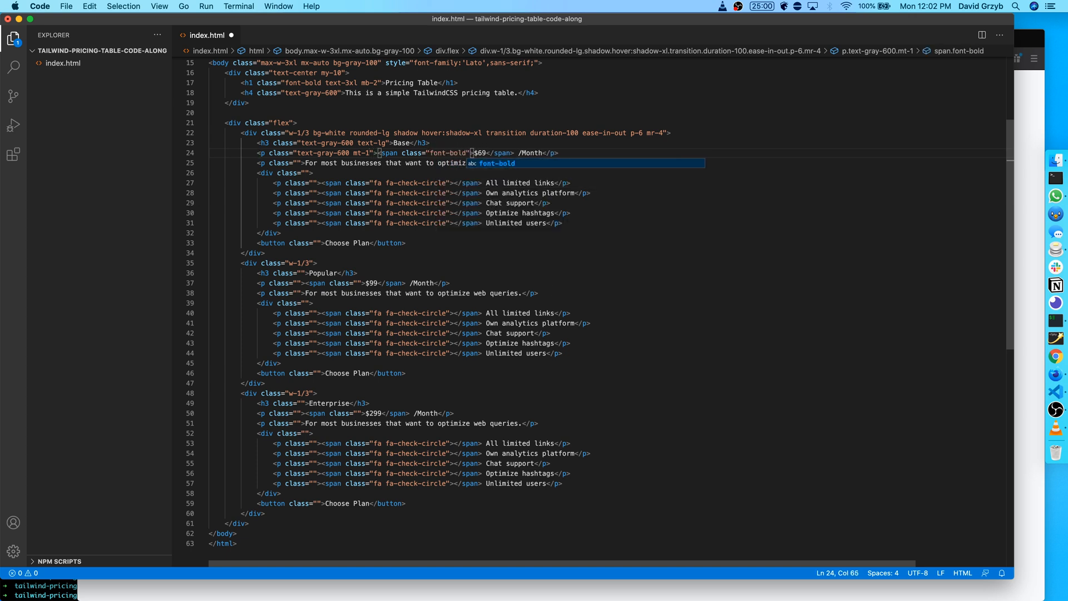
type("text-black")
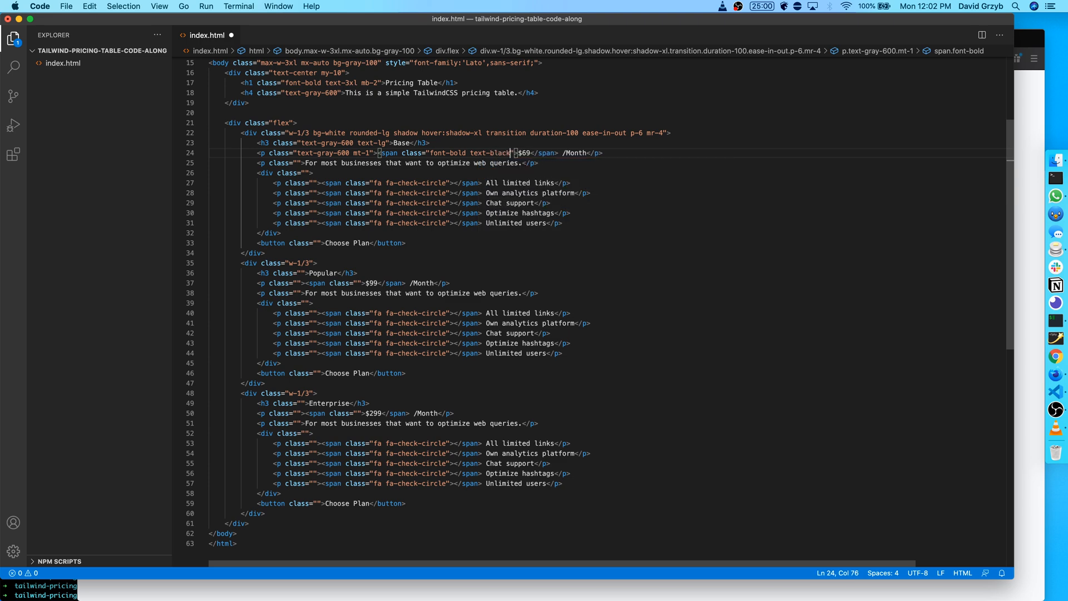
type("text-4xl")
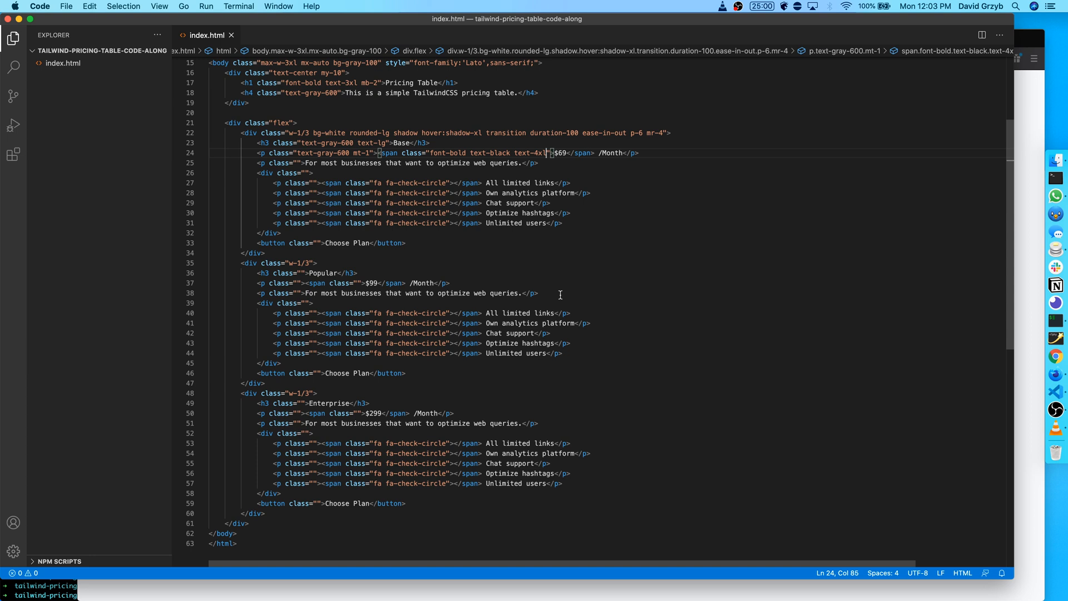
mouse_move(268, 259)
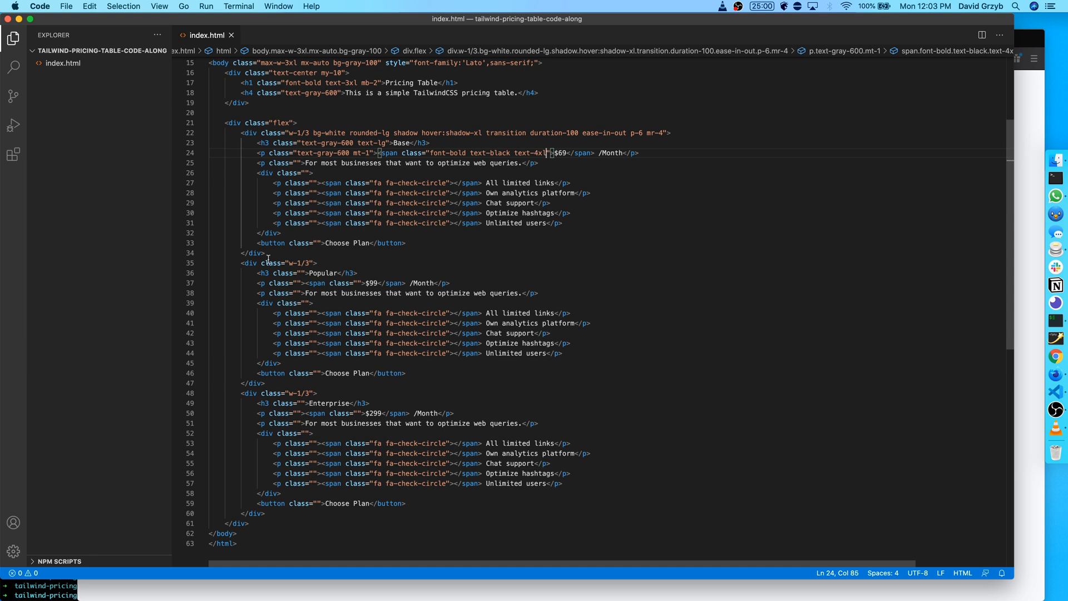
Style the Base description paragraph with text-sm, text-gray-600 and mt-2.
left_click(298, 163)
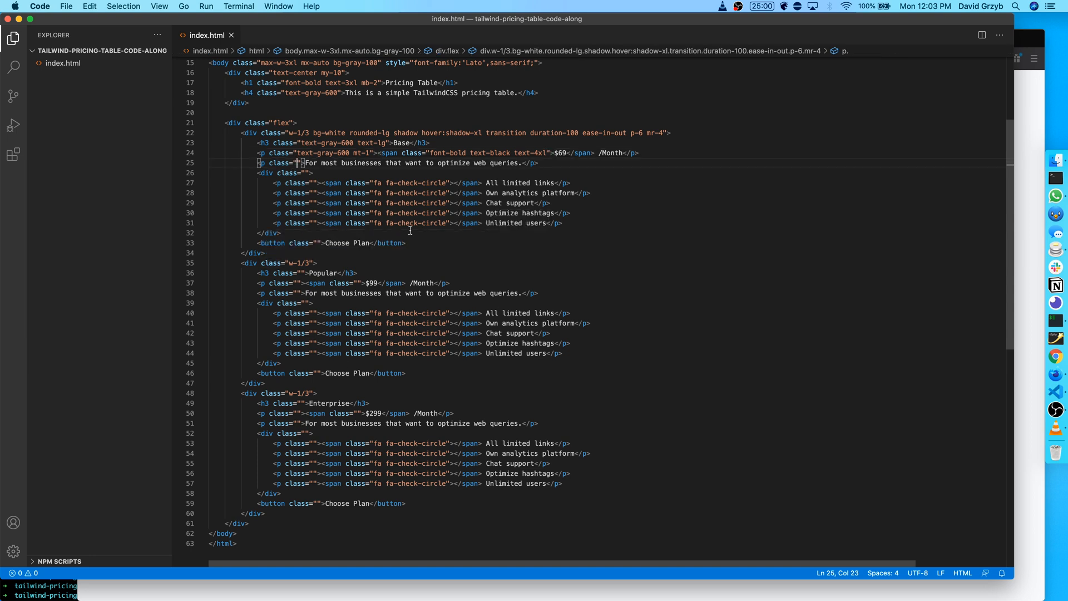
type("text-sm")
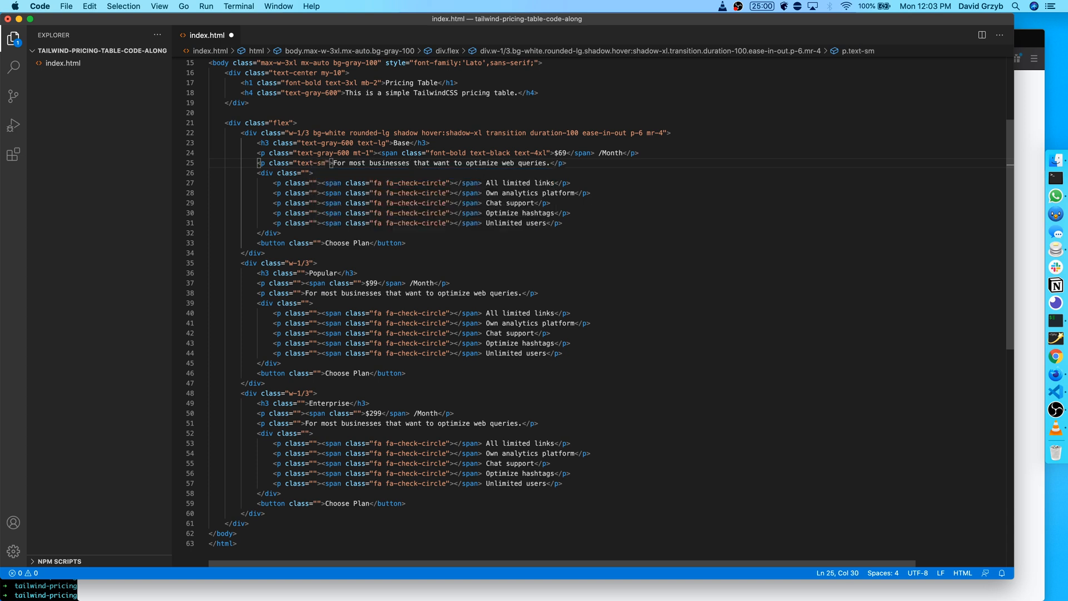
type("text-gray-6")
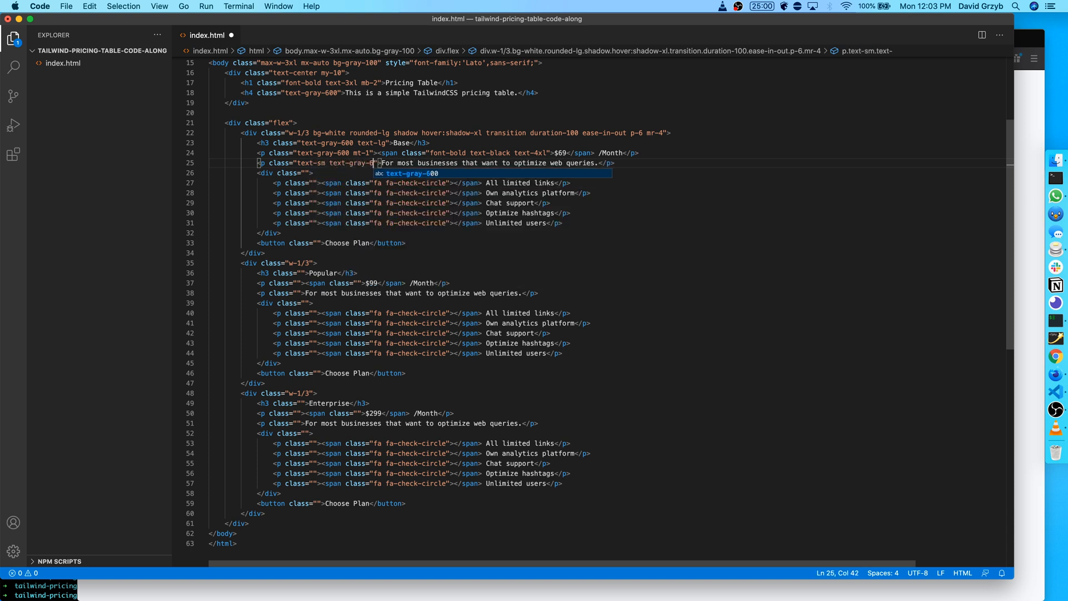
type("mt-2")
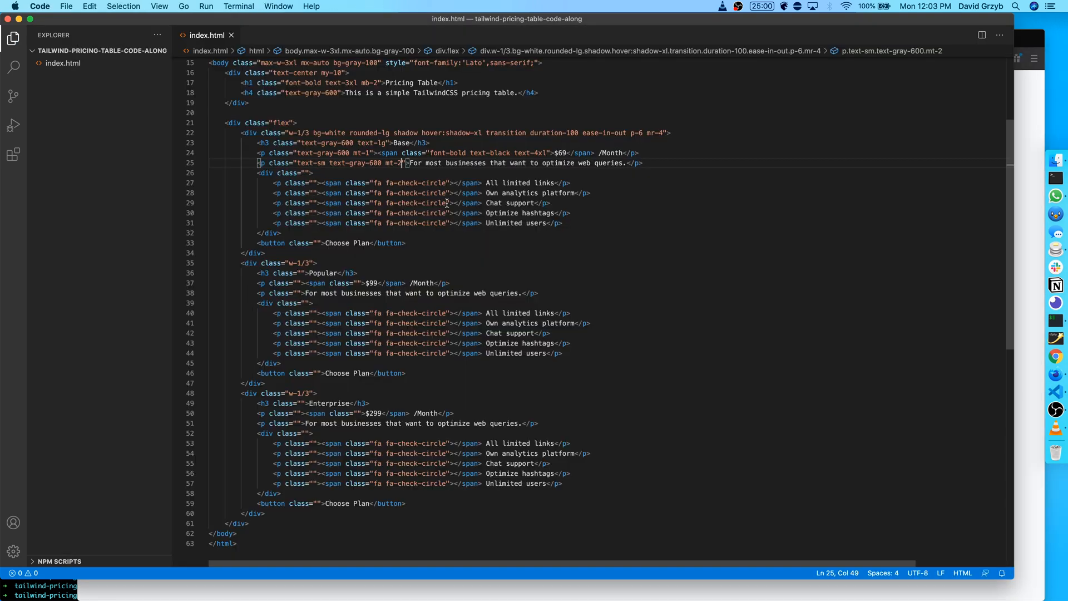
Inspect the fa-check-circle icon classes in the features list.
double_click(386, 183)
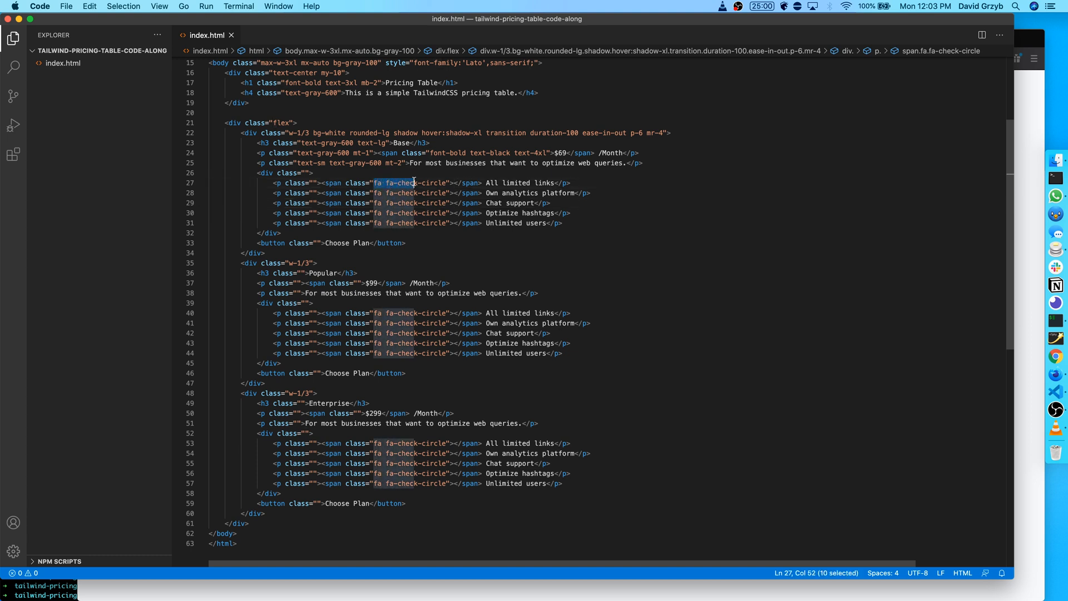
left_click(435, 202)
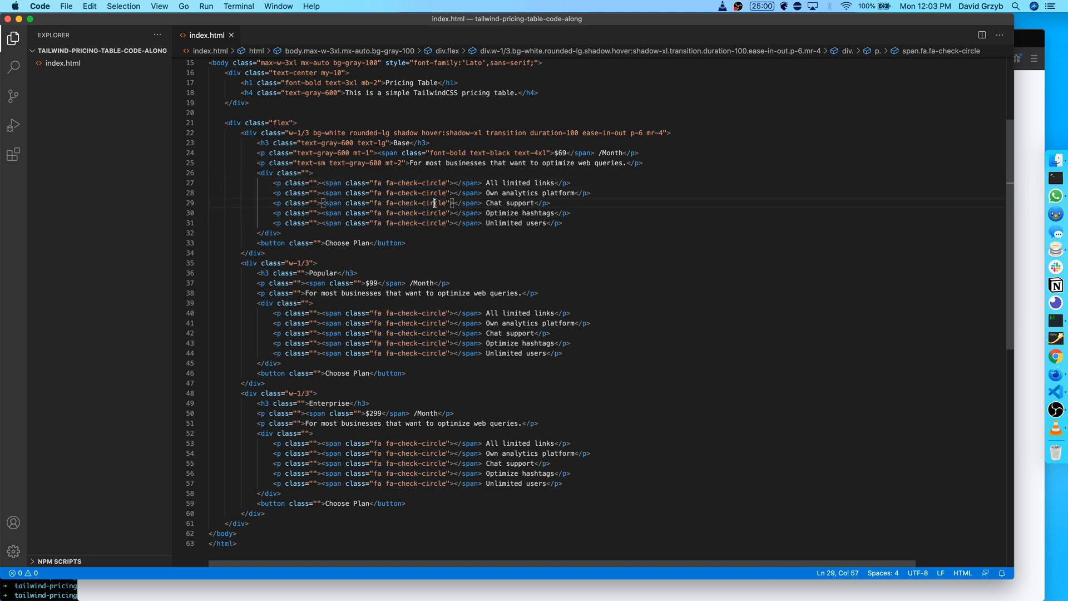
mouse_move(411, 193)
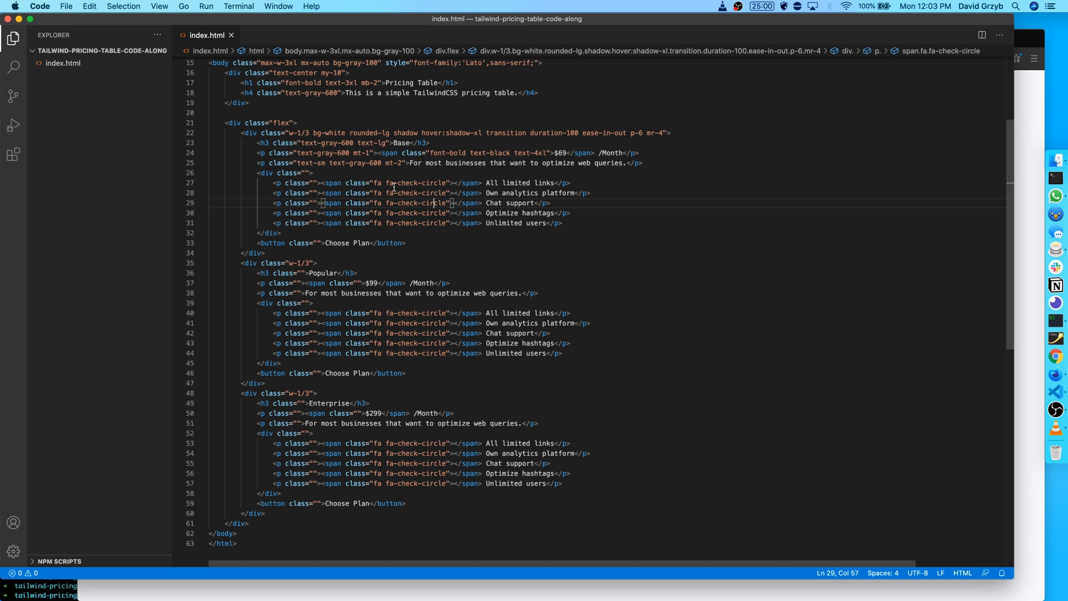
double_click(408, 183)
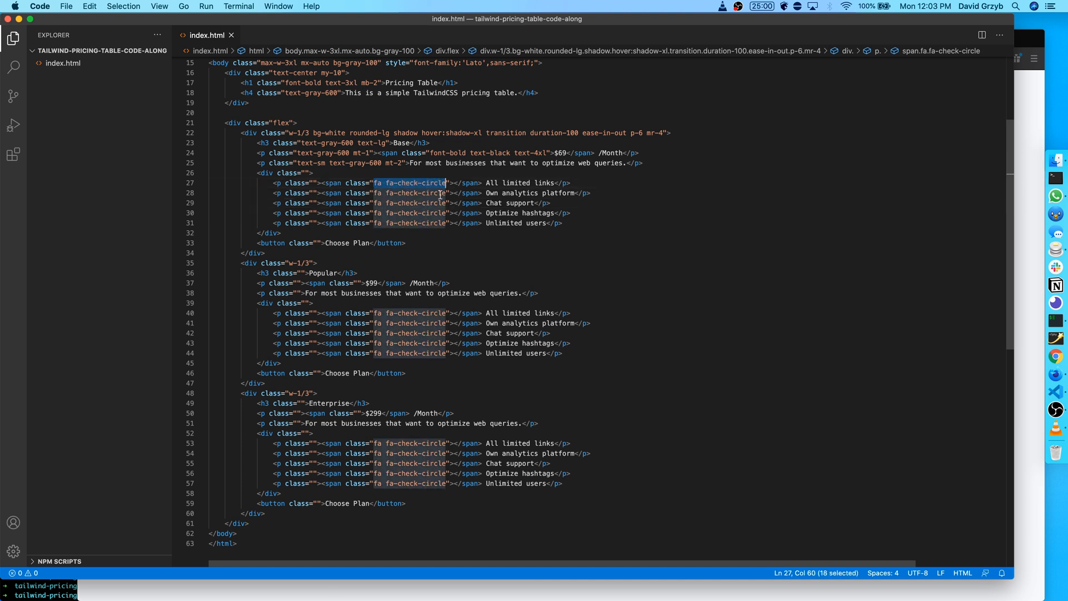
left_click(449, 212)
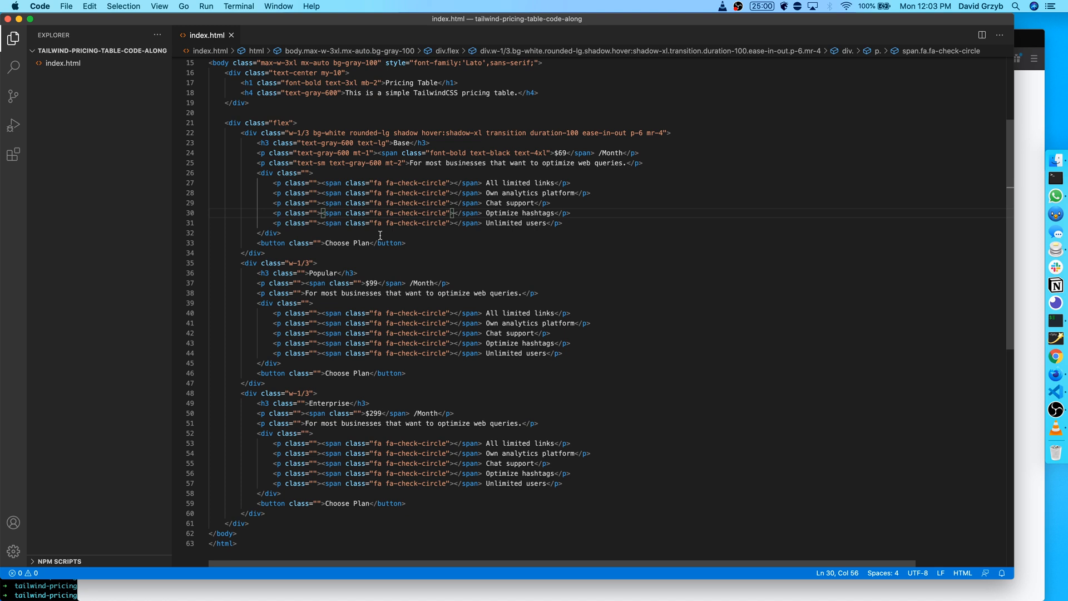
mouse_move(306, 182)
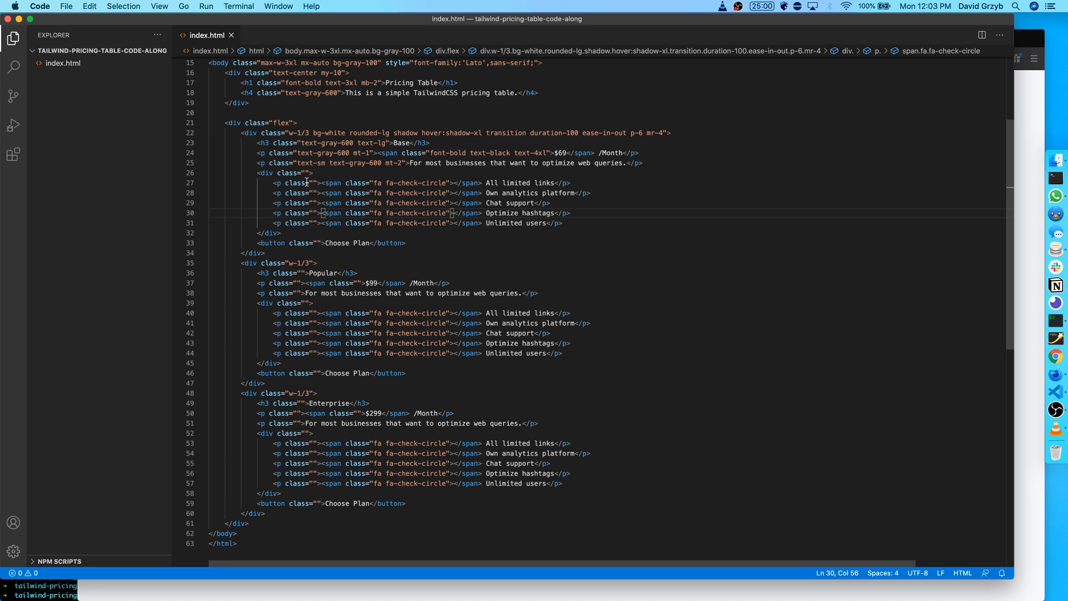
Give the features list container text-sm, text-gray-600 and mt-4.
left_click(312, 173)
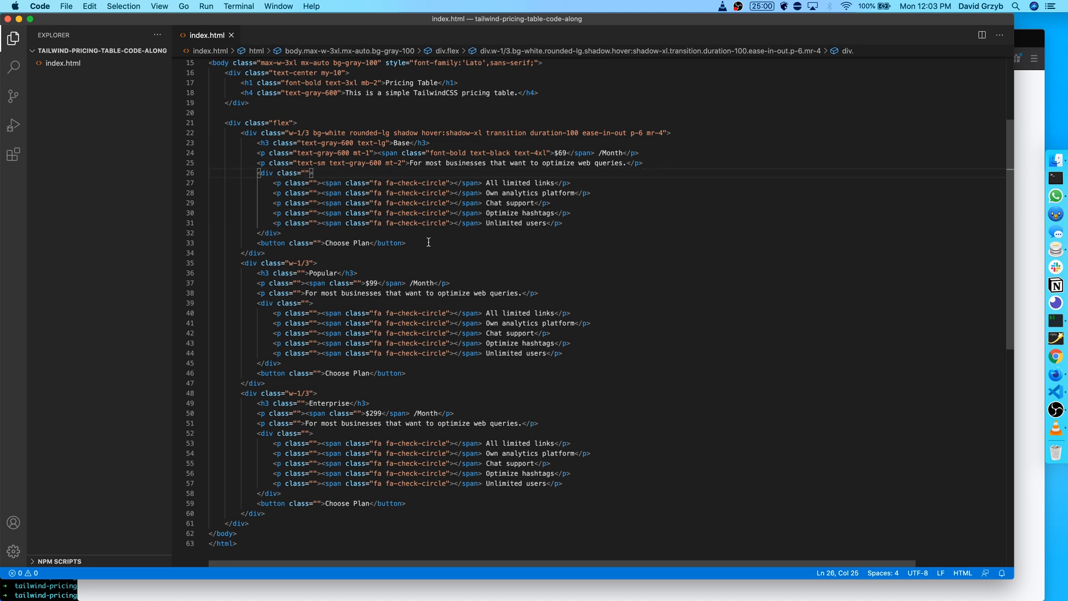
type("text-sm text-gray")
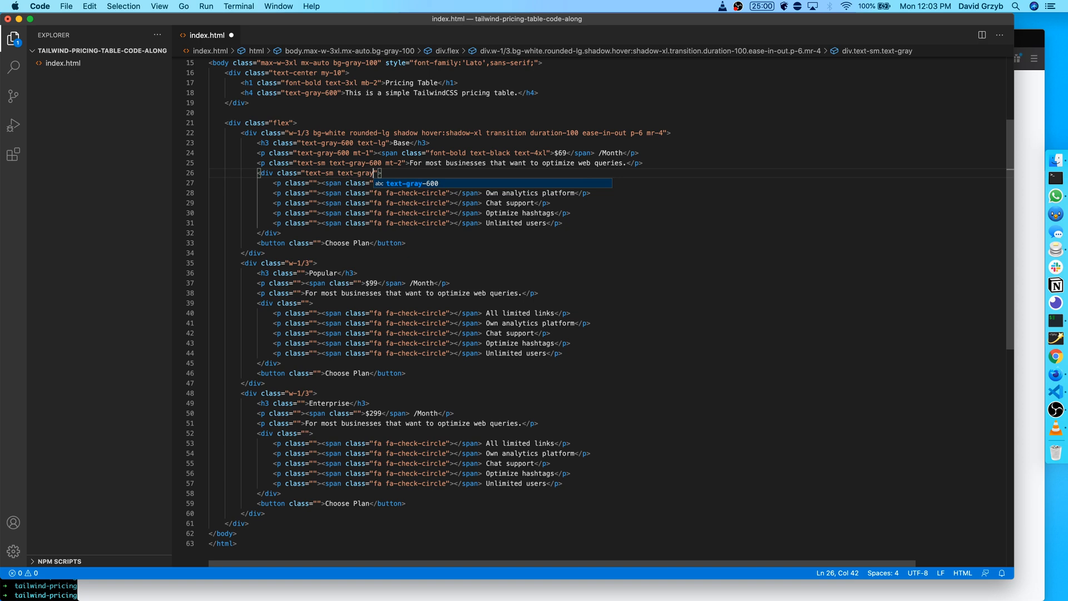
type("mt-4")
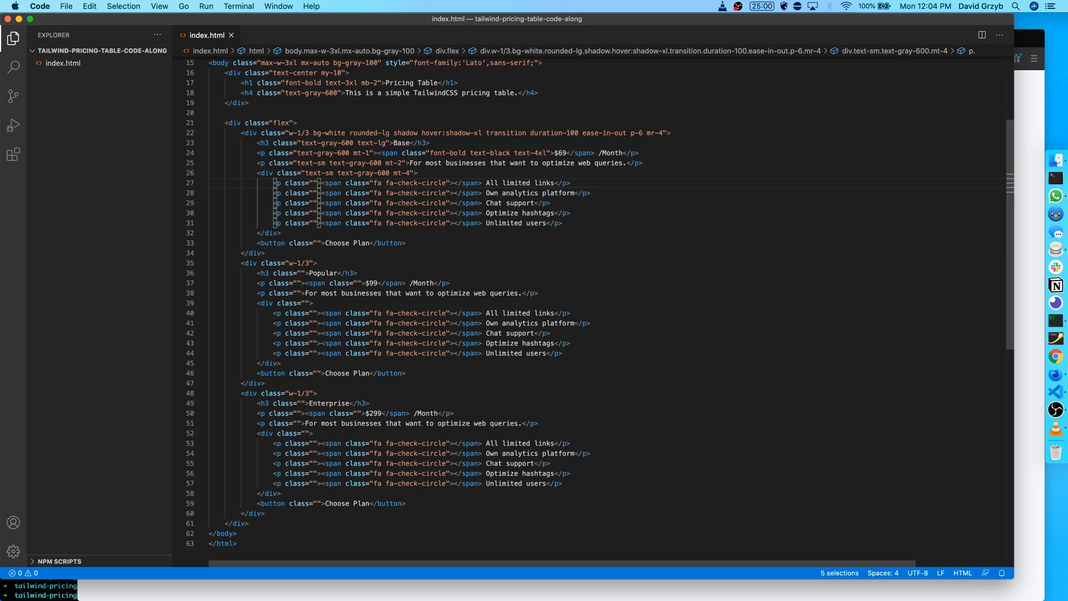
Add my-2 to each feature line and mr-4 spacing after the check icons.
type("my-2")
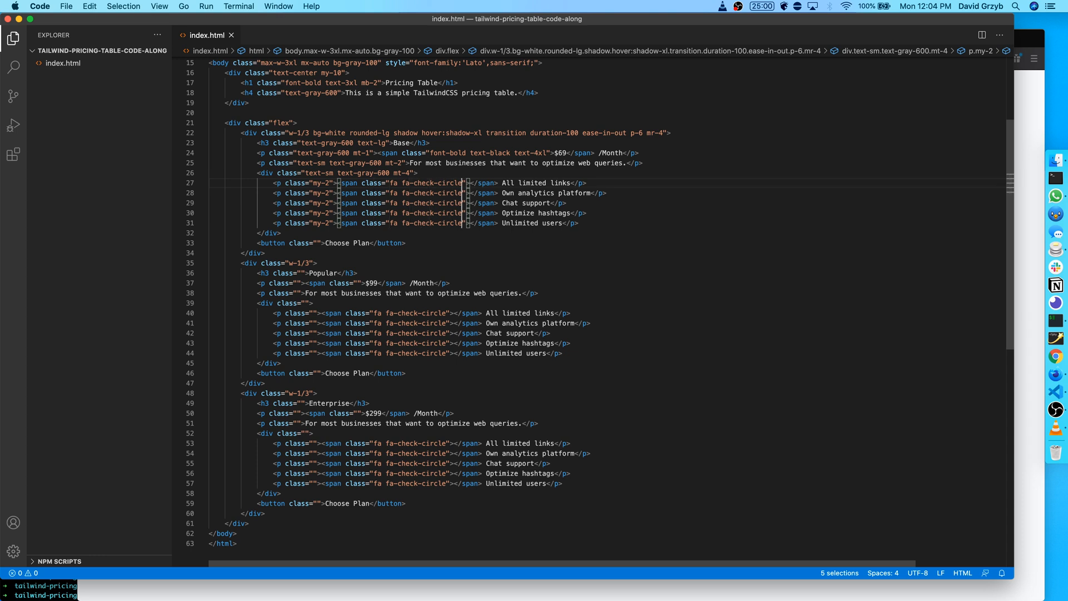
type("mr-4")
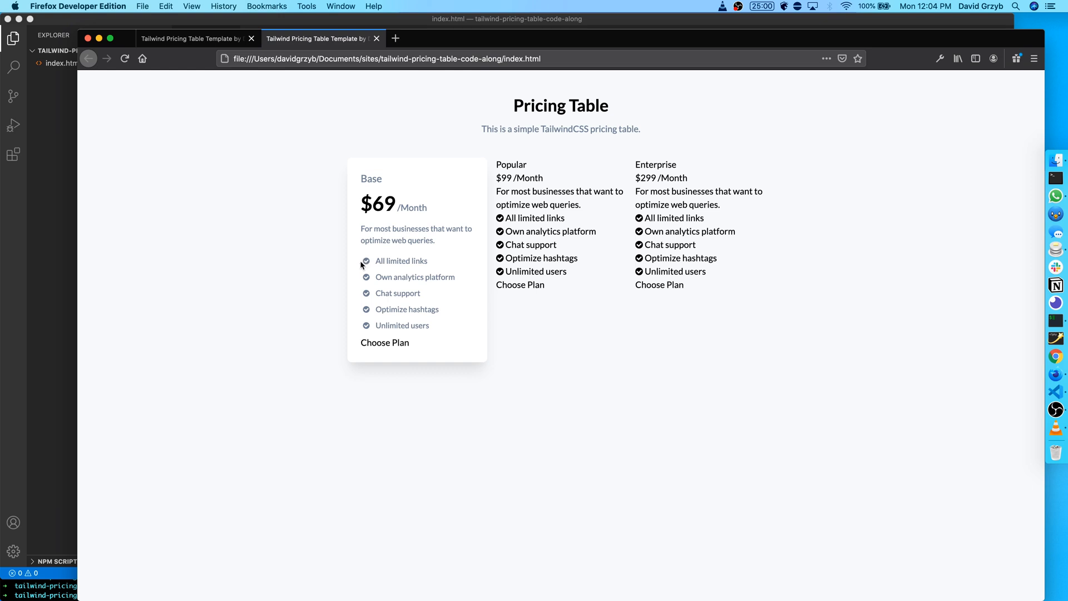
mouse_move(369, 274)
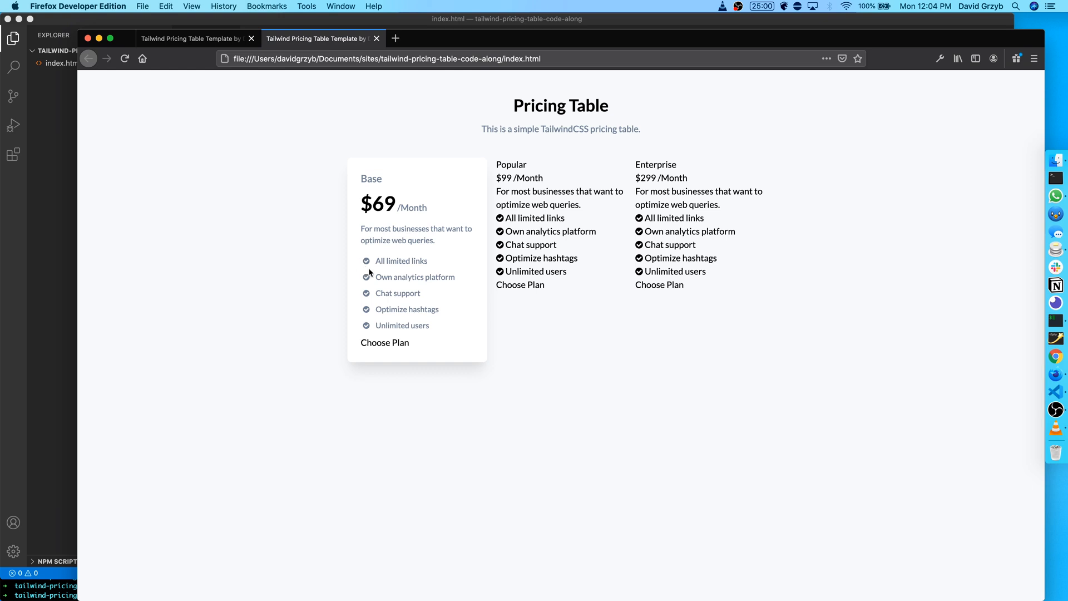
mouse_move(374, 259)
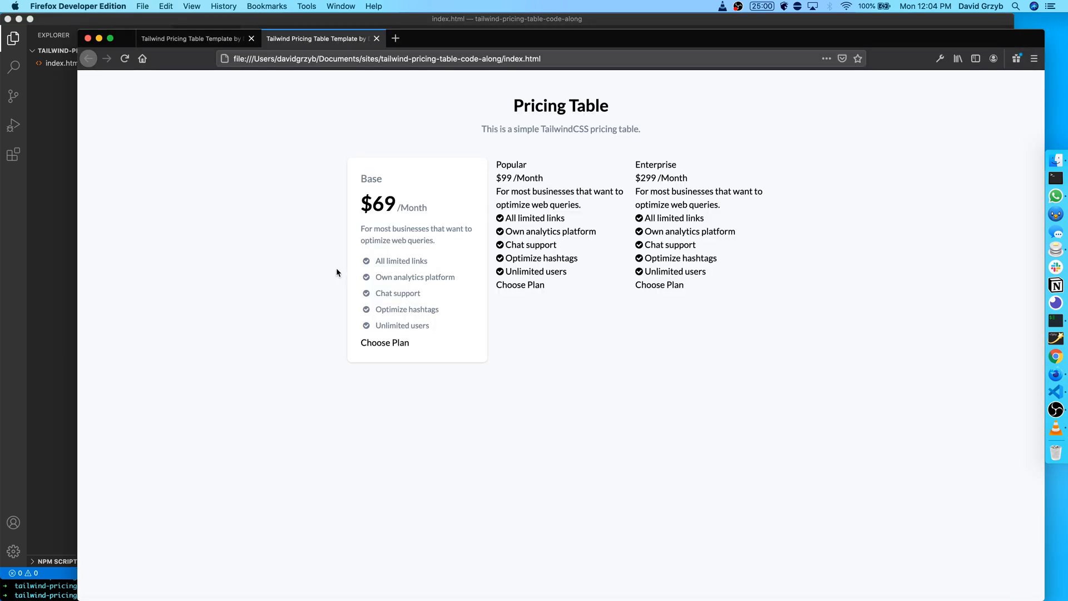
mouse_move(287, 268)
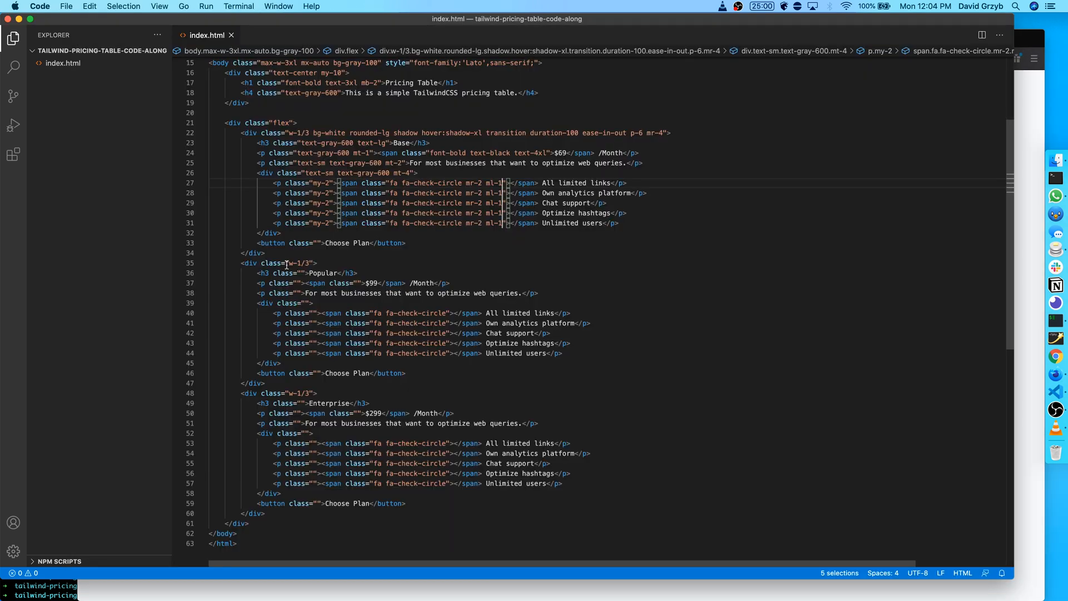
Give the Base Choose Plan button w-full, text-purple-700, border-purple-700, rounded, py-4 and mt-4 classes.
scroll("down", 3)
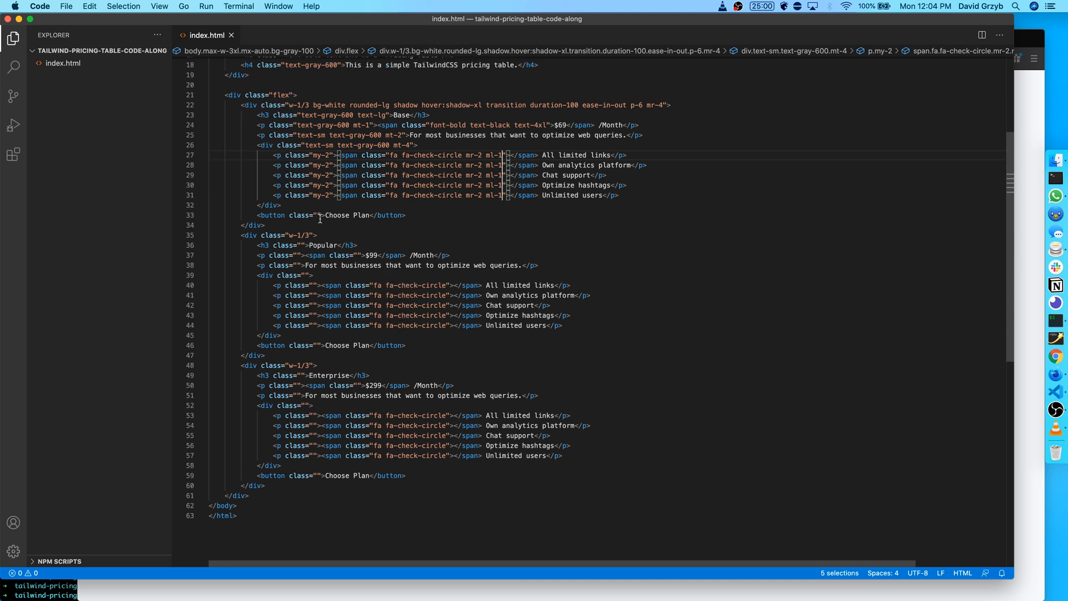
left_click(322, 215)
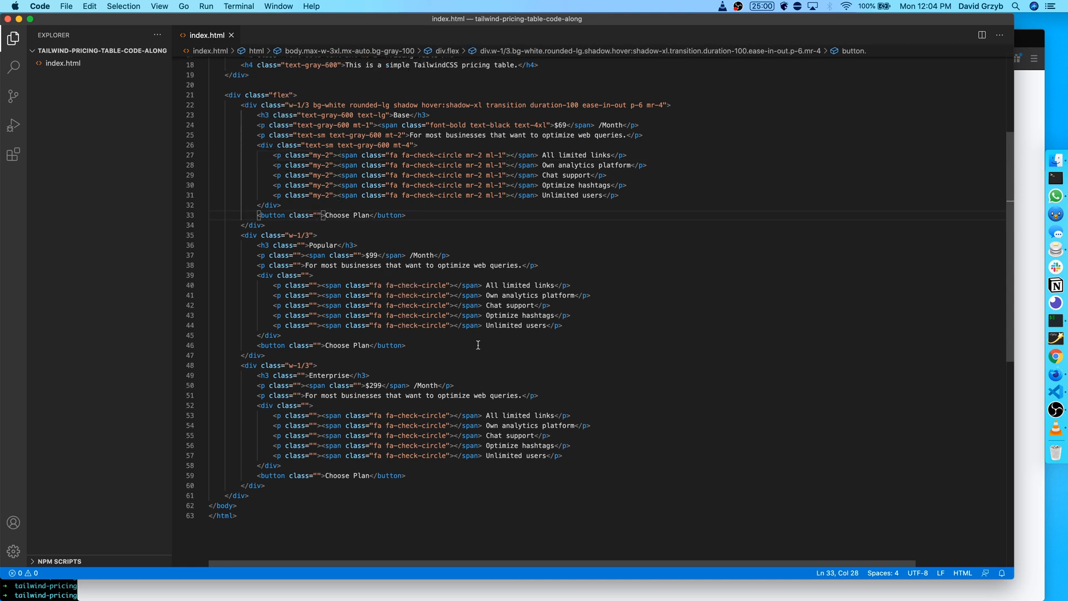
type("w-full")
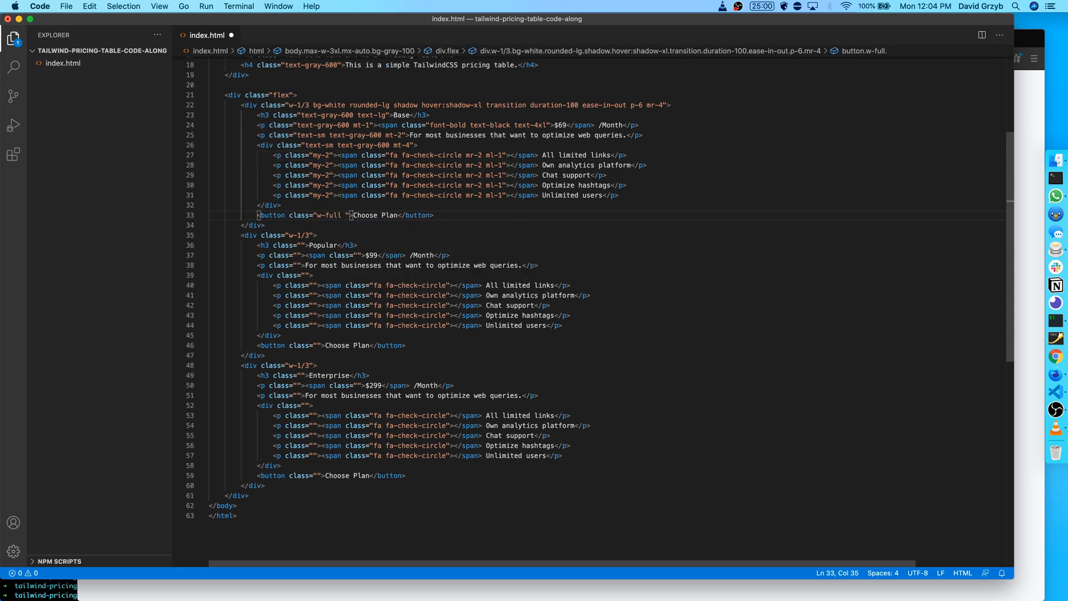
type("text-purple-700 border border-purple-700 rou")
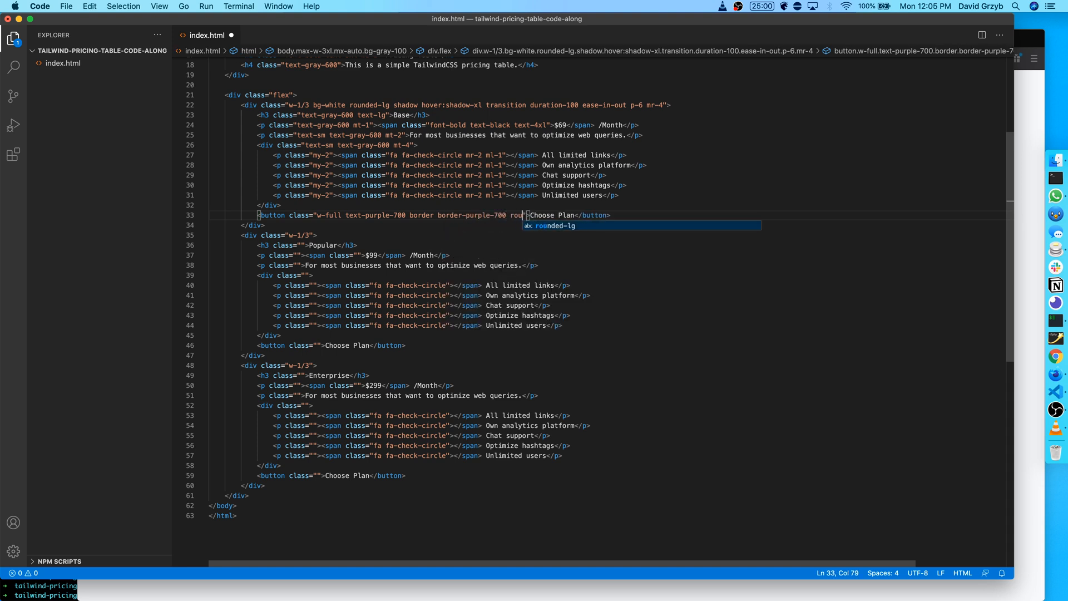
left_click(320, 38)
type("nded ")
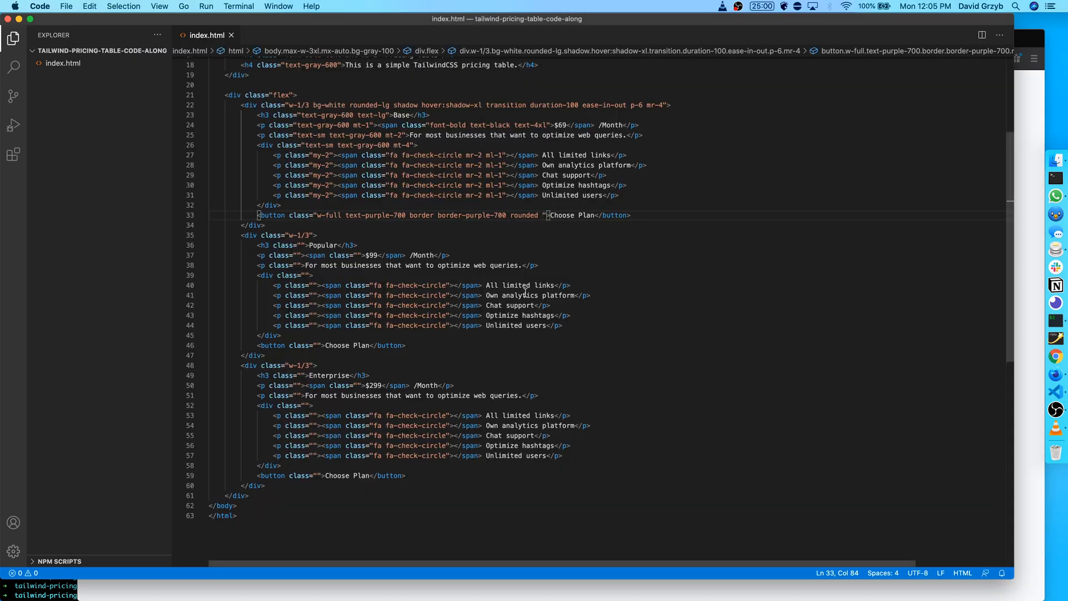
type("py-4")
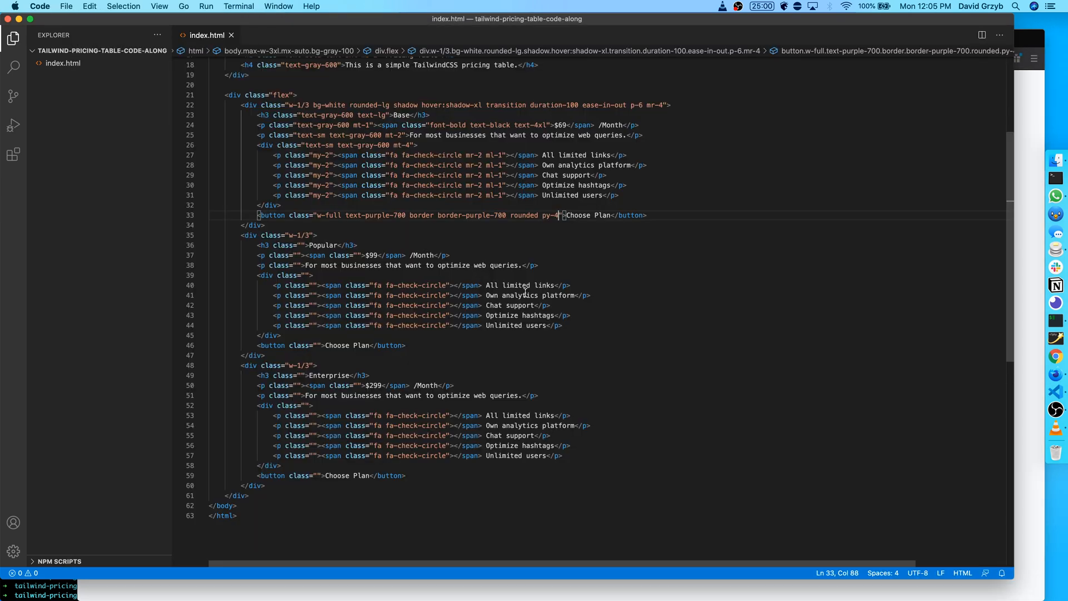
type("mt-4")
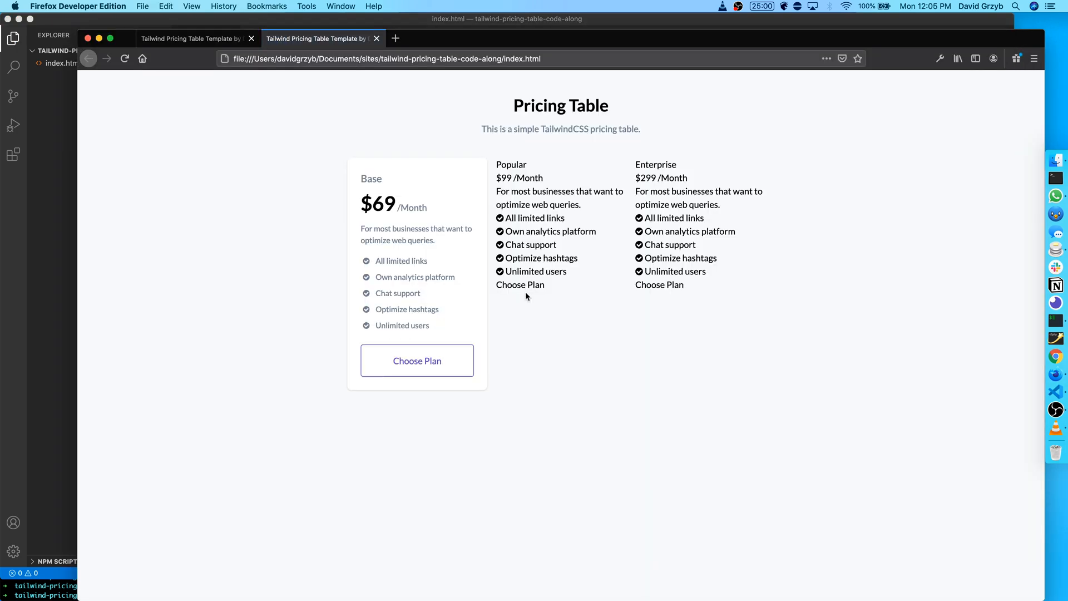
mouse_move(416, 212)
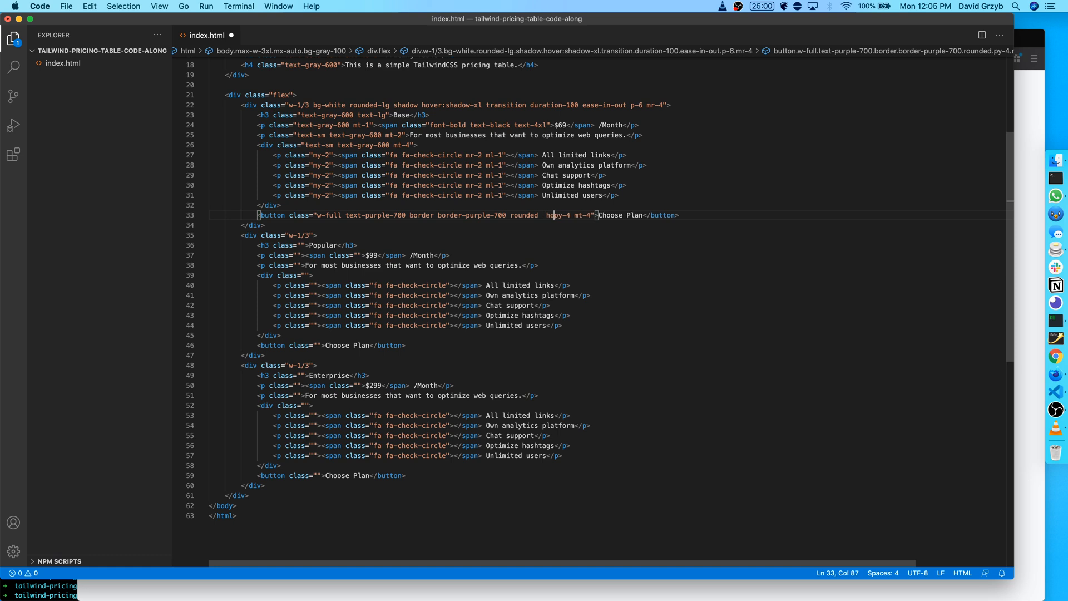
Add hover:text-white, hover:shadow-xl, transition duration-150 ease-in-out and hover:bg-purple-700 to the button.
type("hover:text-white hover:shadow-xl")
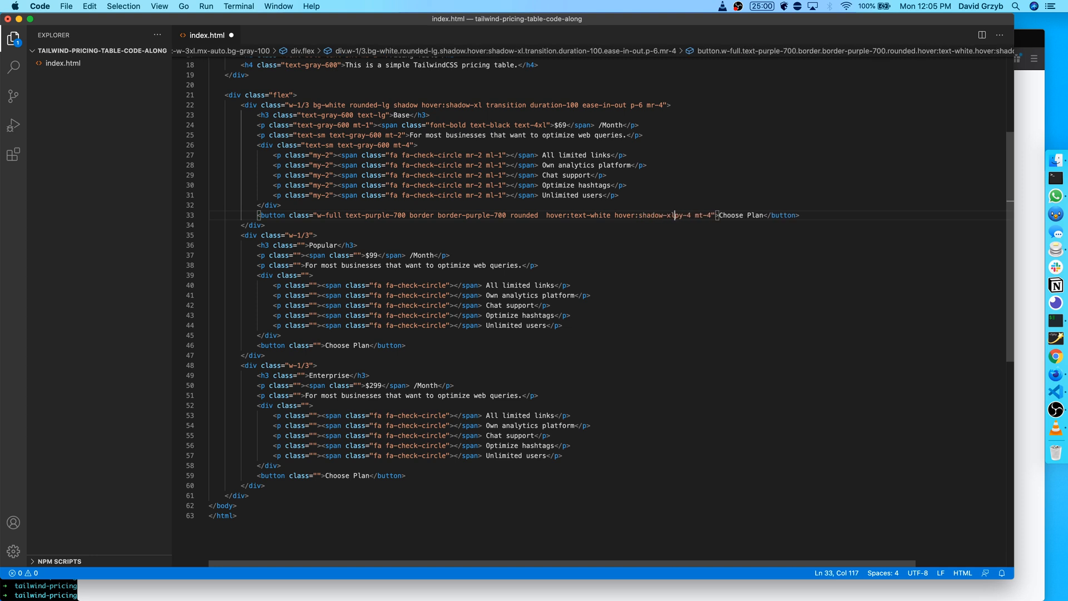
type("transition")
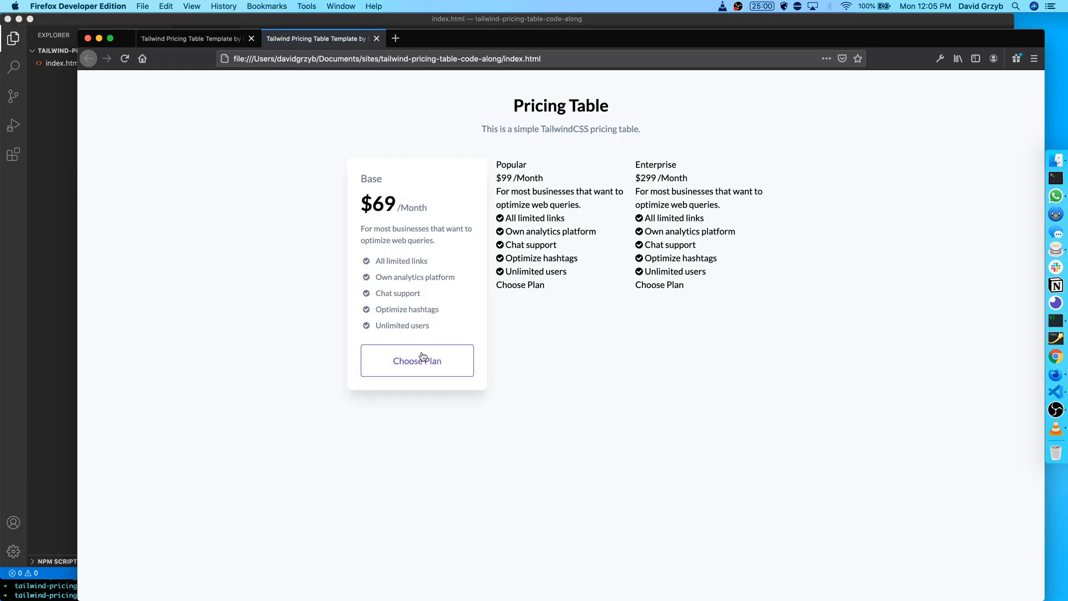
mouse_move(417, 299)
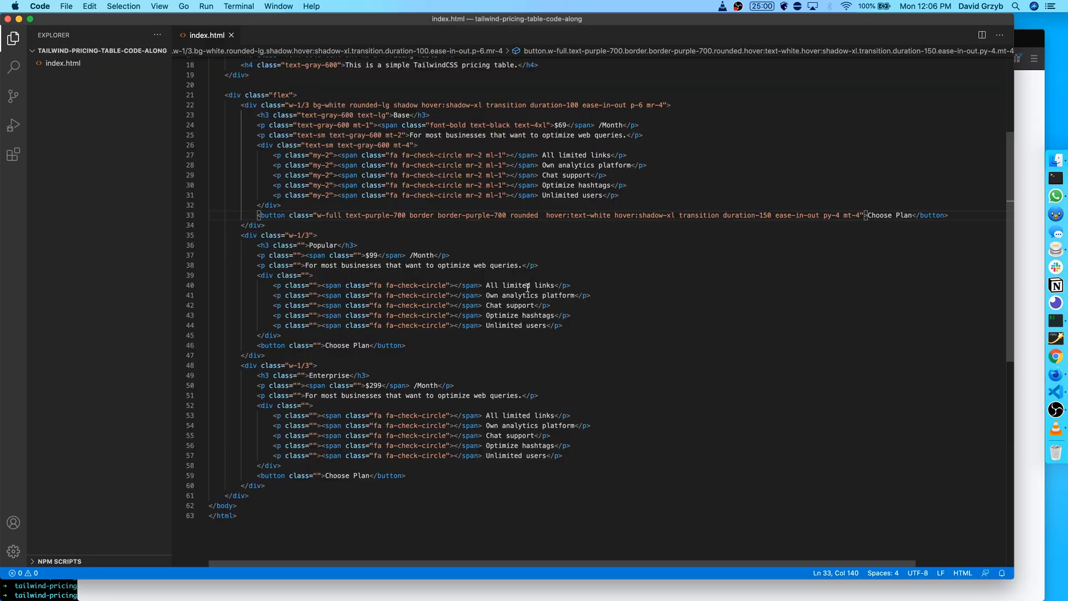
type("ho")
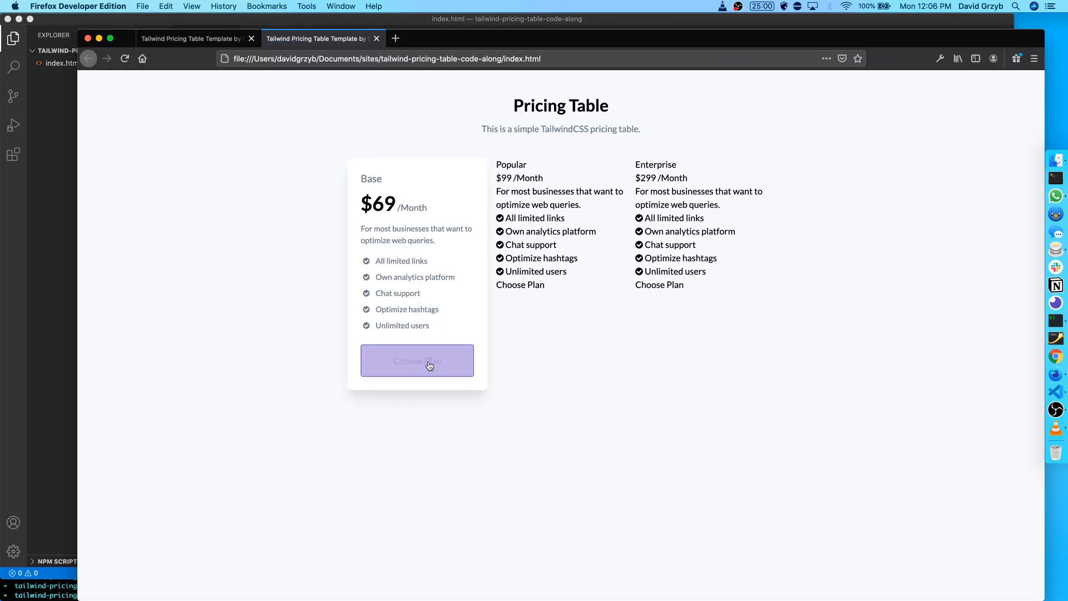
mouse_move(416, 360)
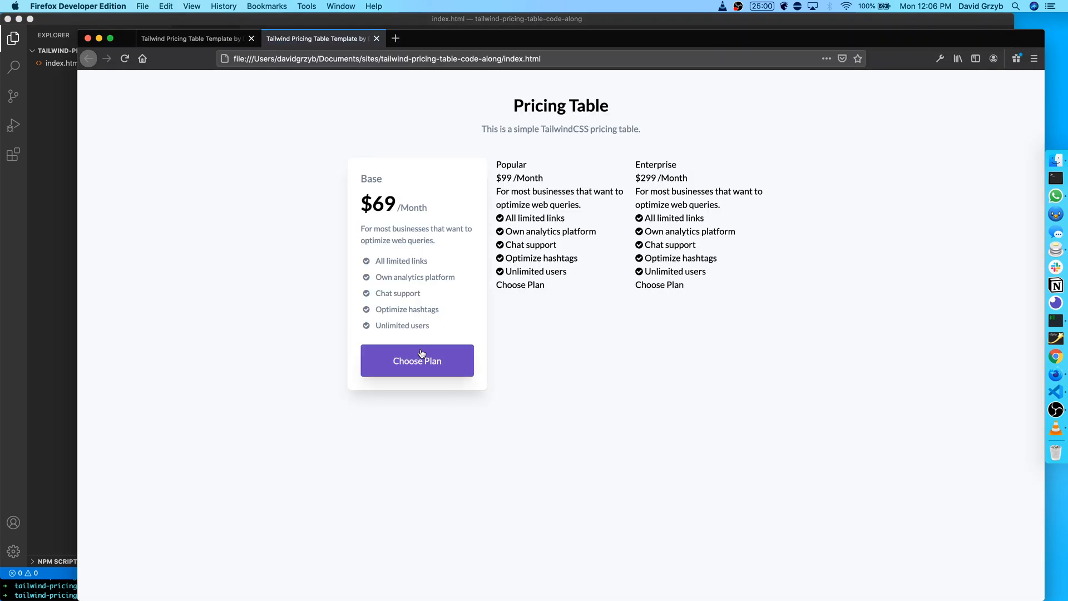
mouse_move(510, 395)
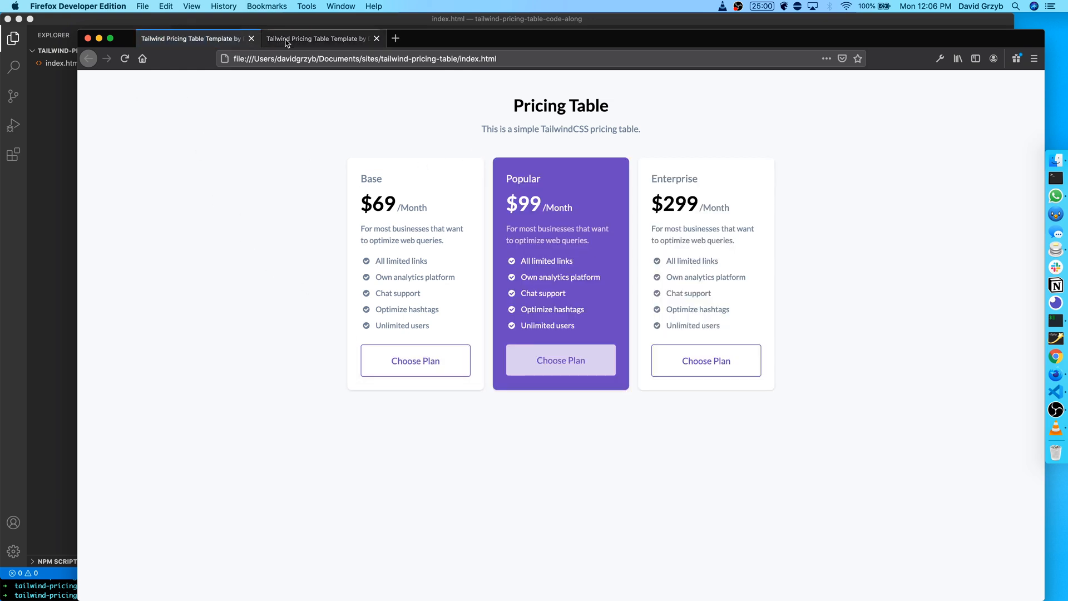
mouse_move(414, 361)
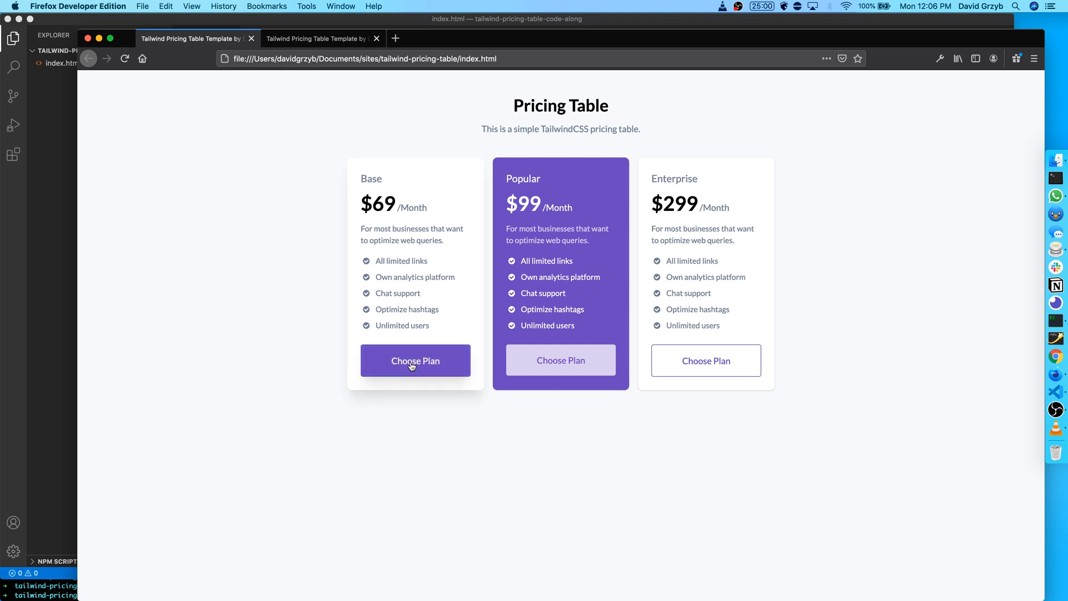
left_click(321, 38)
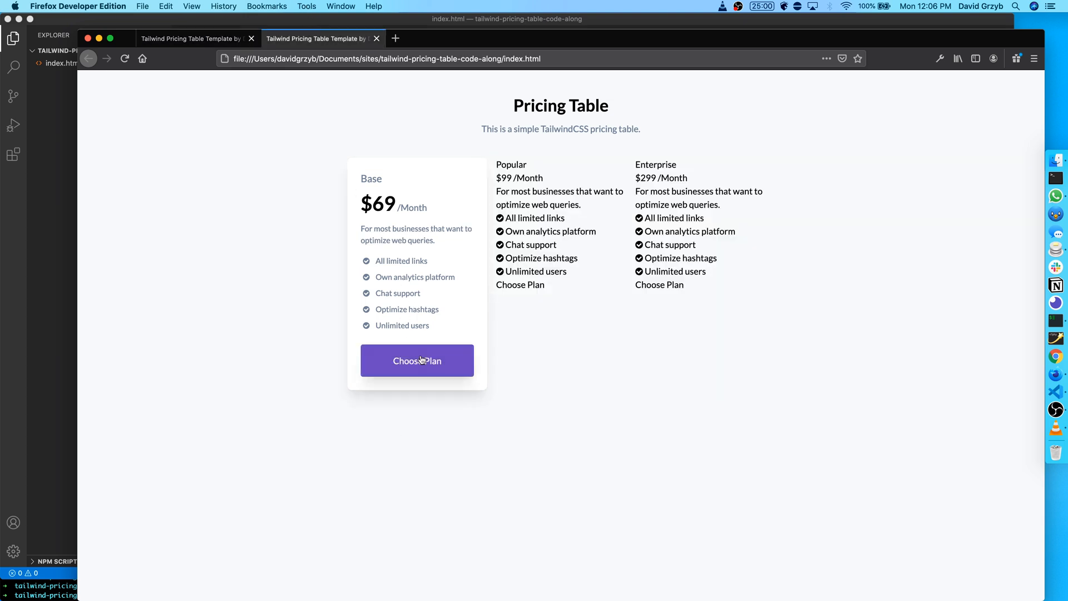
mouse_move(308, 43)
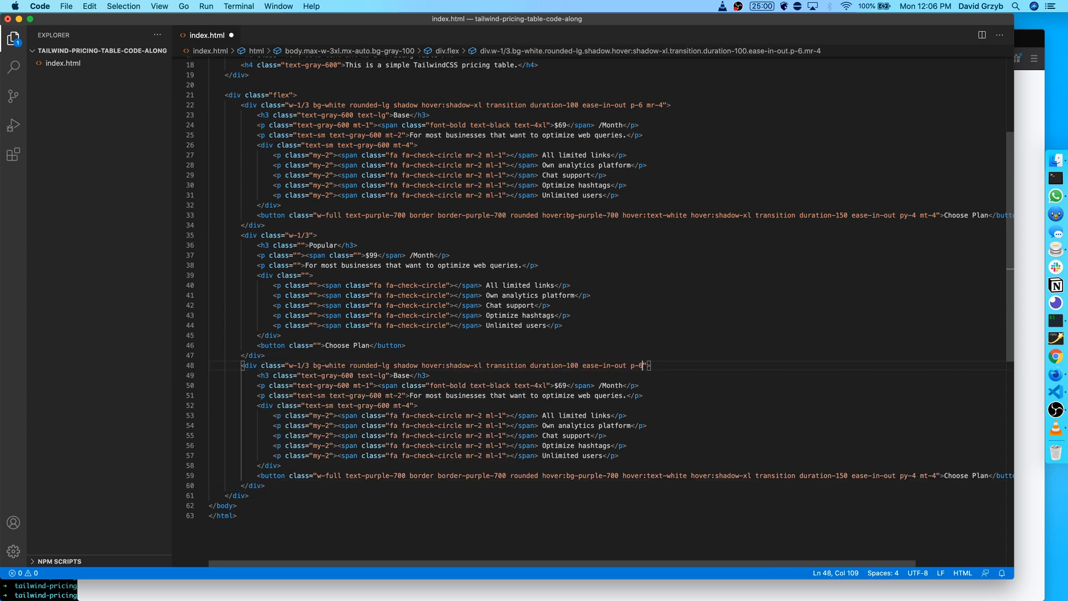
Rename the copied card's h3 title from Base to Enterprise.
double_click(402, 375)
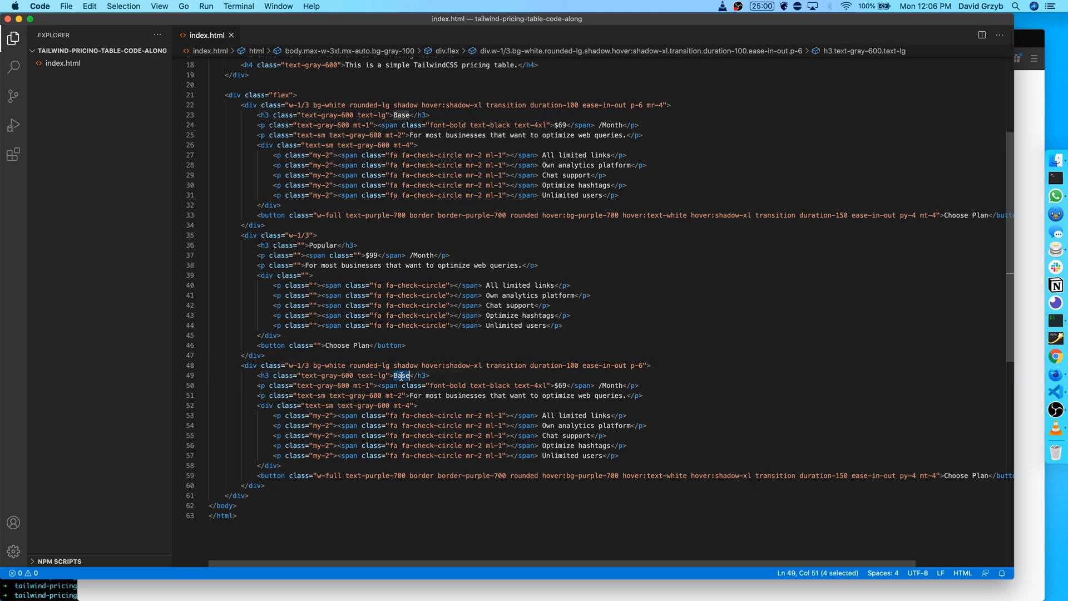
type("Enterprise")
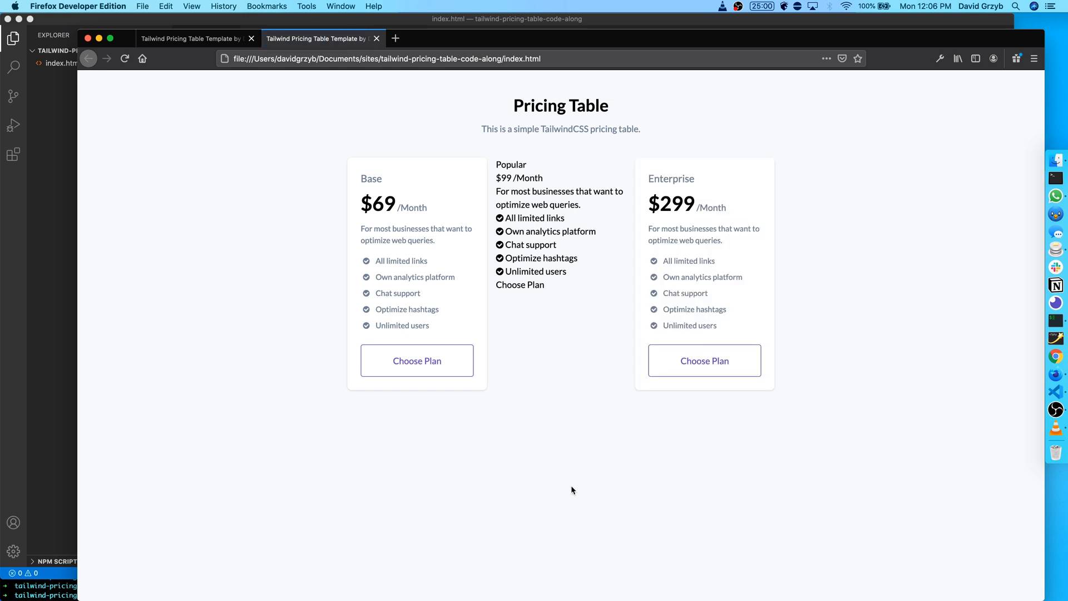
mouse_move(276, 449)
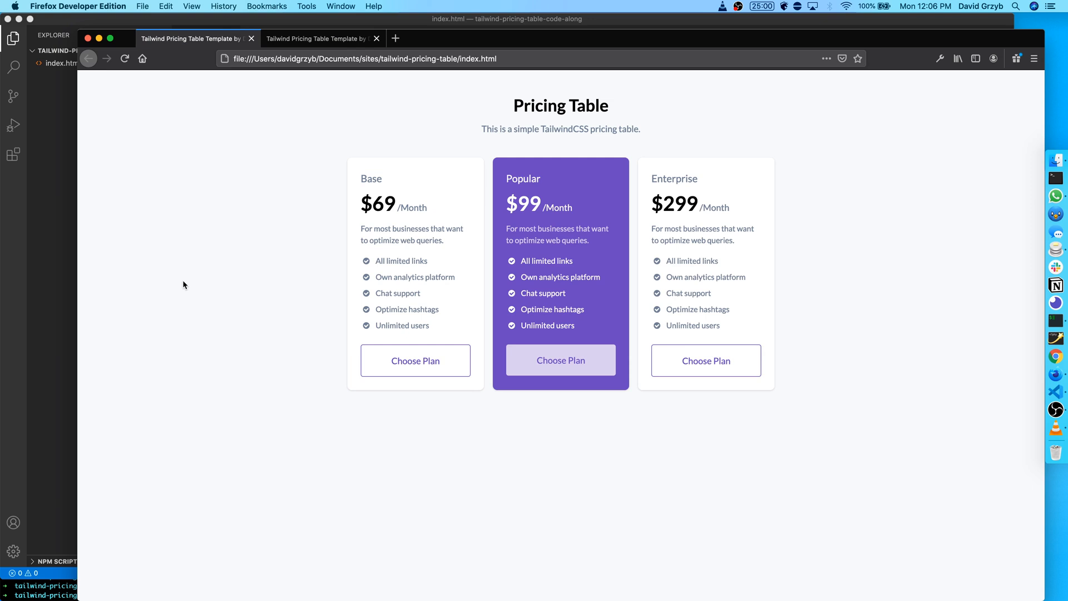
mouse_move(552, 254)
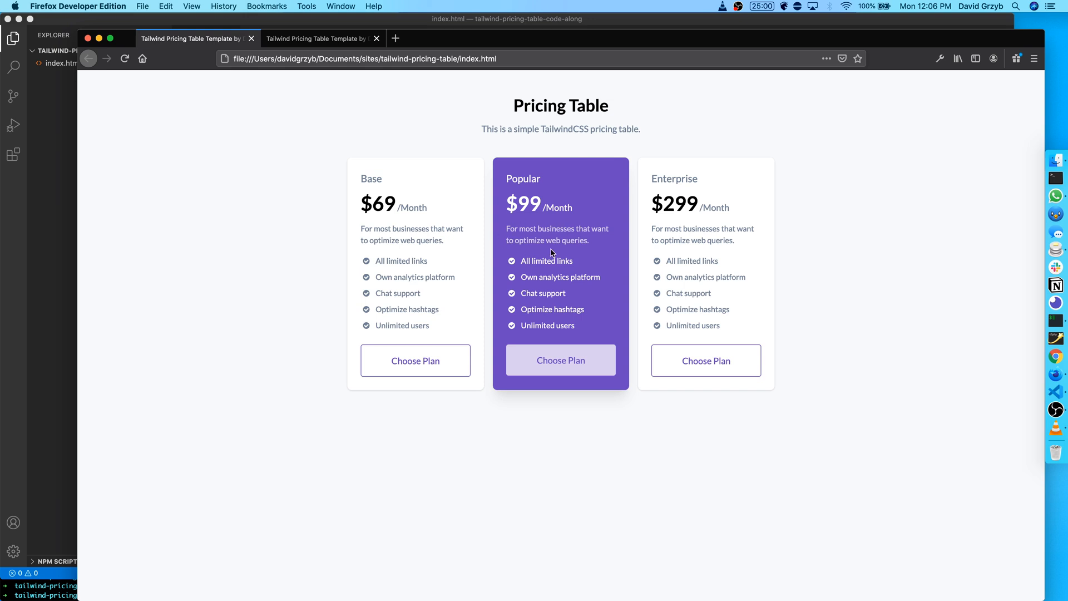
mouse_move(589, 330)
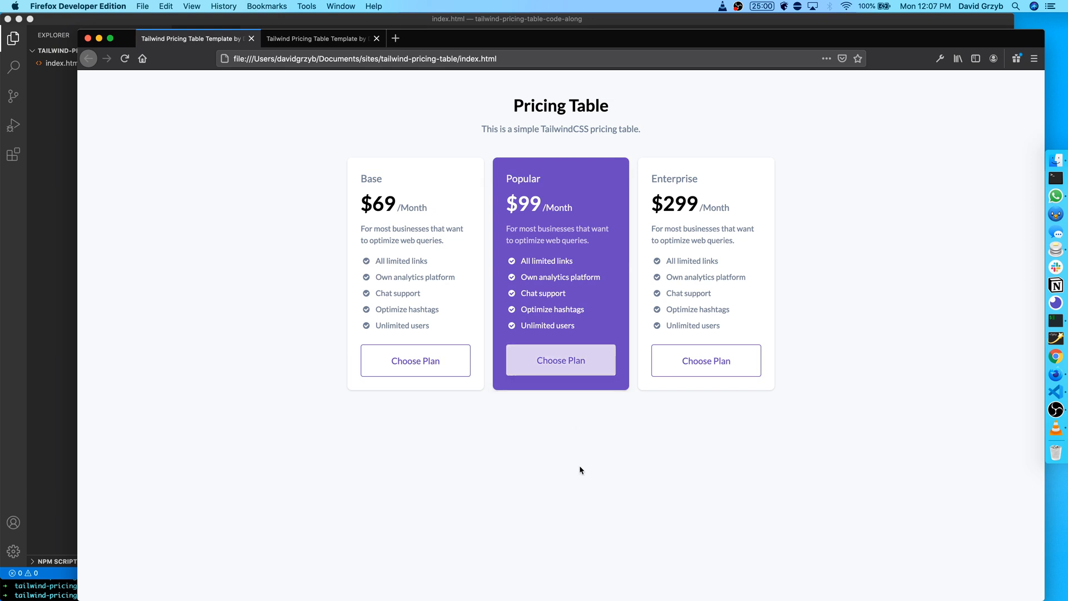
mouse_move(560, 359)
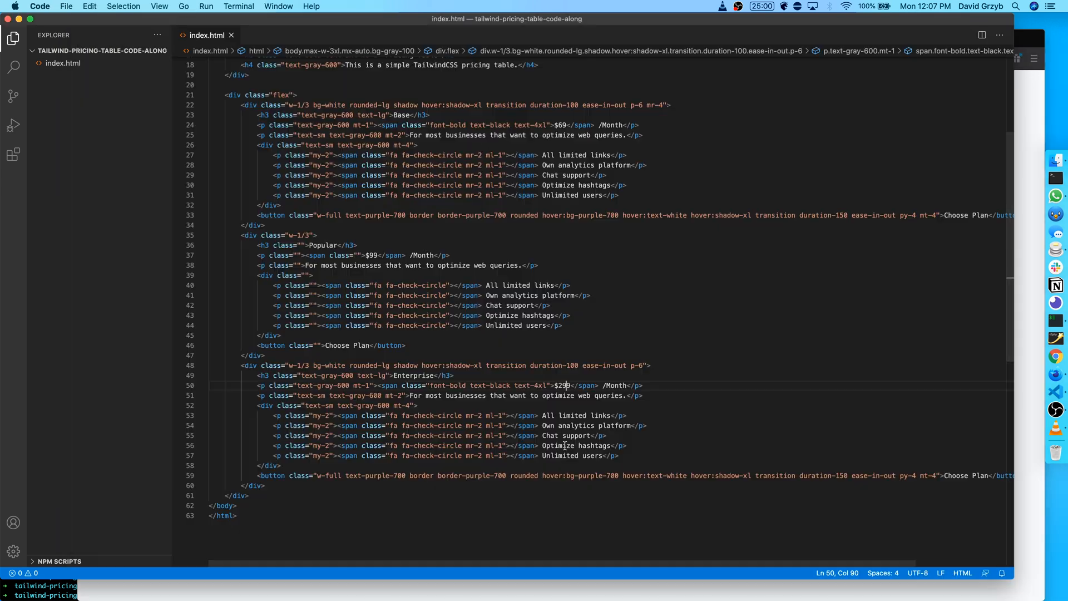
Give the Popular card div text-white bg-purple-700 rounded-lg shadow p-6 classes.
scroll("up", 3)
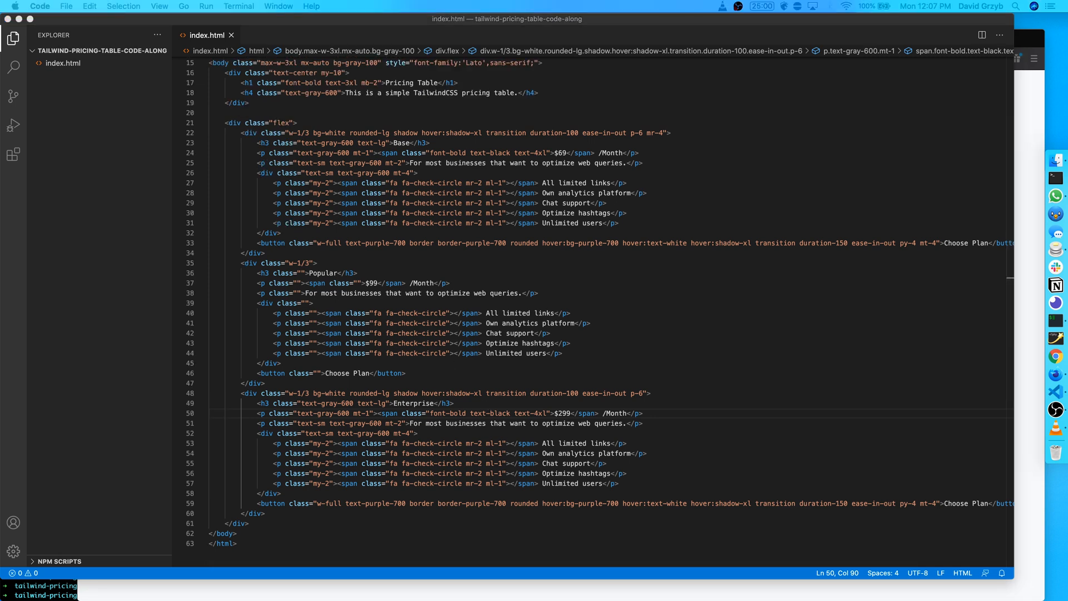
left_click(310, 263)
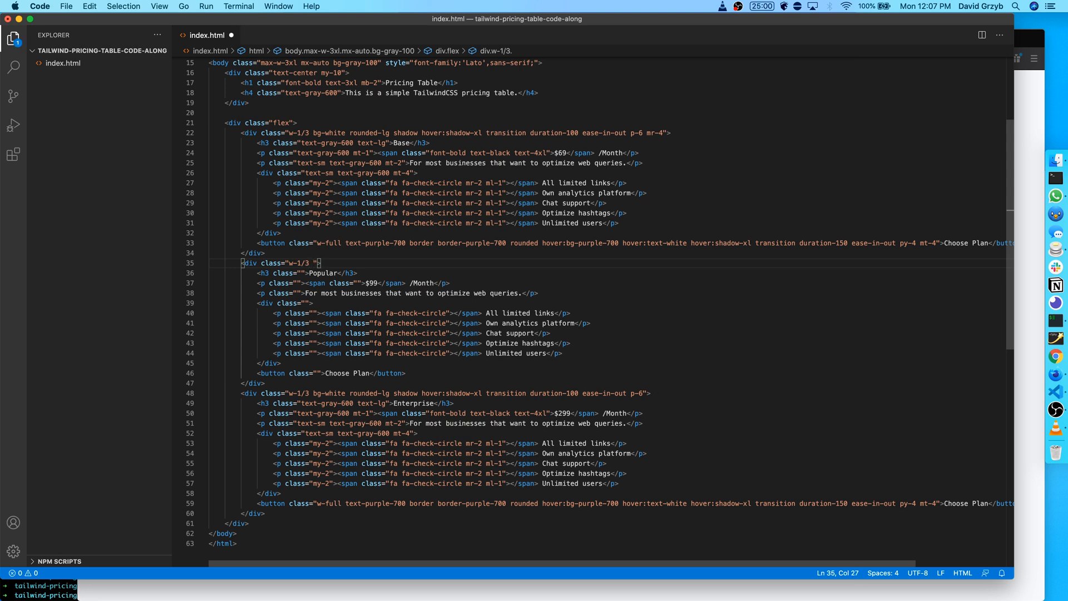
type("text-white")
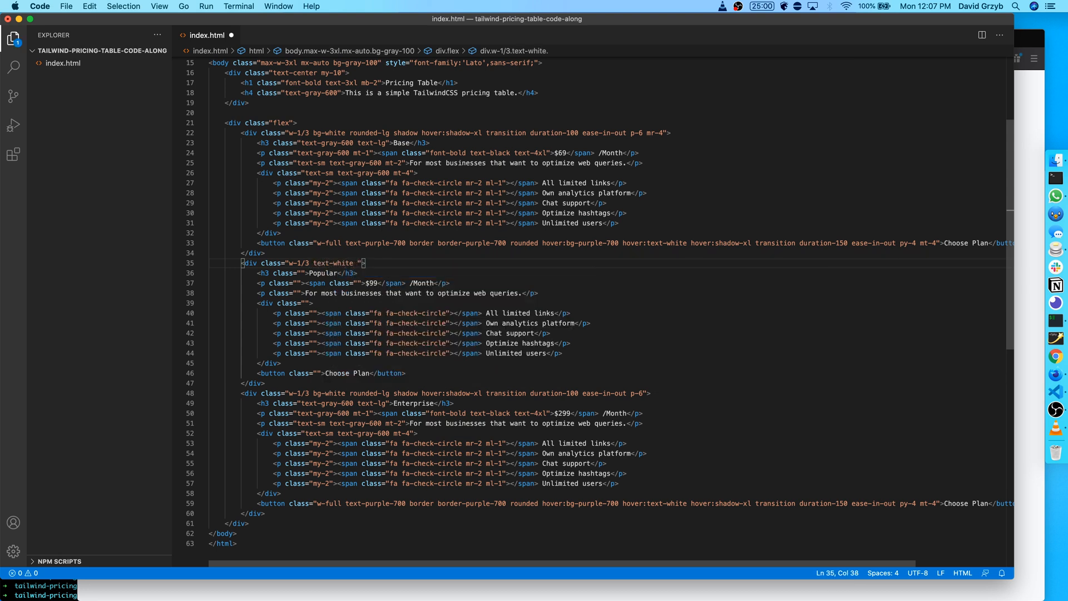
type("bg-purple")
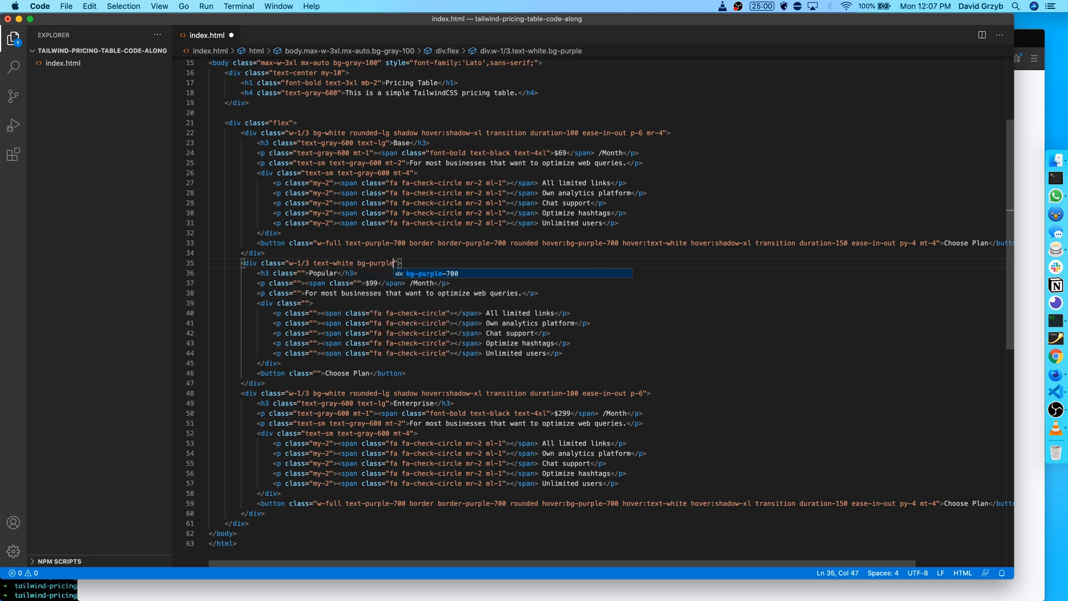
type("-700")
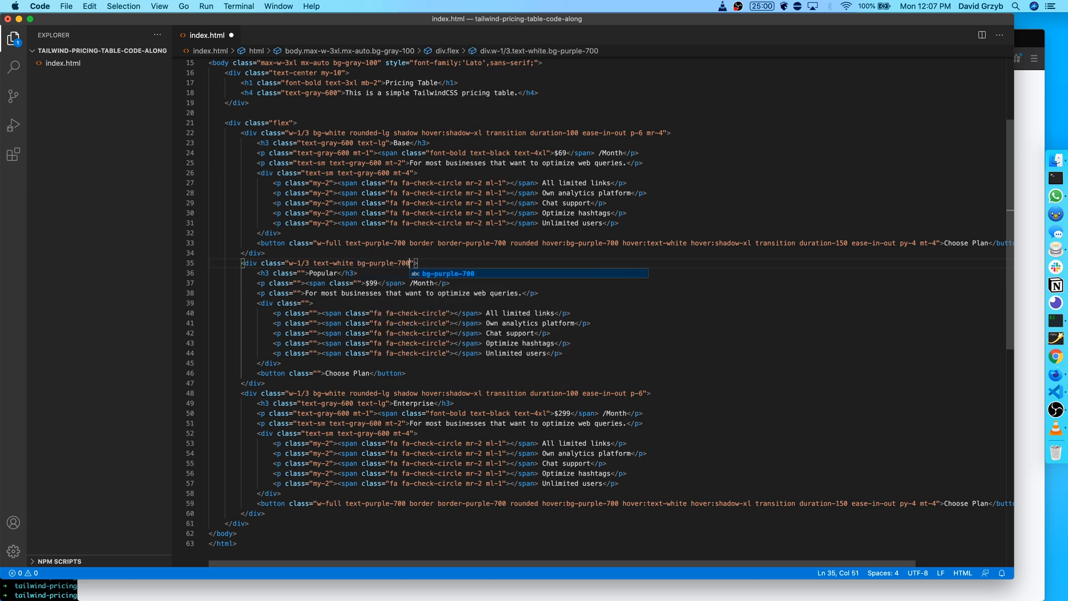
type("rounded-lg shadow p-6")
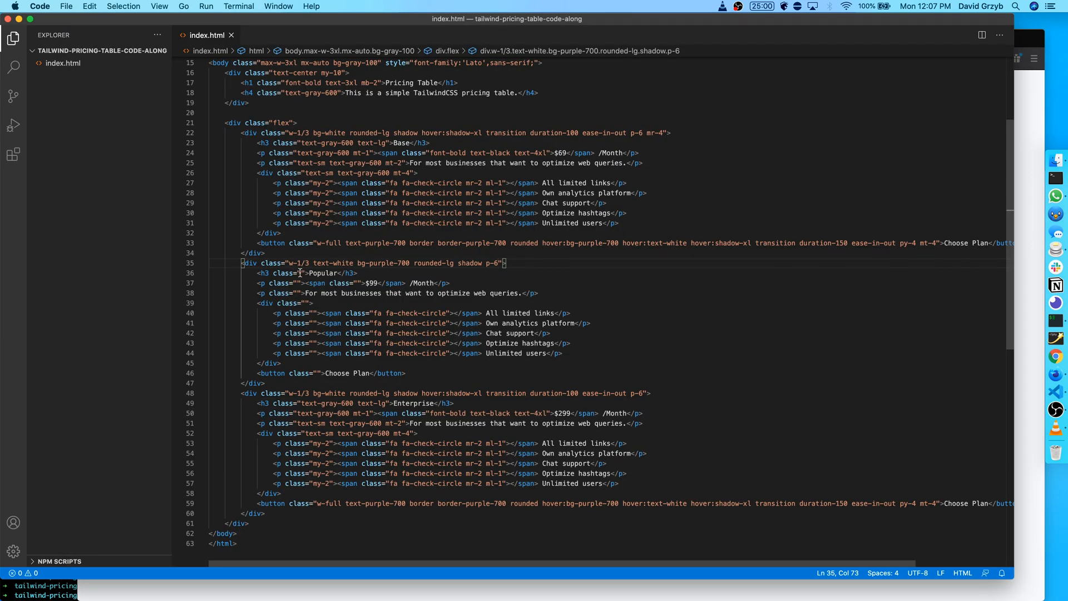
Style the Popular heading text-lg, price mt-1 font-bold text-4xl, and description text-sm opacity-75 mt-2.
left_click(304, 273)
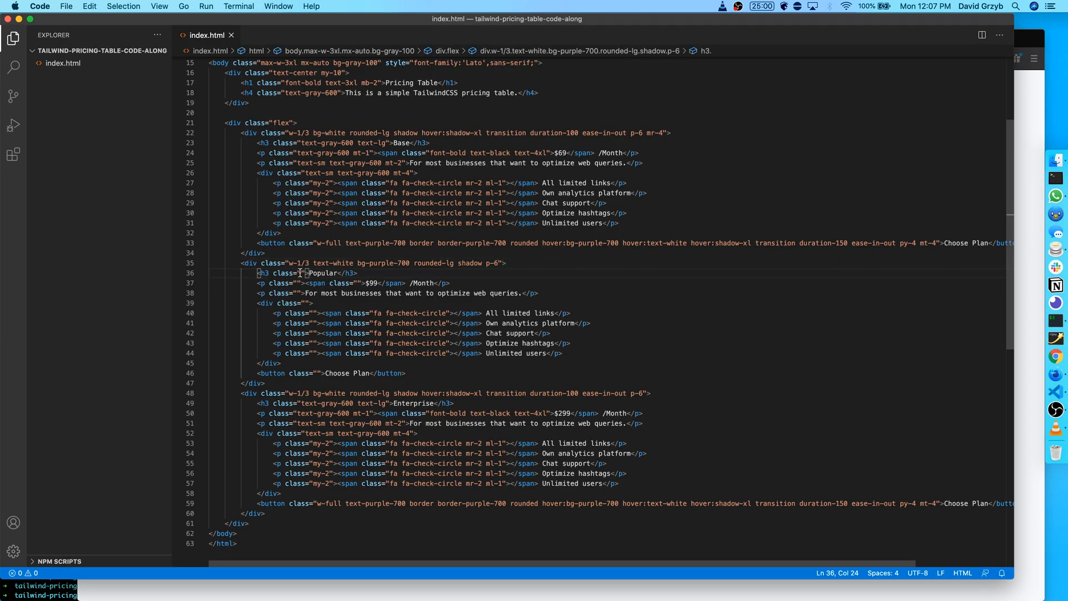
type("text-lg")
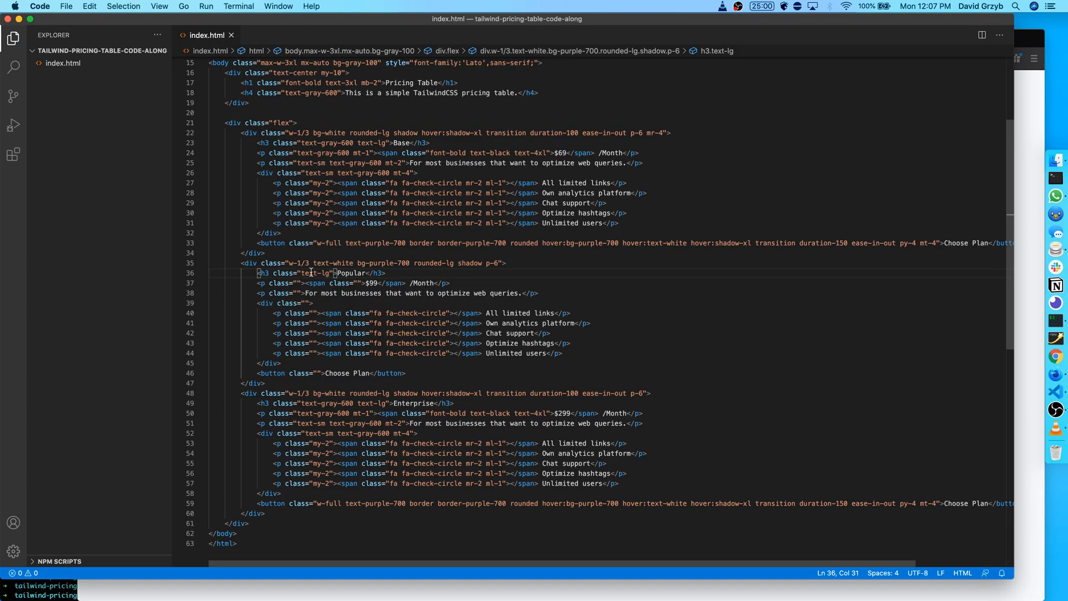
left_click(299, 282)
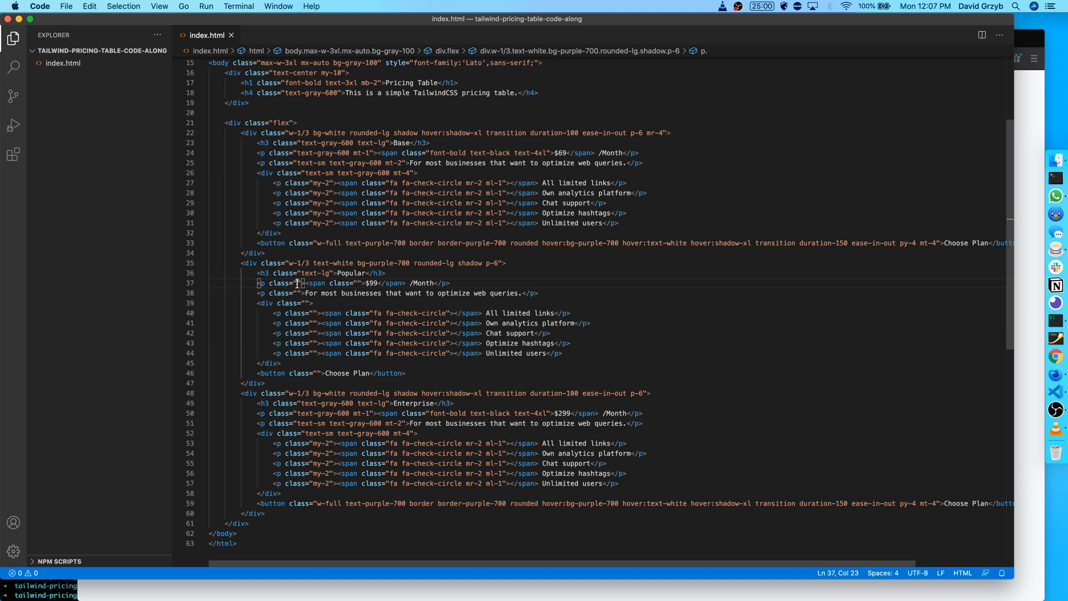
type("mt-1")
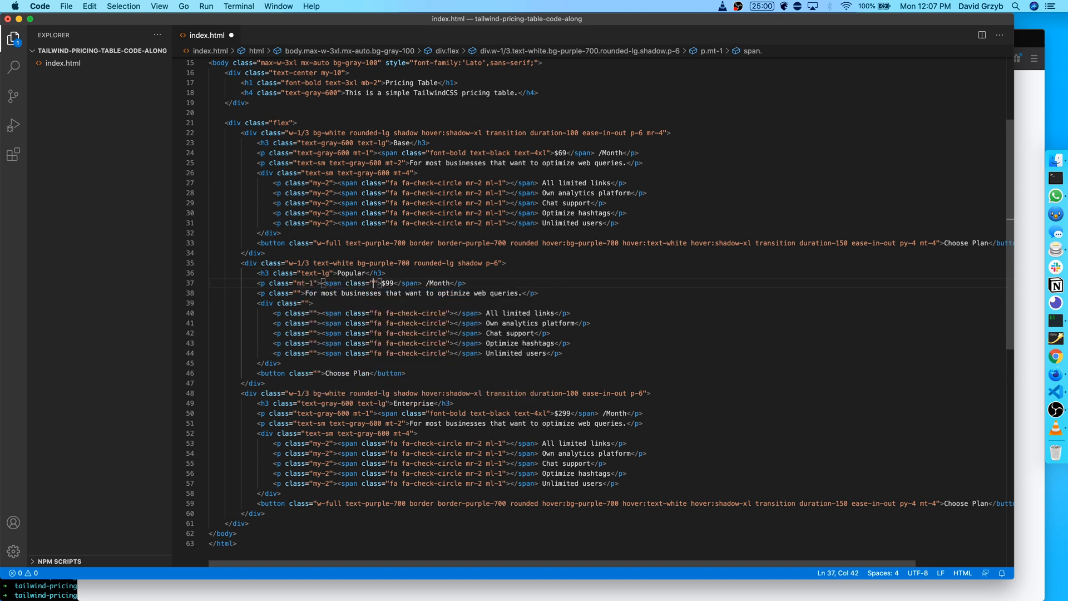
type("font-bold text-4xl")
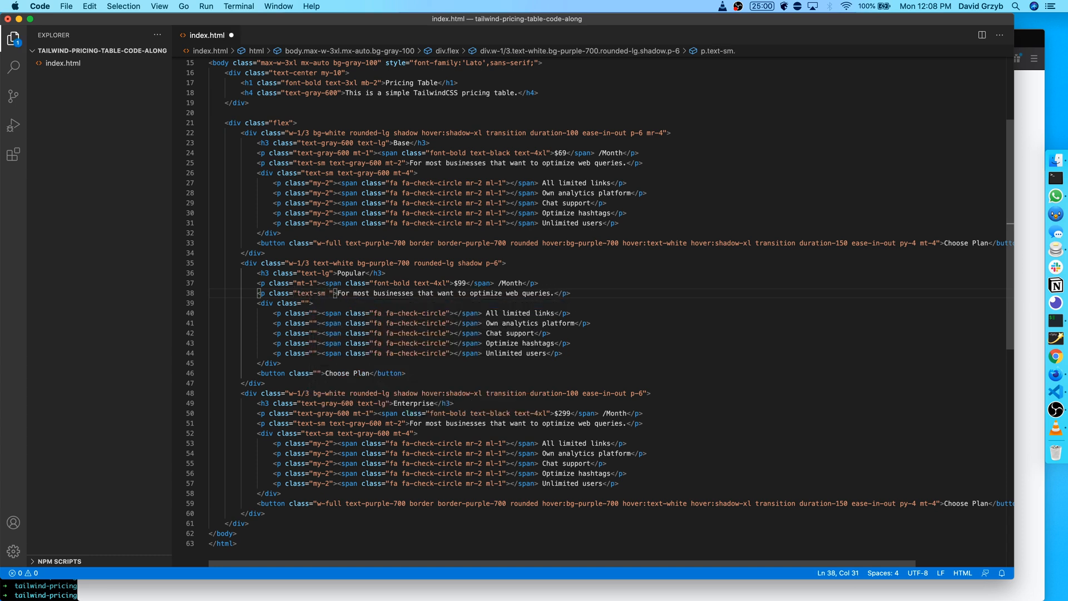
type("opacity-75 mt-2")
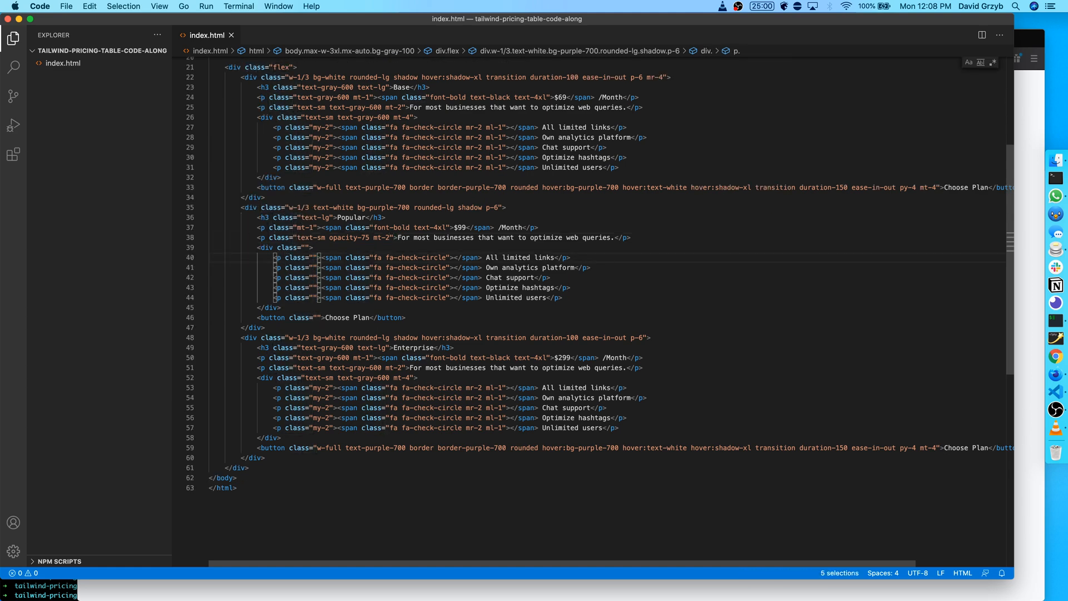
Add my-2 to the five list items, mr-2 ml-1 to their icons, and text-sm mt-4 to the list div.
type("my-2")
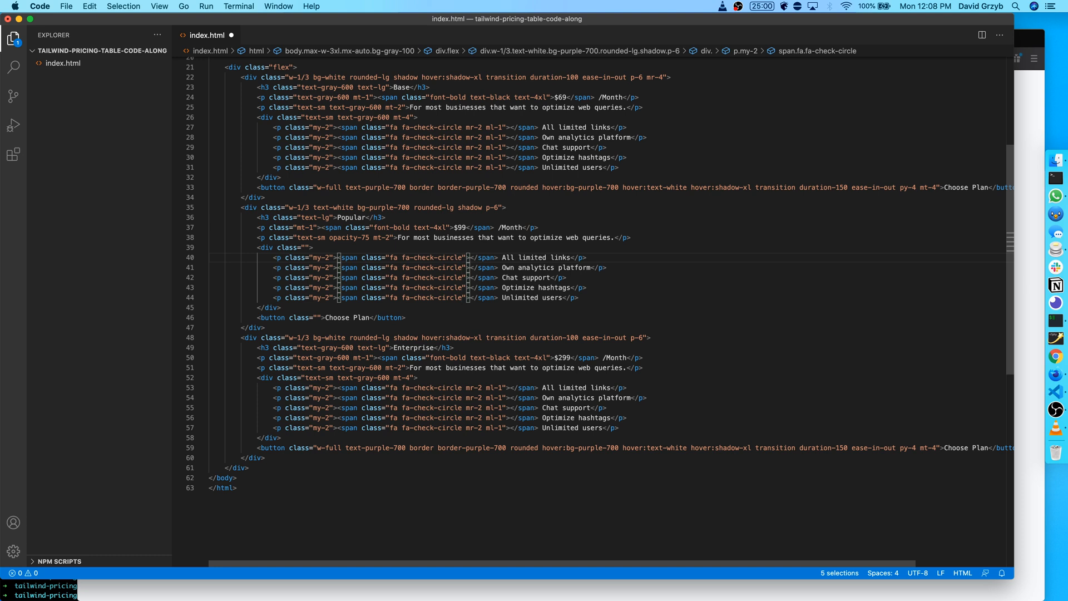
type("mr-2 ml-1")
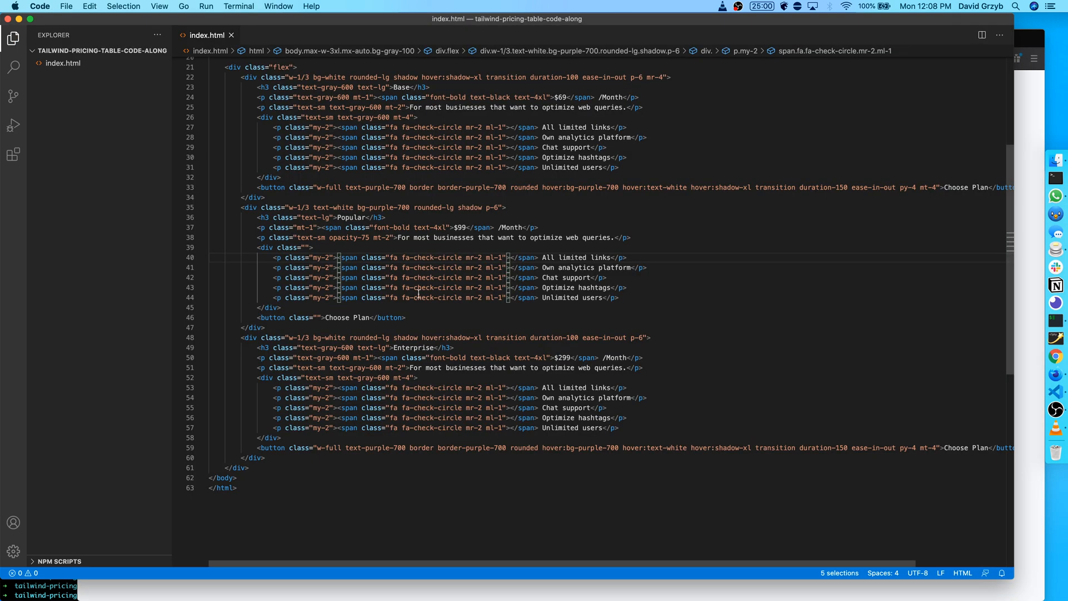
mouse_move(299, 246)
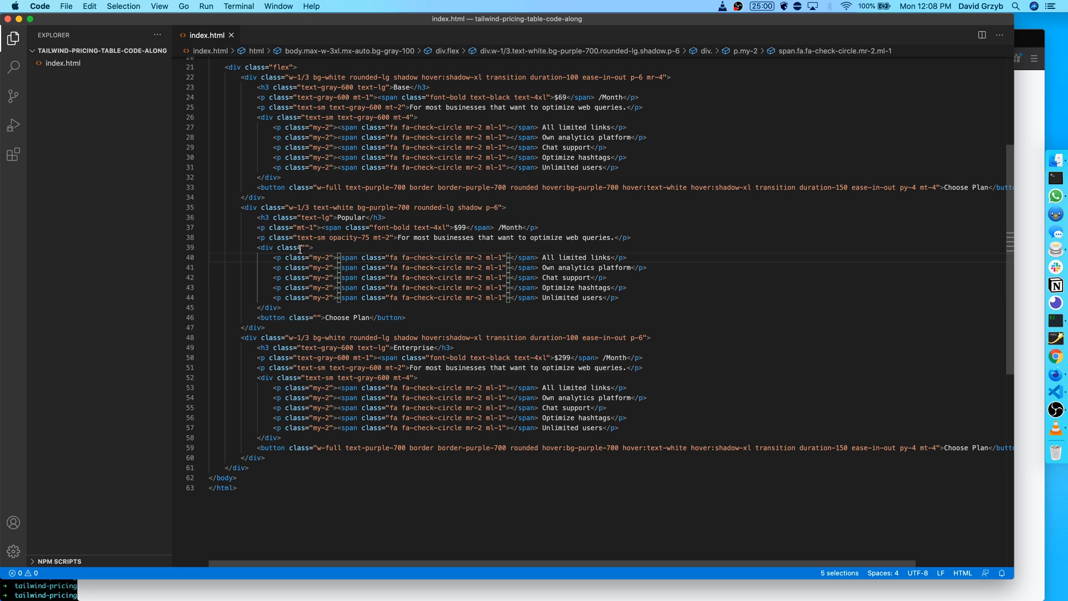
left_click(304, 247)
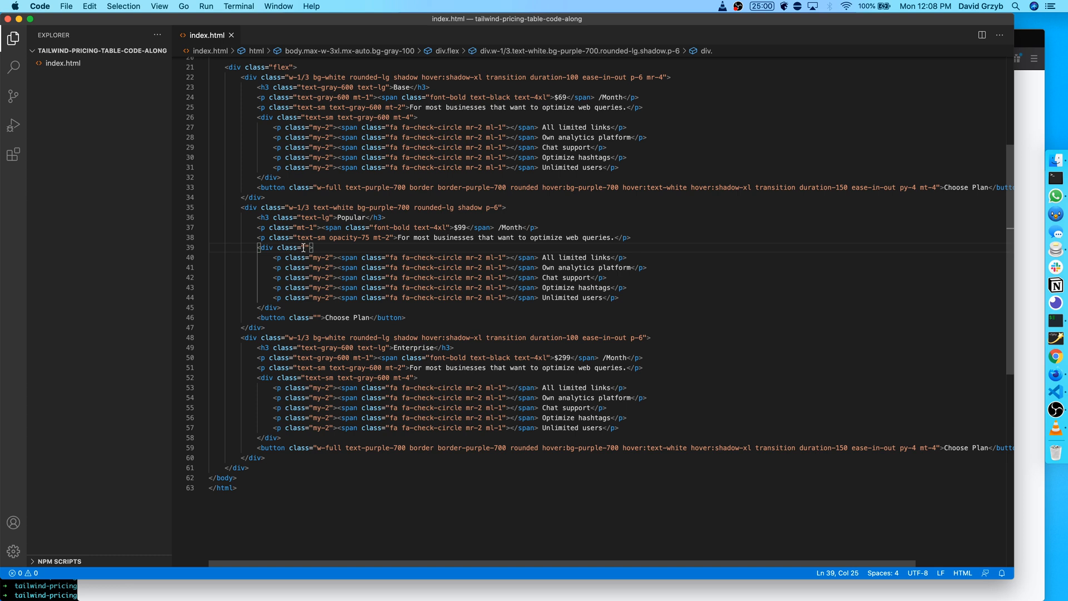
type("text-sm")
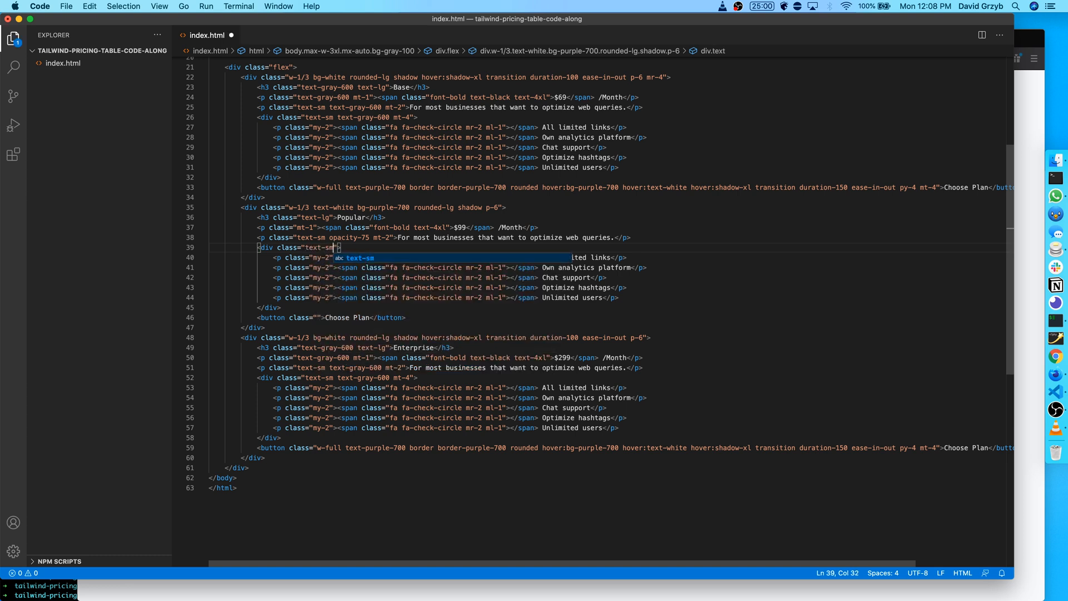
type("mt-4")
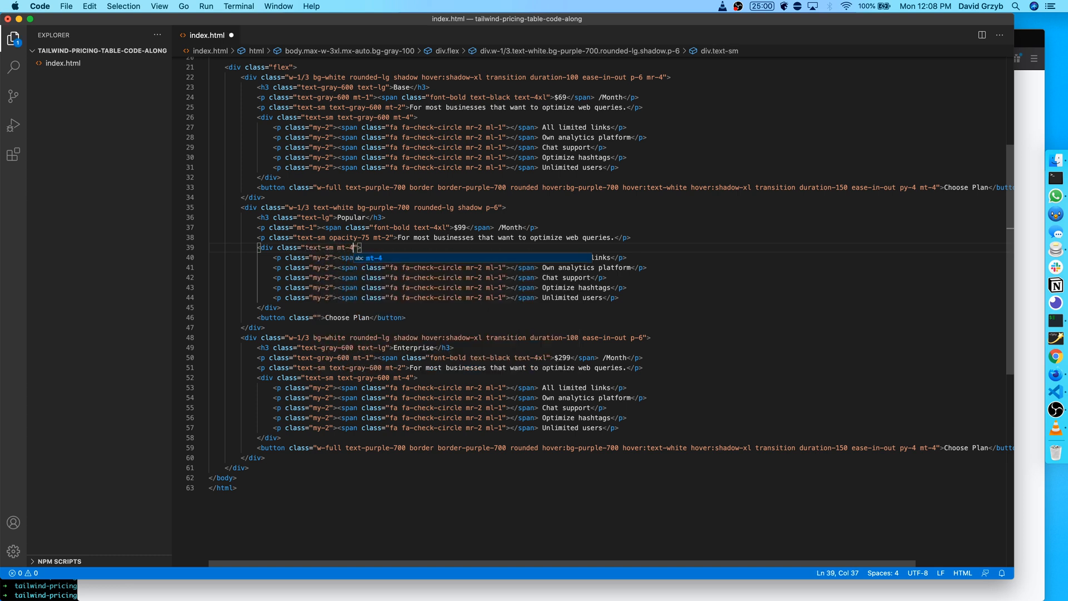
left_click(322, 38)
type(" m")
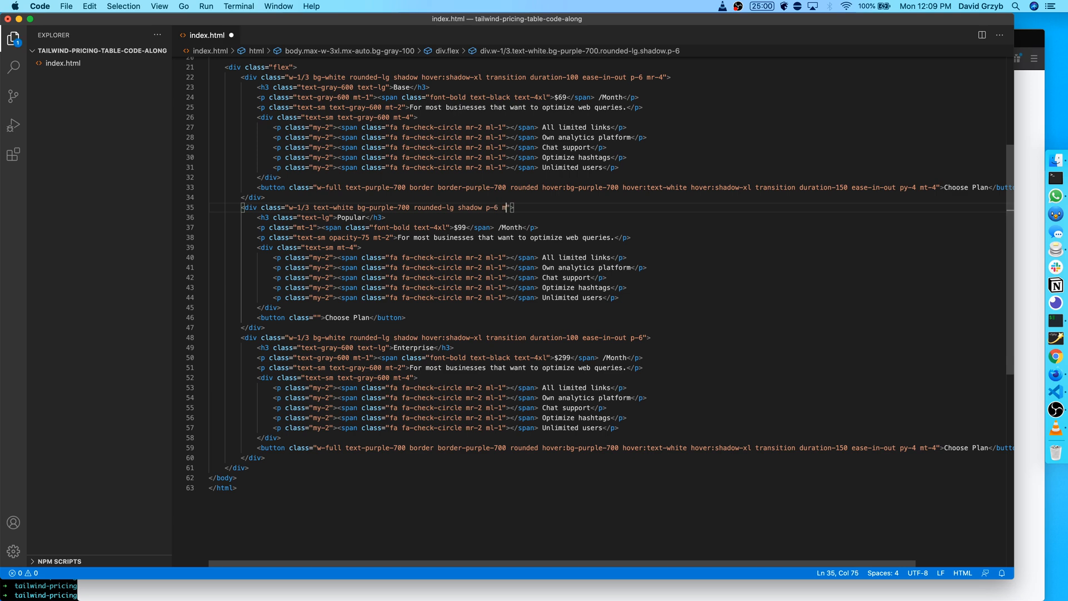
Append mr-4 and insert hover:shadow-xl transition duration-100 ease-in-out after the Popular card's shadow class.
type("r-4")
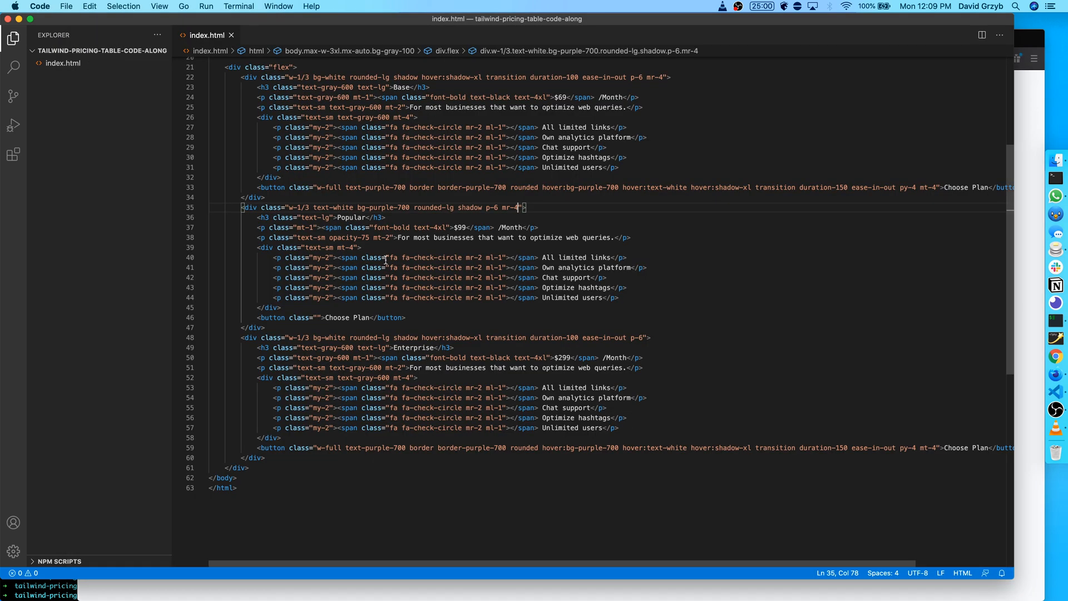
left_click(480, 207)
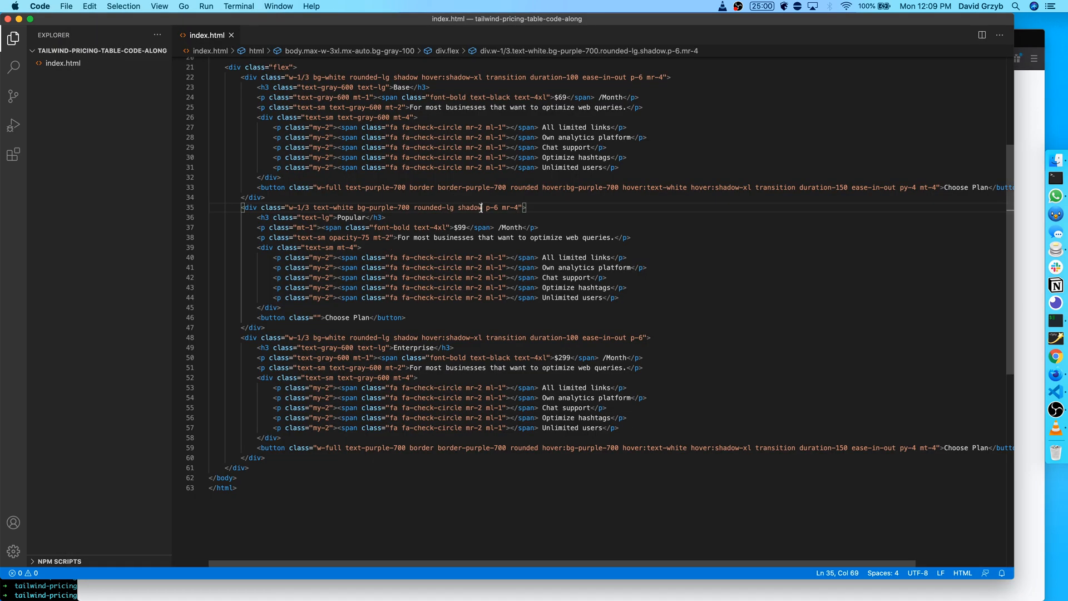
type("hover:shadow-xl tran")
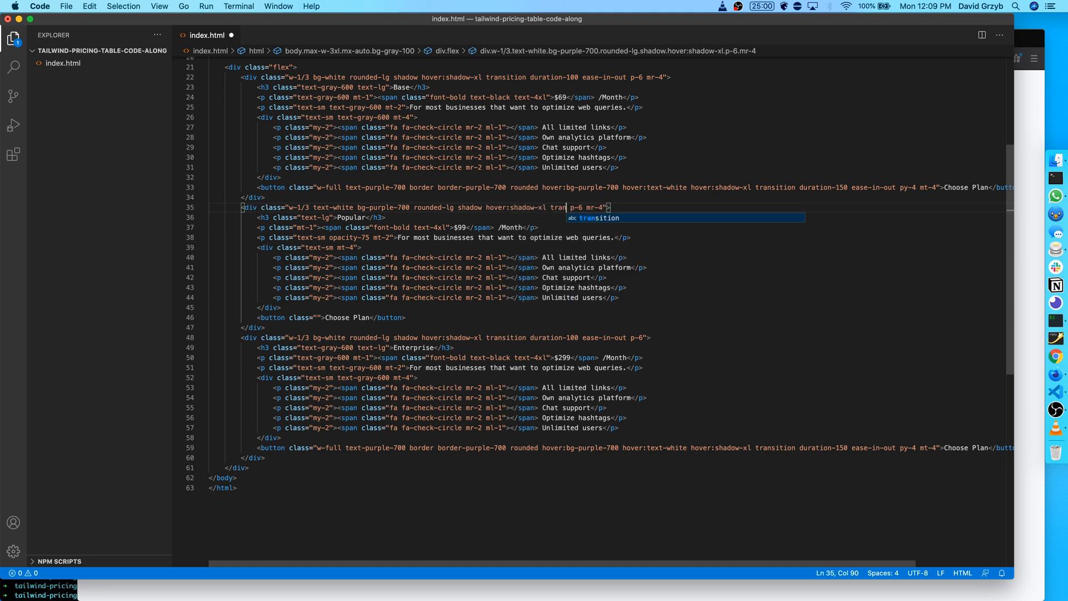
type("duiration-100")
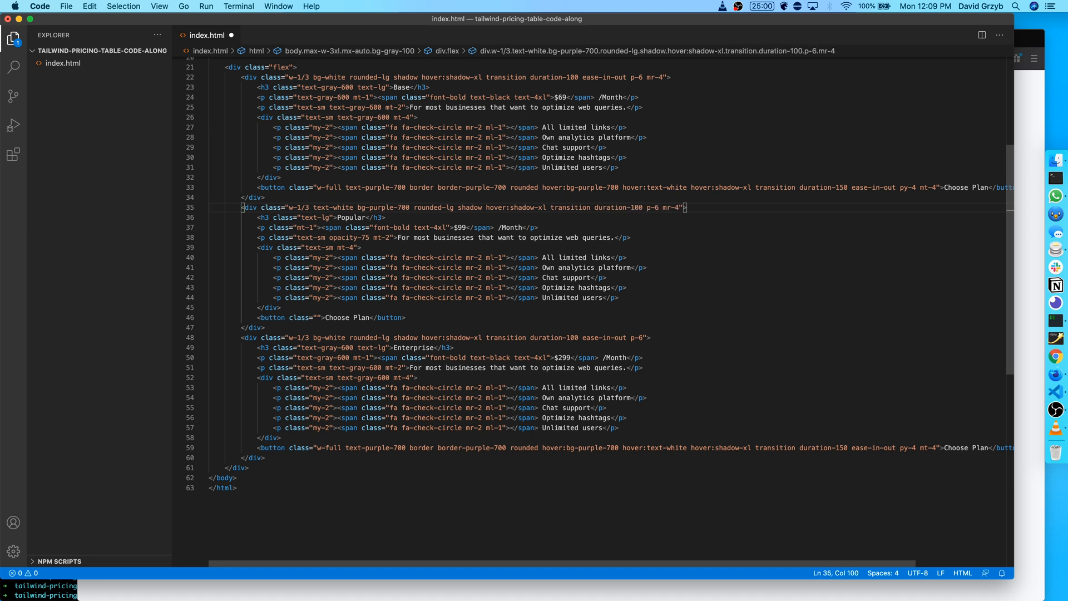
type("ease-in-out")
left_click(332, 317)
type("w-full text-purple-7")
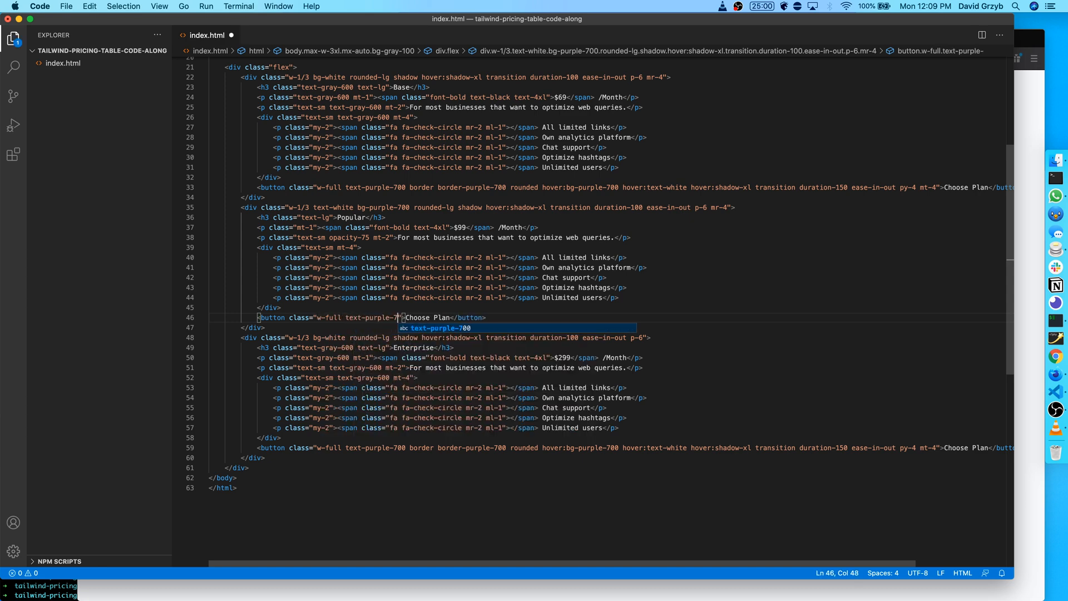
Set the Popular button to w-full text-purple-700 bg-white rounded opacity-75 hover:opacity-100 py-4 mt-4.
type("b")
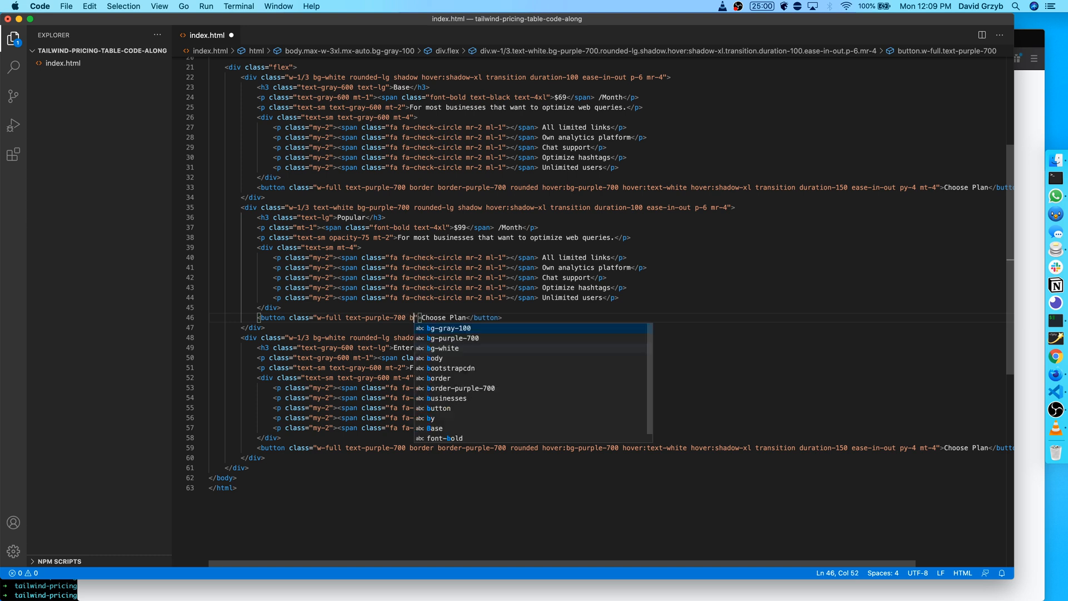
type("bg-white rounded opacity-75")
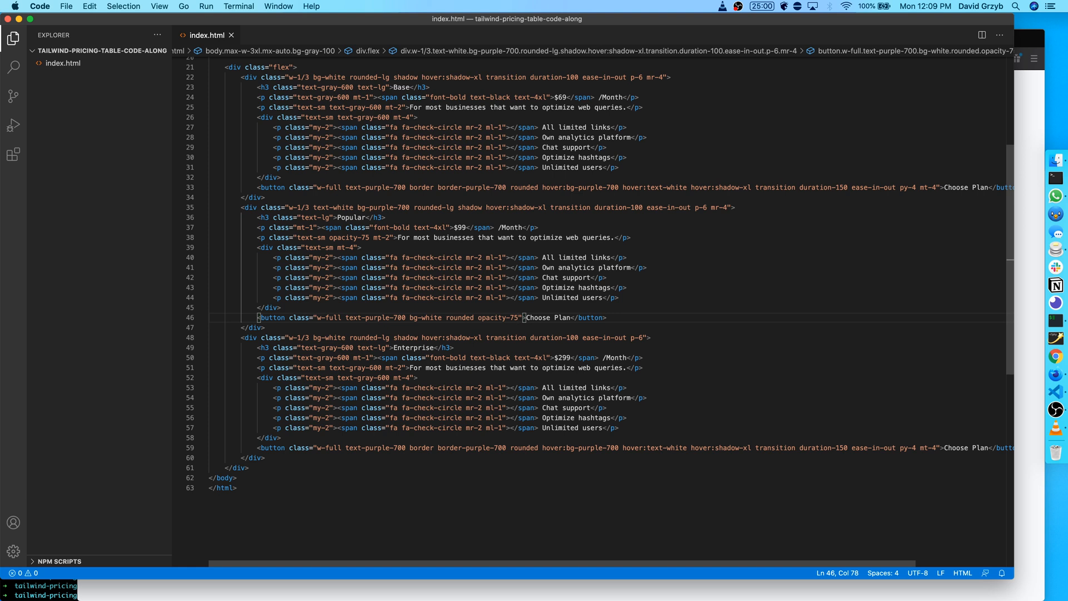
type("py-4 mt-4")
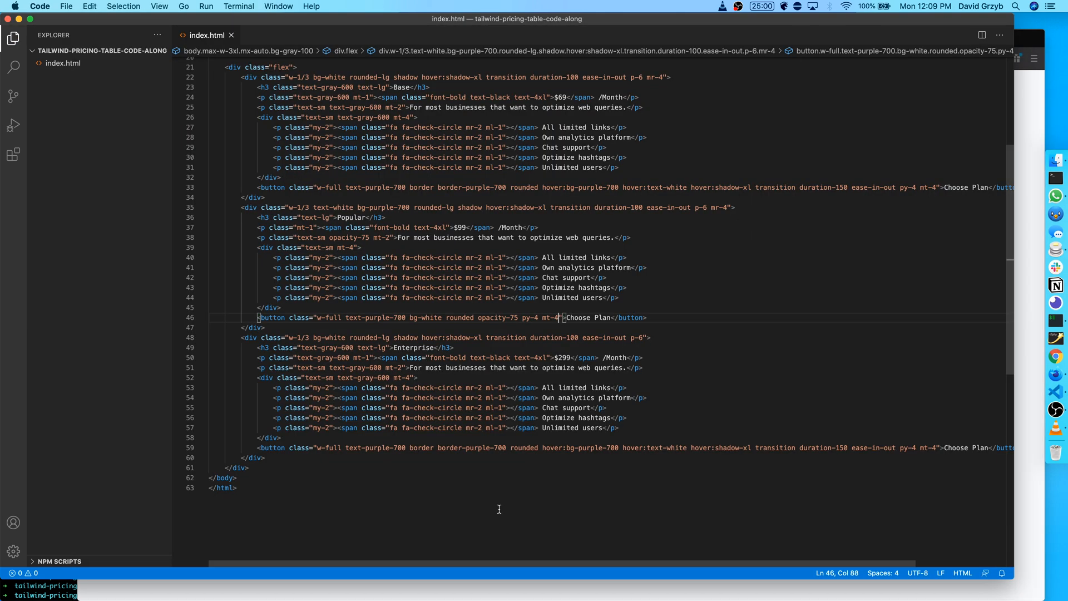
left_click(522, 317)
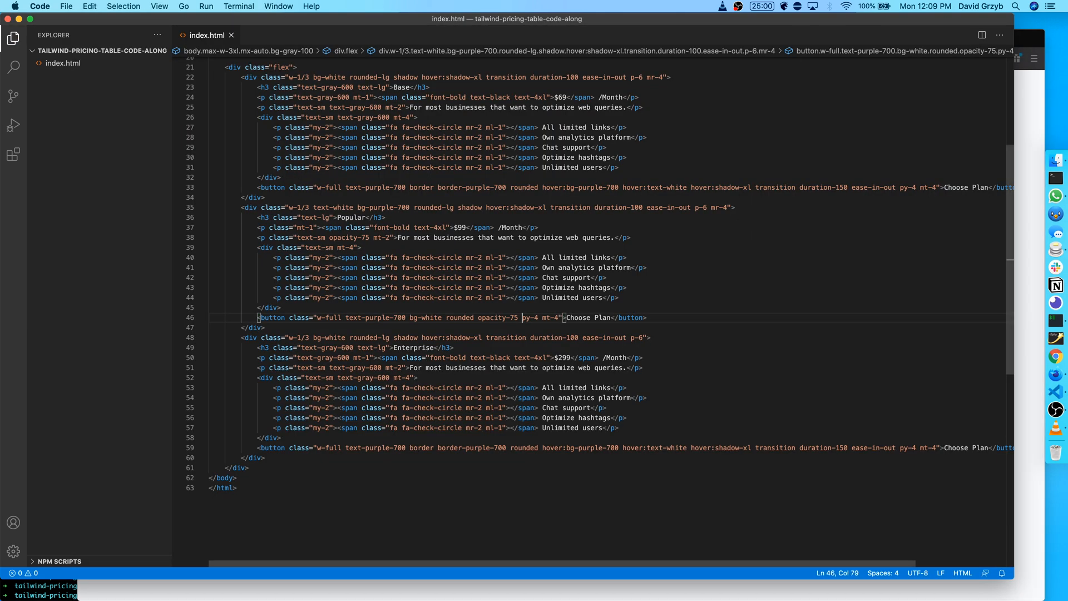
type("hover: s")
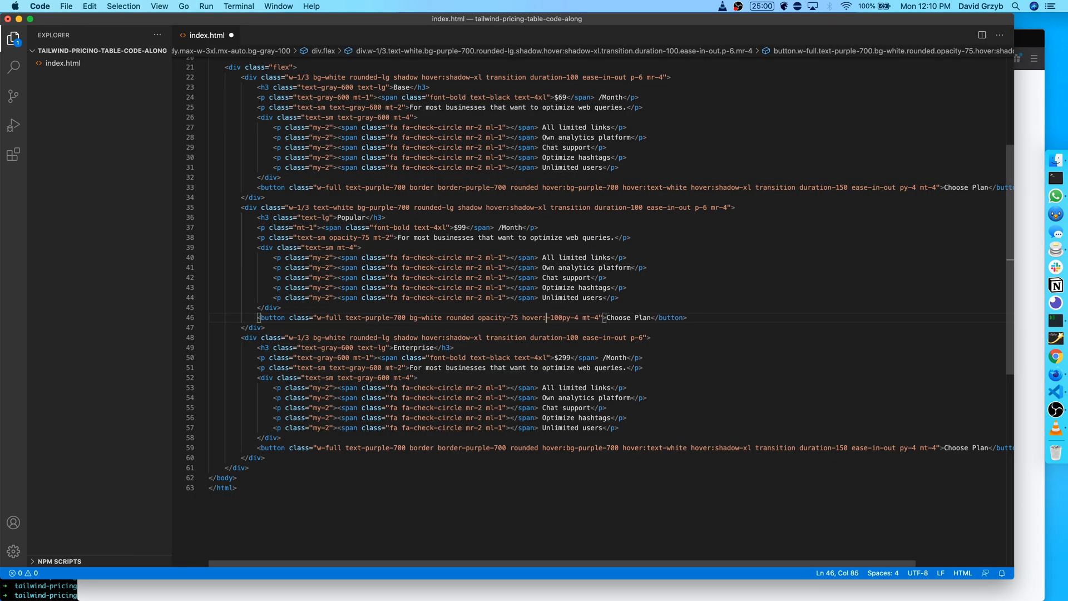
type("opacity-100")
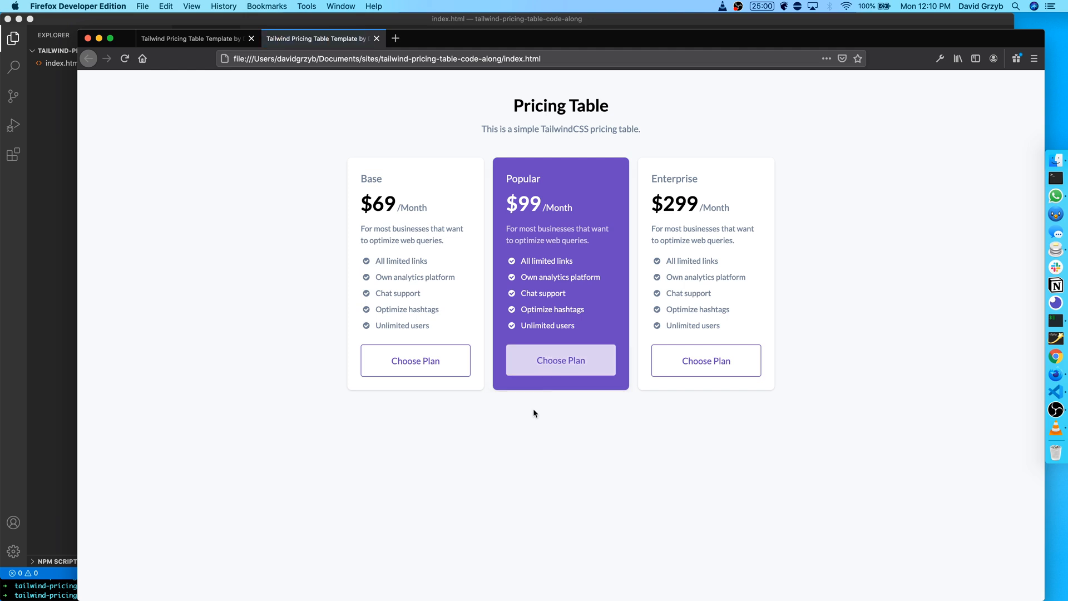
mouse_move(561, 359)
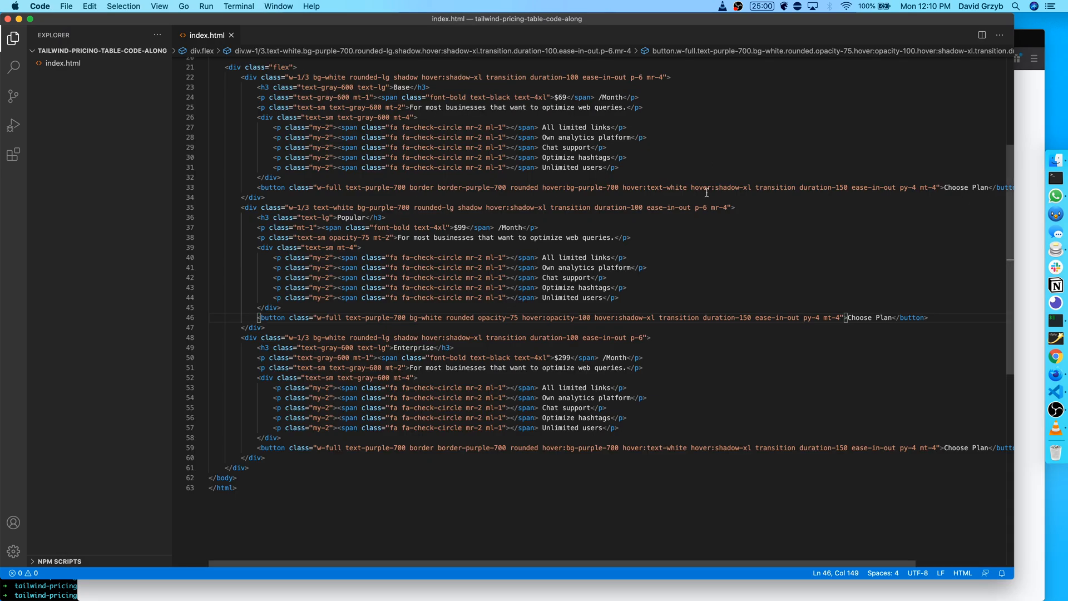
scroll("up", 3)
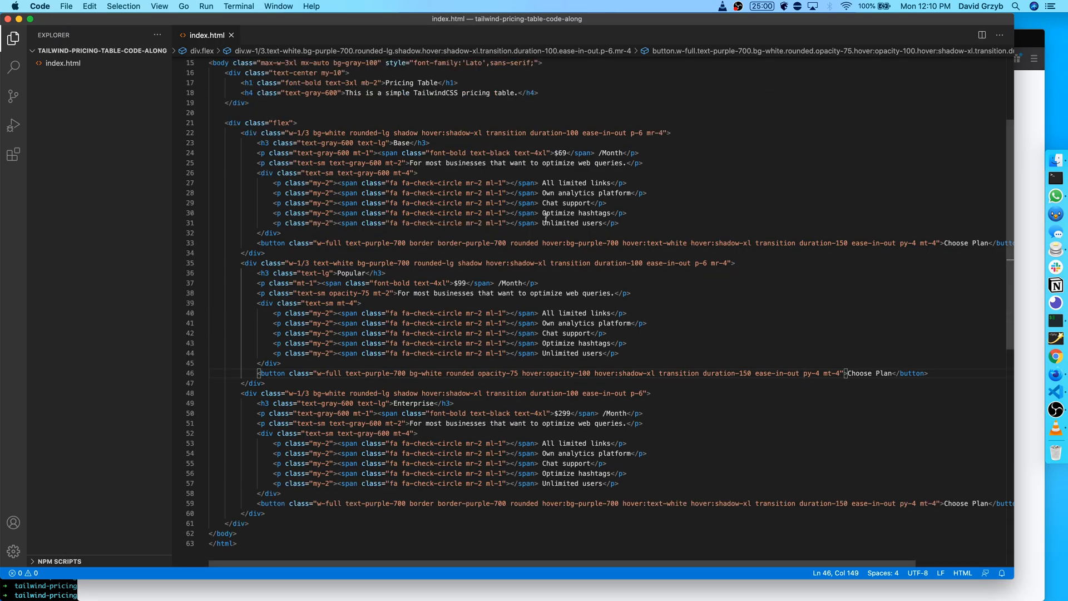
double_click(569, 263)
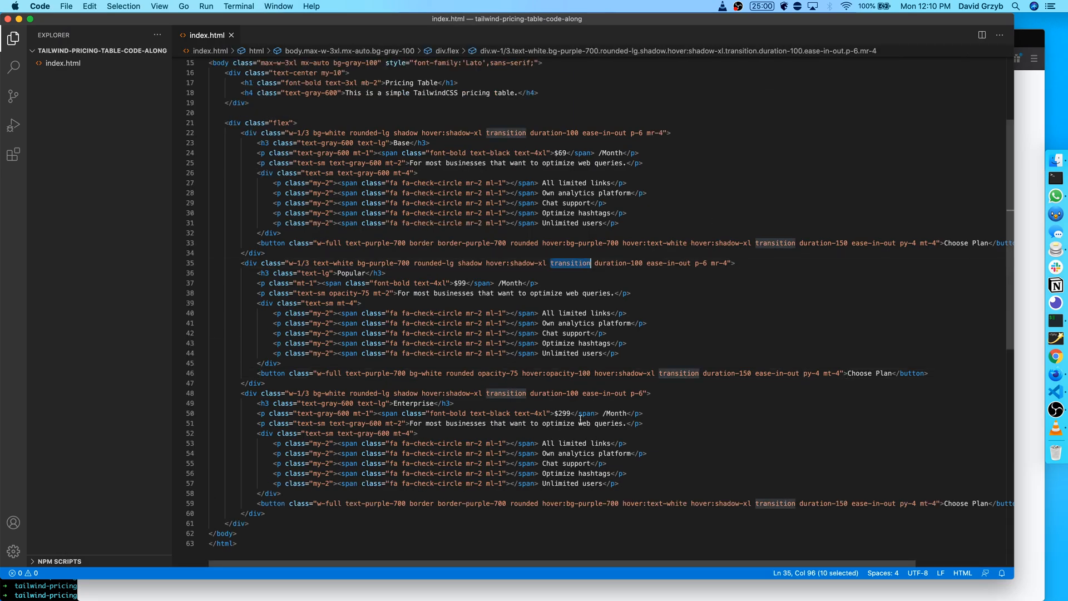
left_click(589, 422)
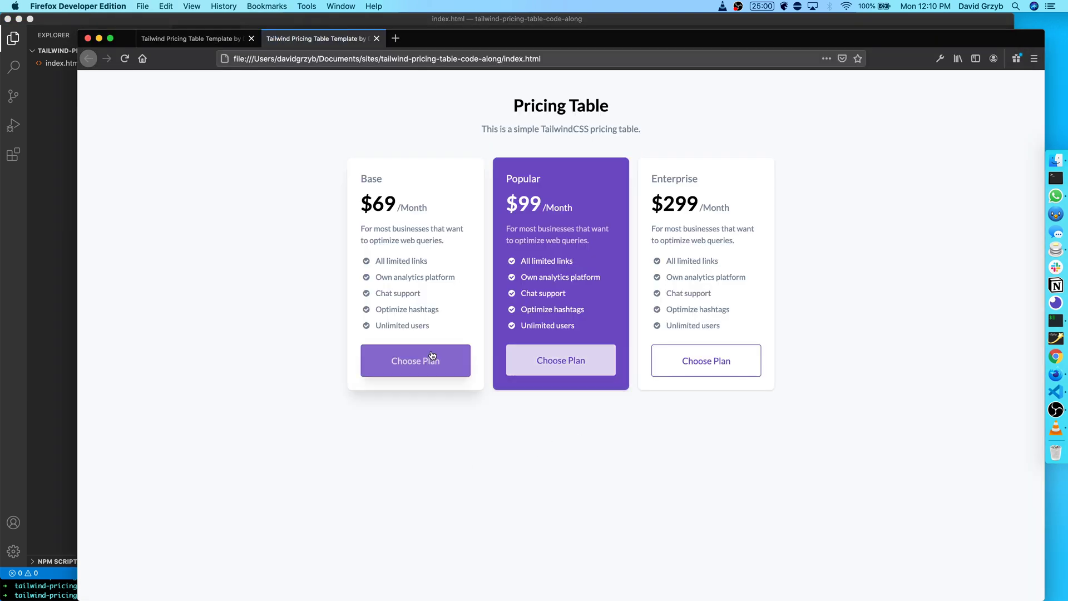
mouse_move(598, 387)
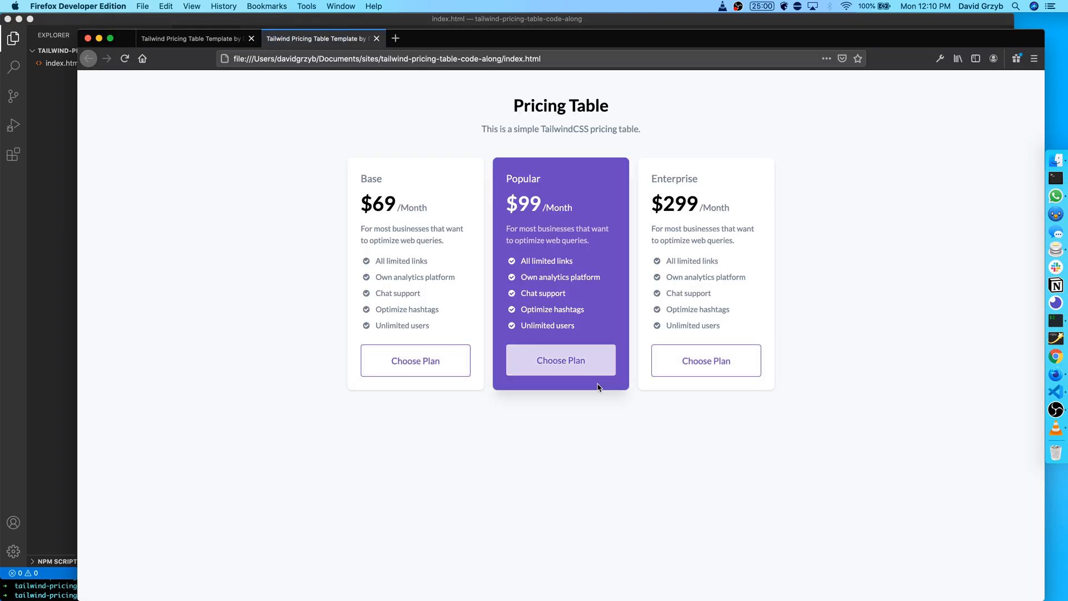
mouse_move(623, 123)
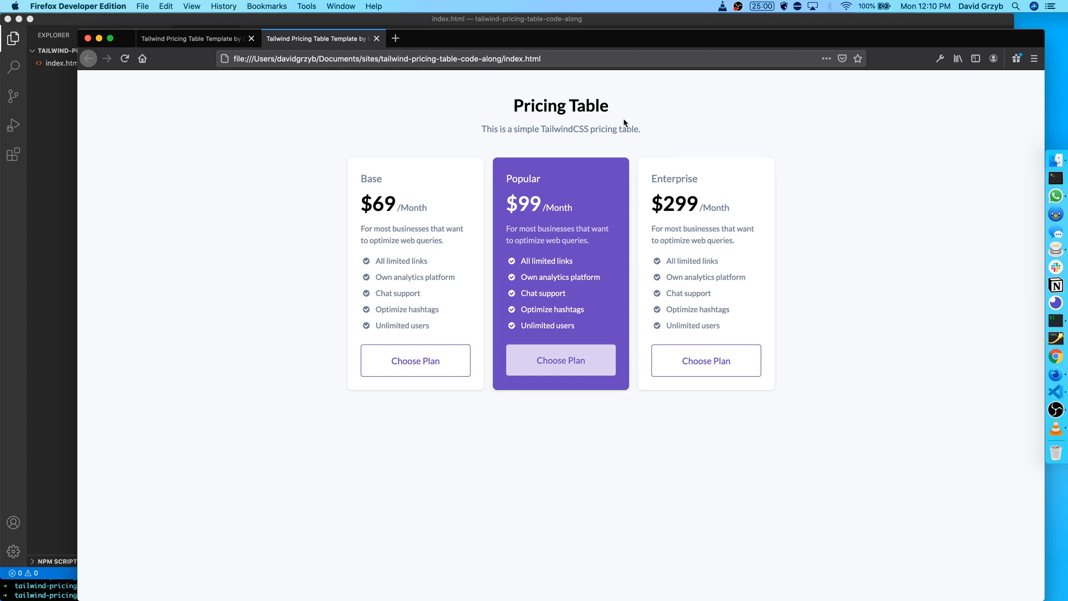
mouse_move(563, 160)
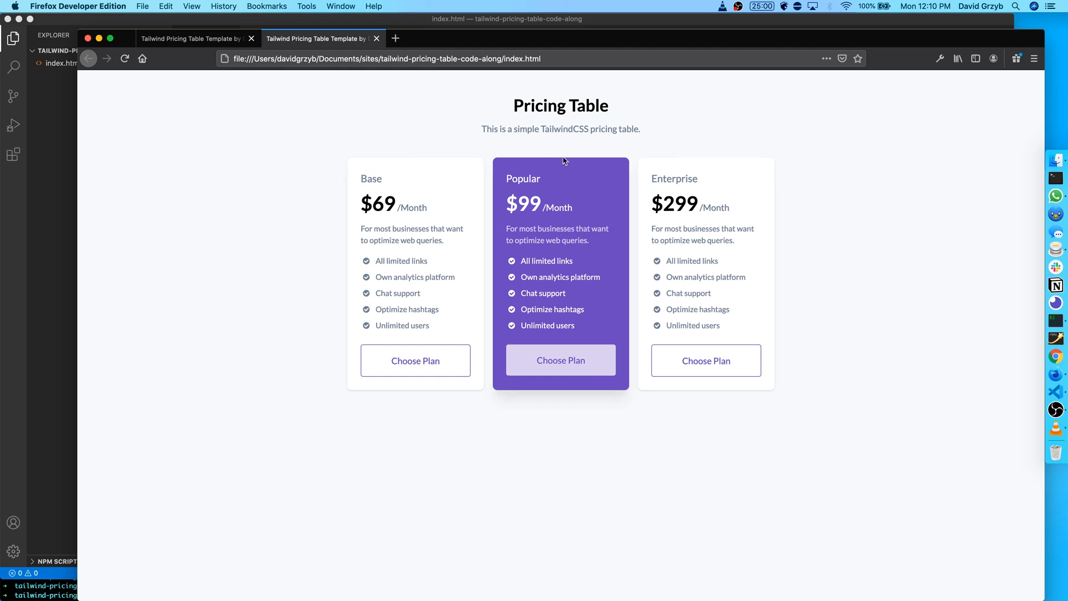
Inspect the page and switch to Responsive Design Mode at a 388×712 phone viewport.
right_click(564, 160)
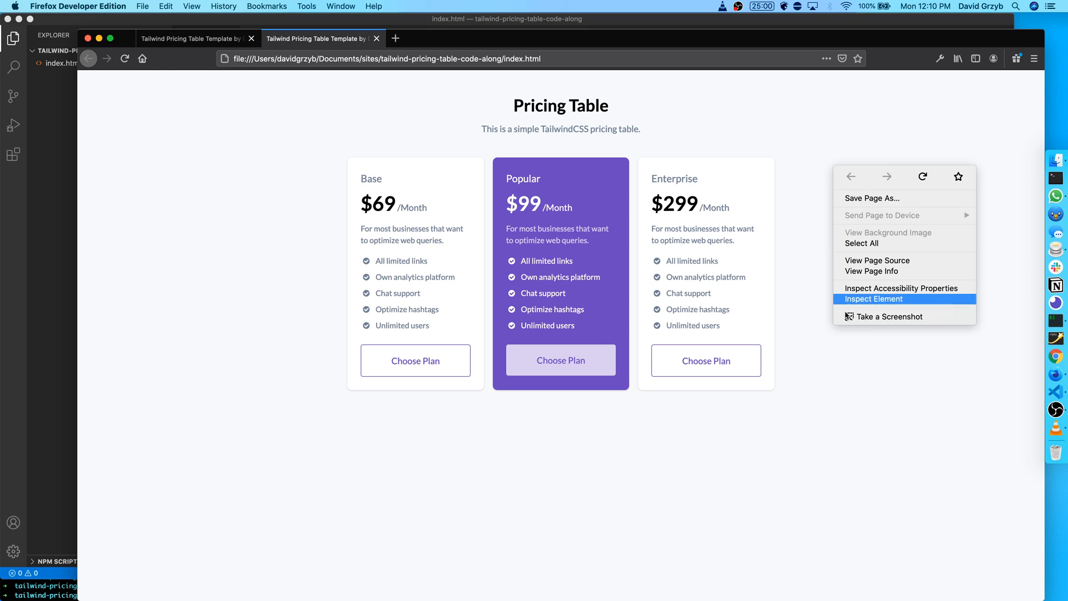
left_click(873, 298)
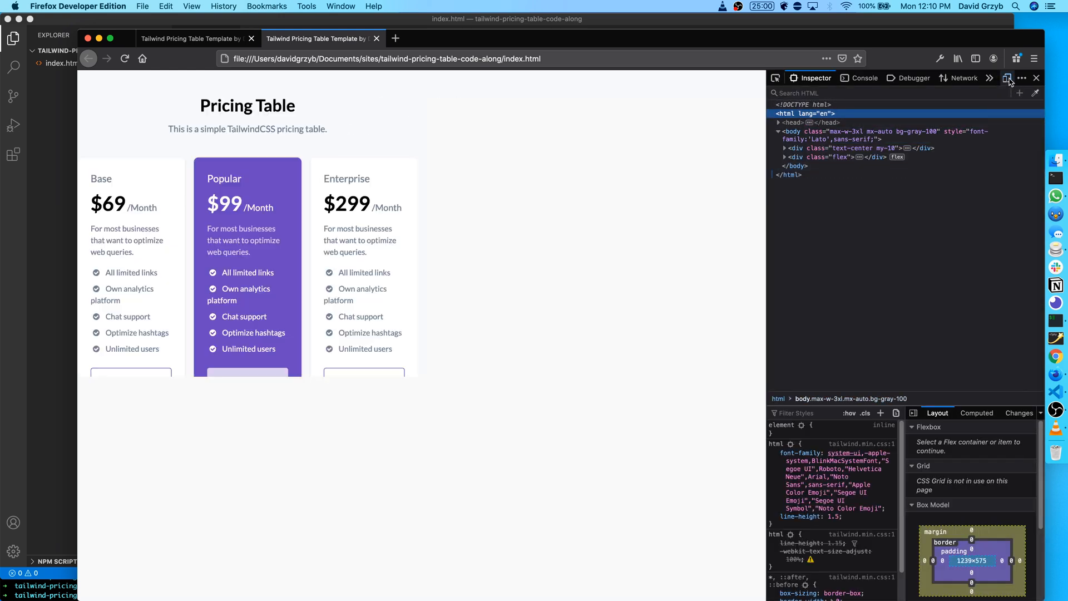
left_click(1008, 78)
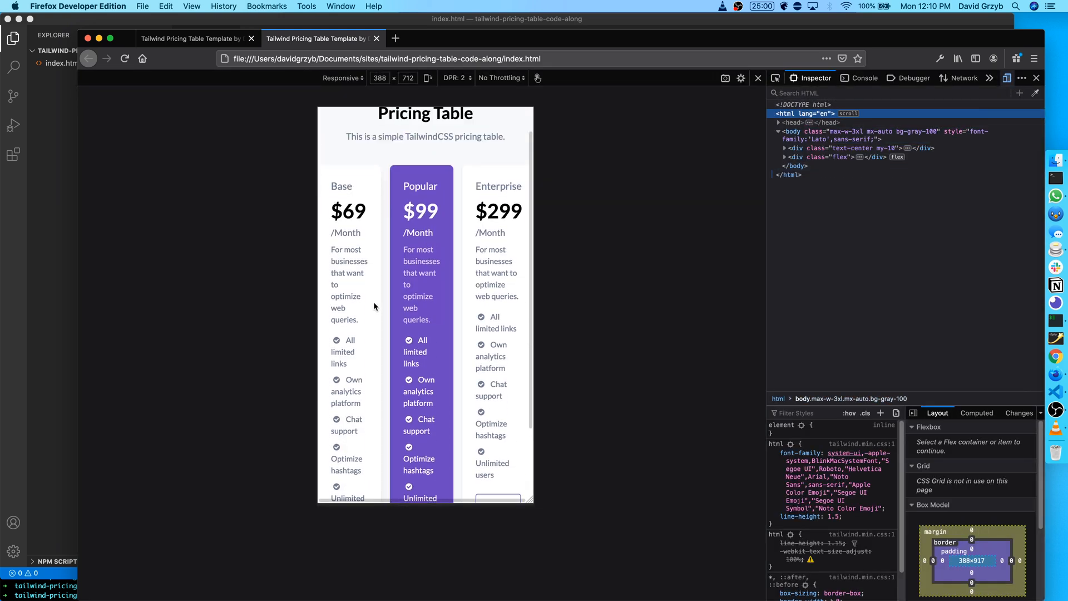
scroll("up", 3)
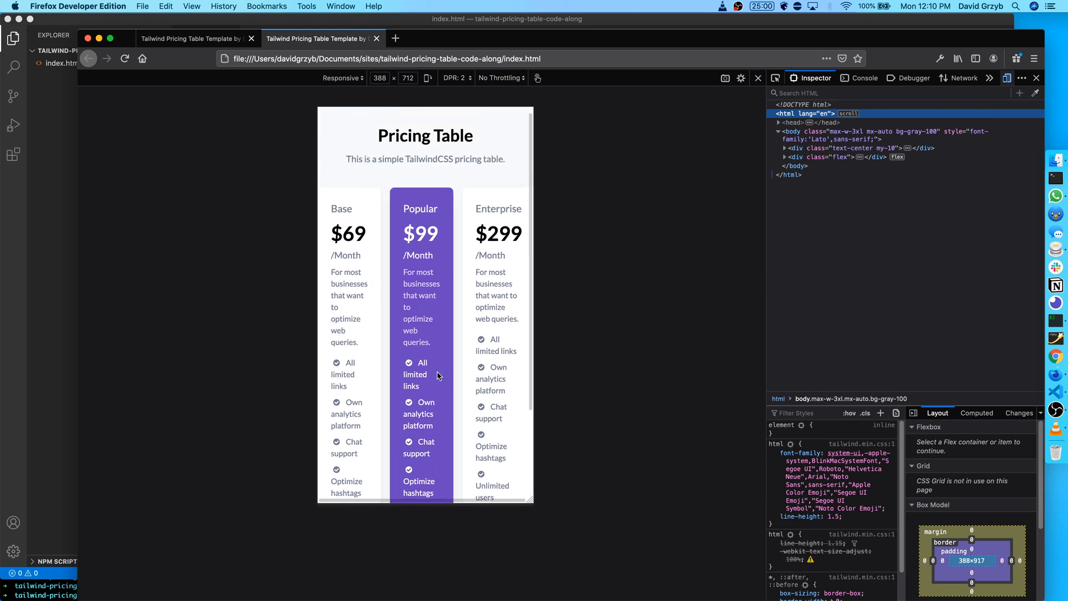
scroll("up", 3)
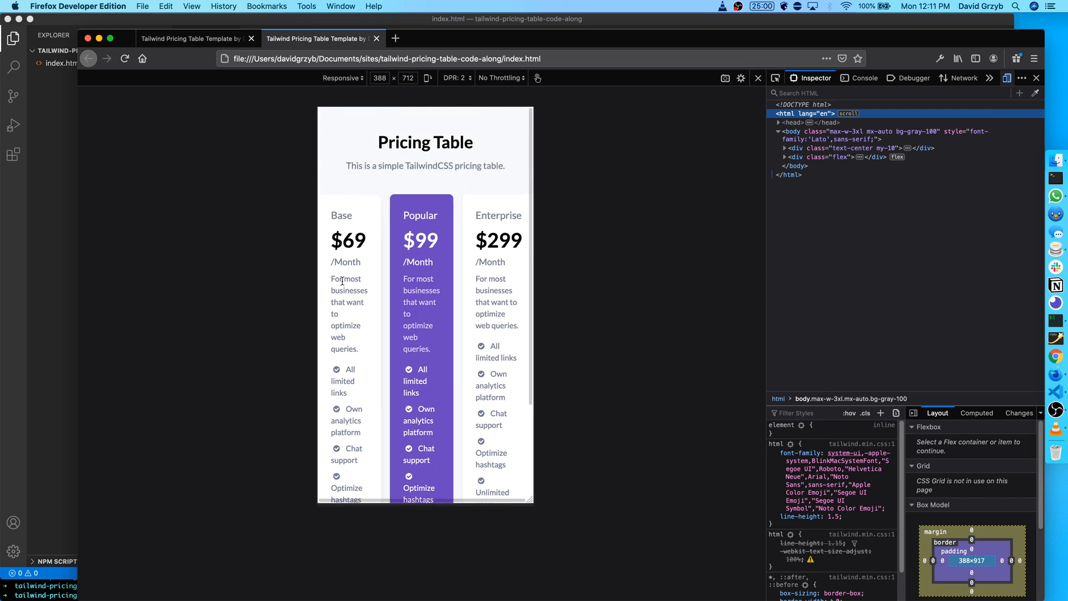
mouse_move(342, 303)
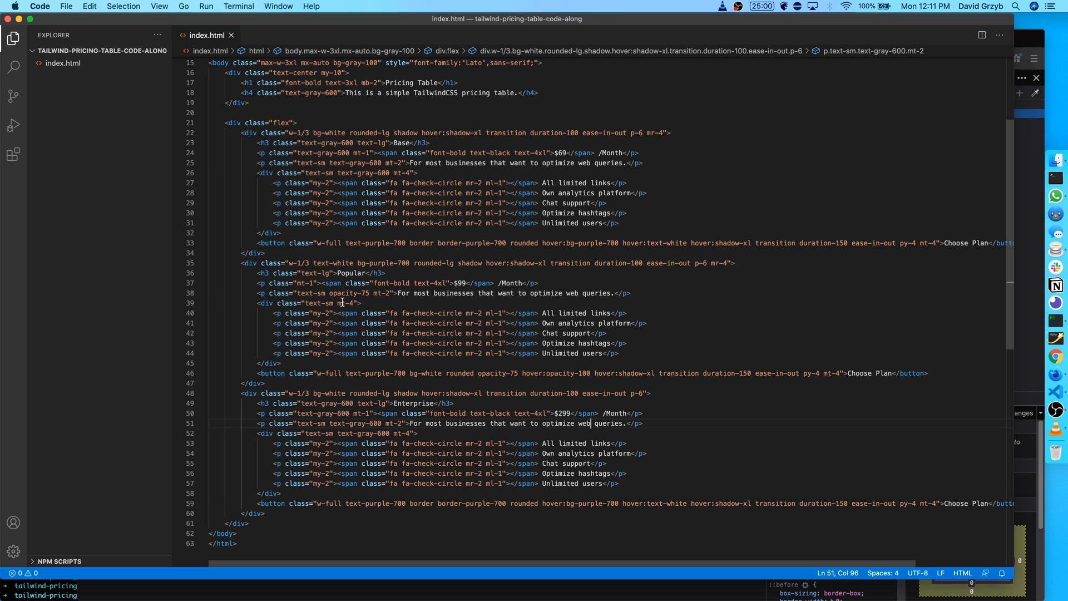
left_click(291, 122)
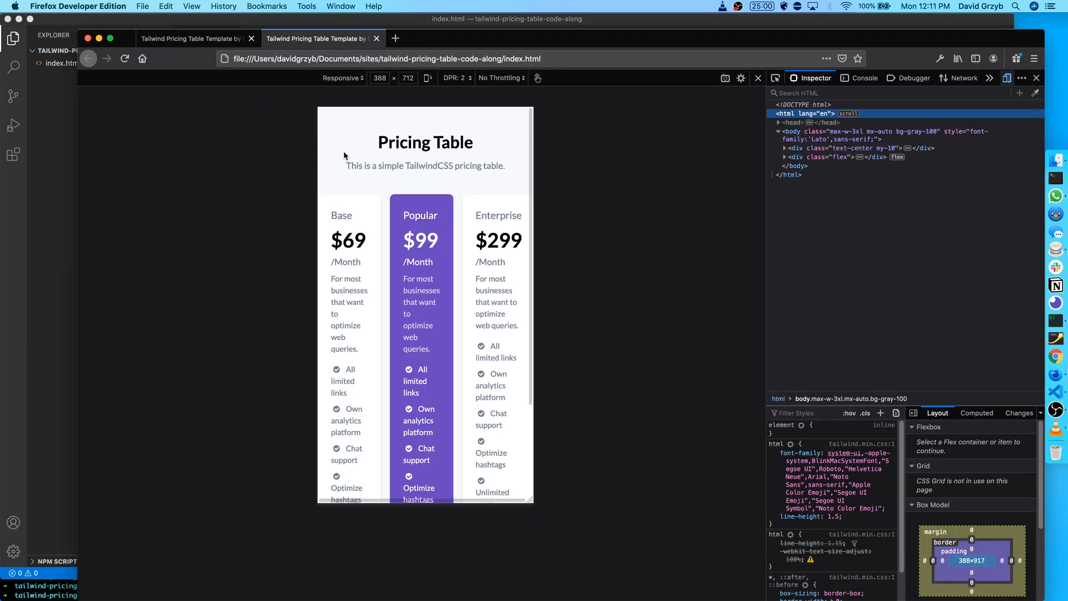
Change the cards container to flex flex-col md:flex-row and check the wide preview in Firefox.
scroll("down", 3)
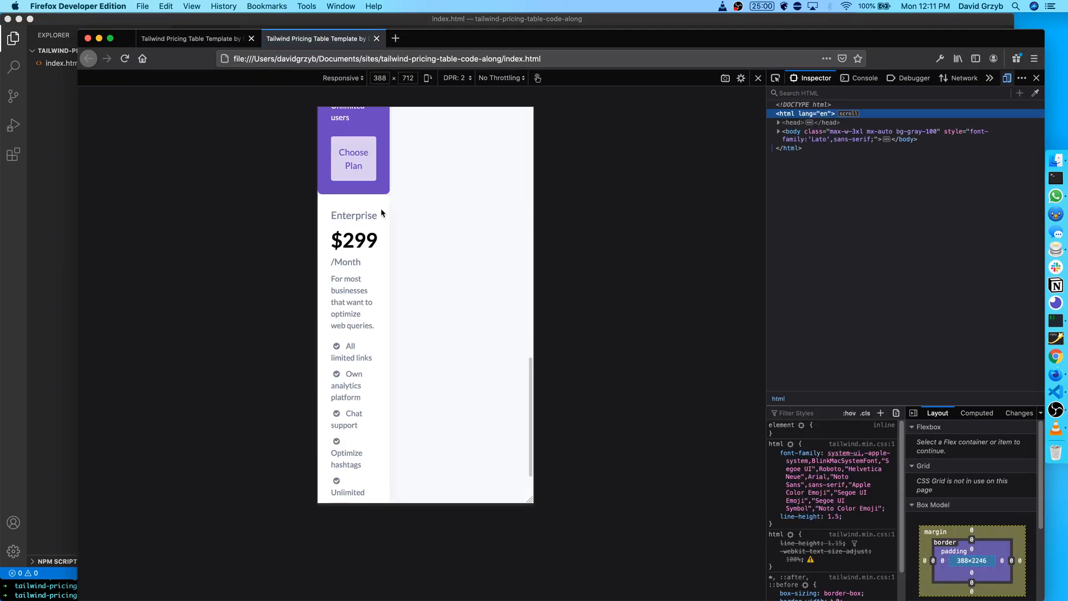
scroll("up", 3)
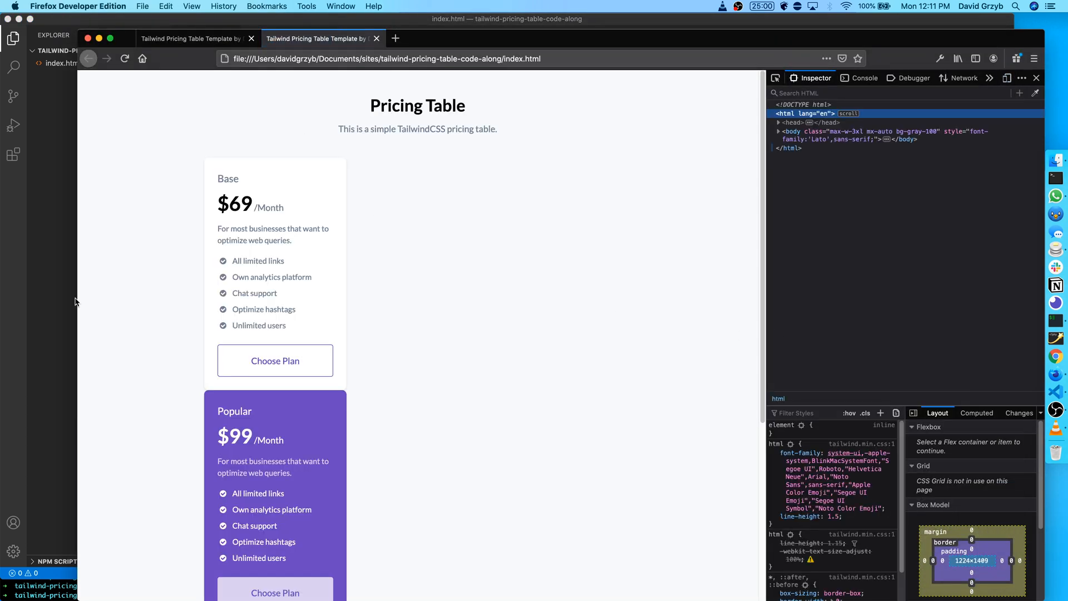
mouse_move(258, 115)
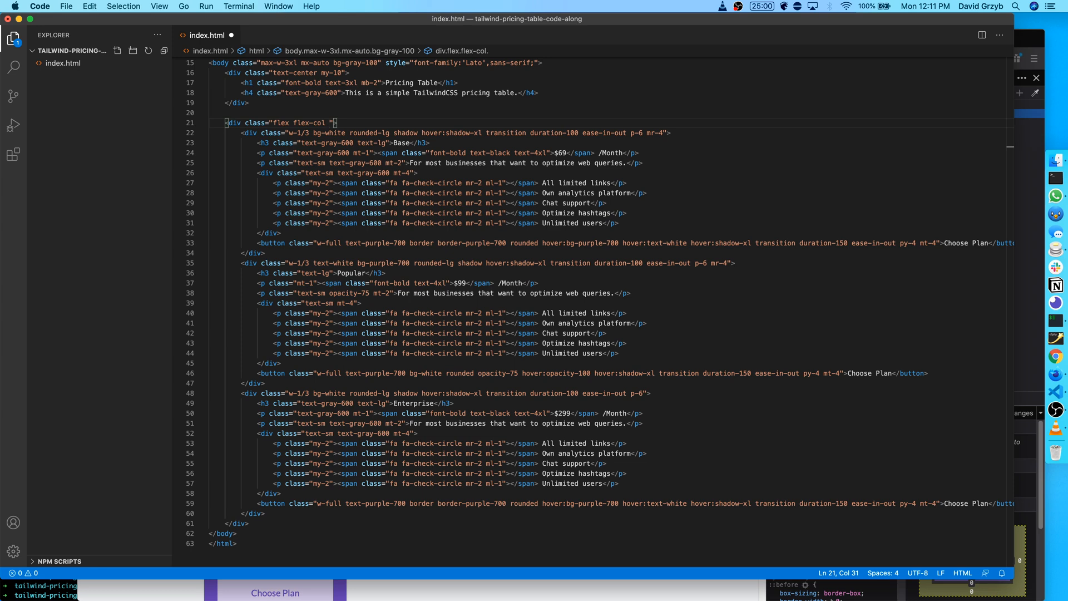
type("md:")
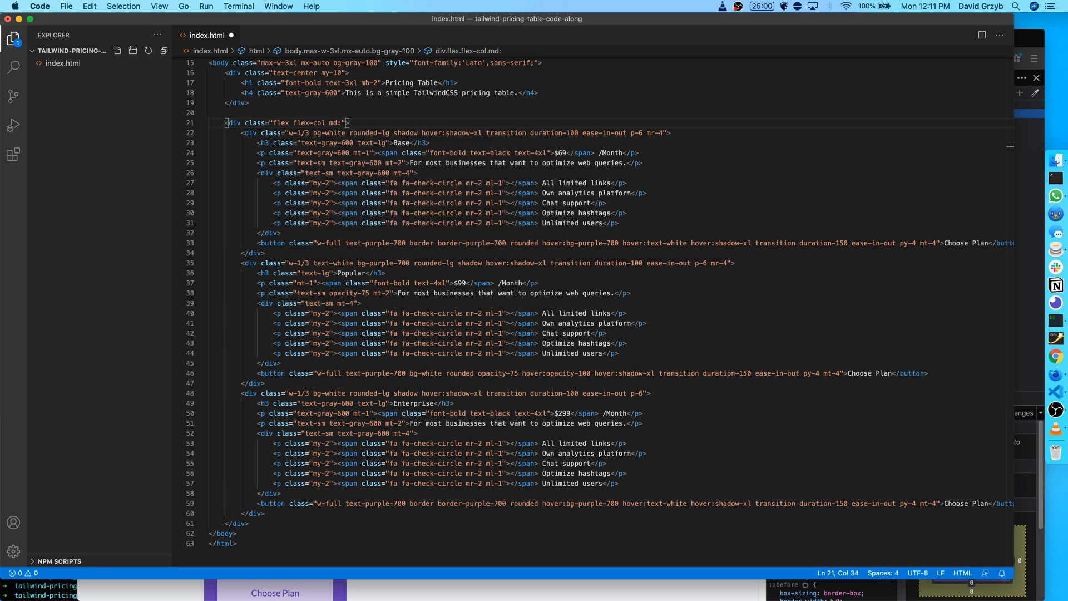
type("flex-row")
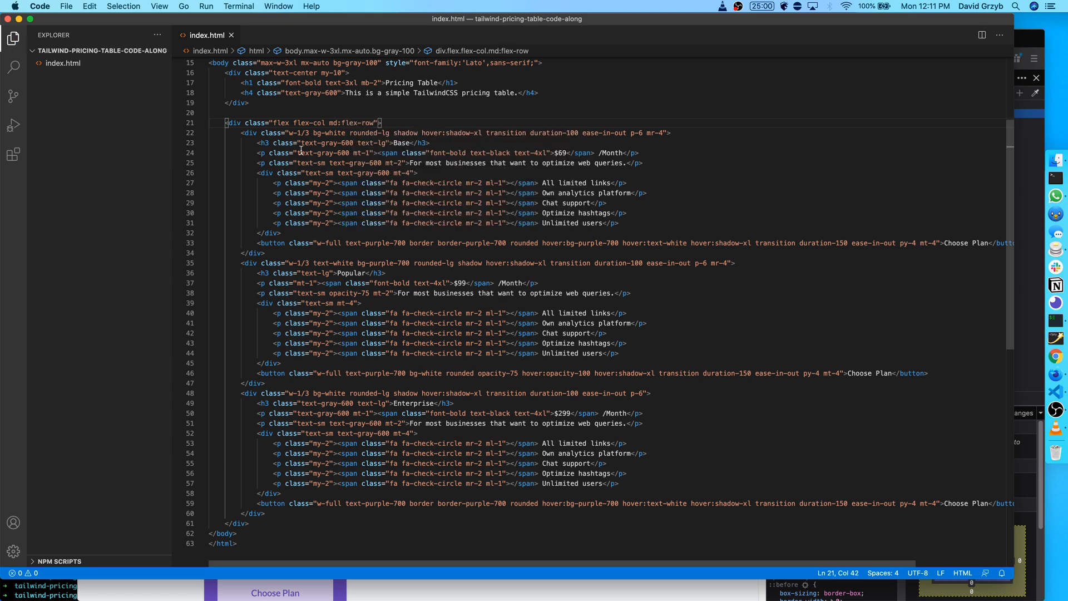
left_click(353, 122)
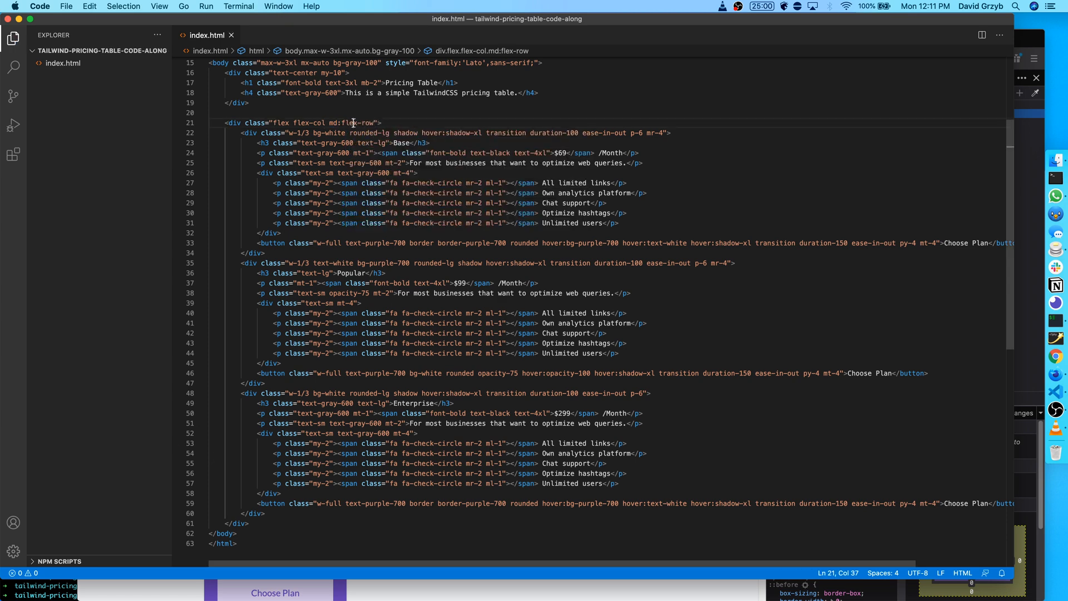
double_click(308, 122)
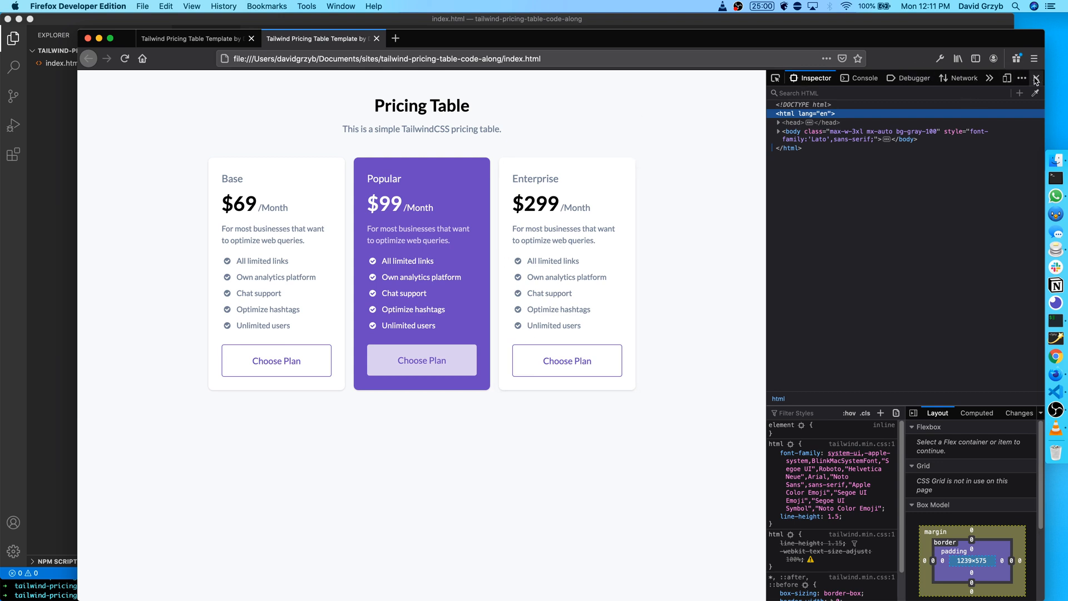
Change the three card divs to w-full md:w-1/3 and verify they stack full-width at phone width.
left_click(1007, 78)
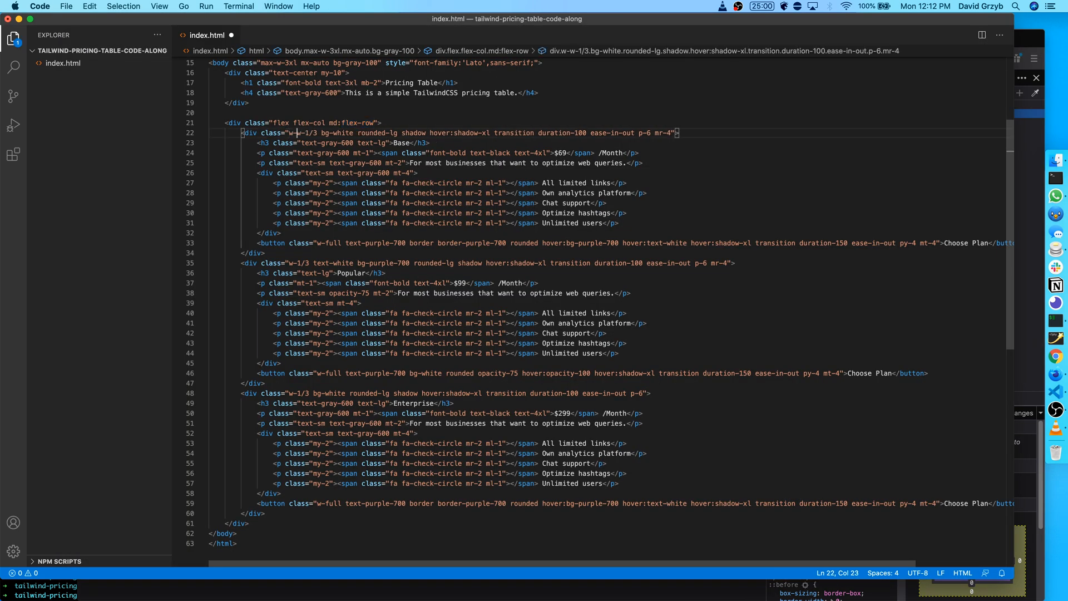
type("w-full")
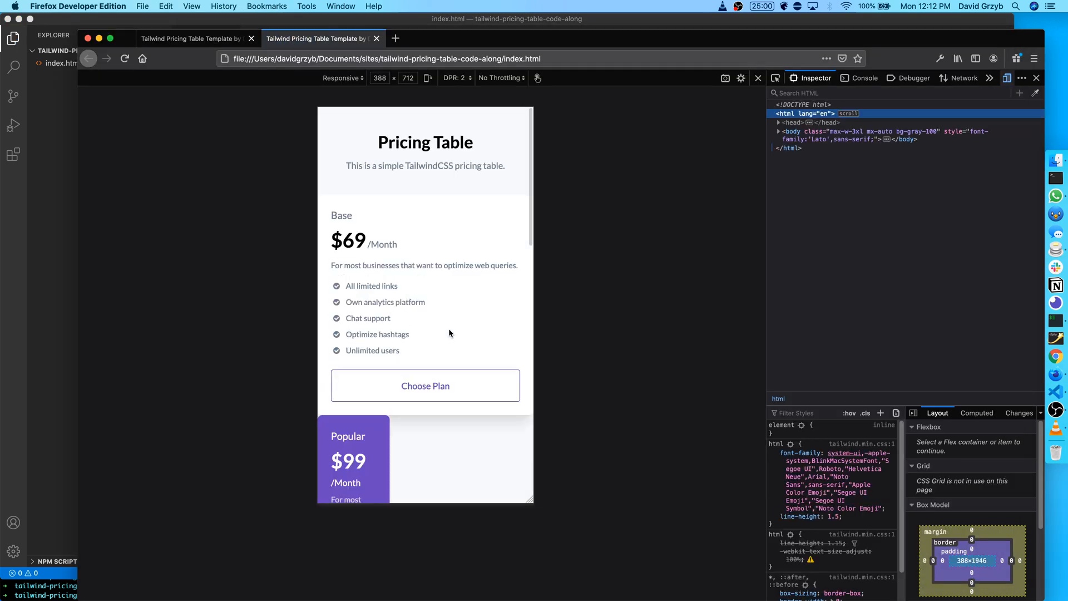
left_click(758, 78)
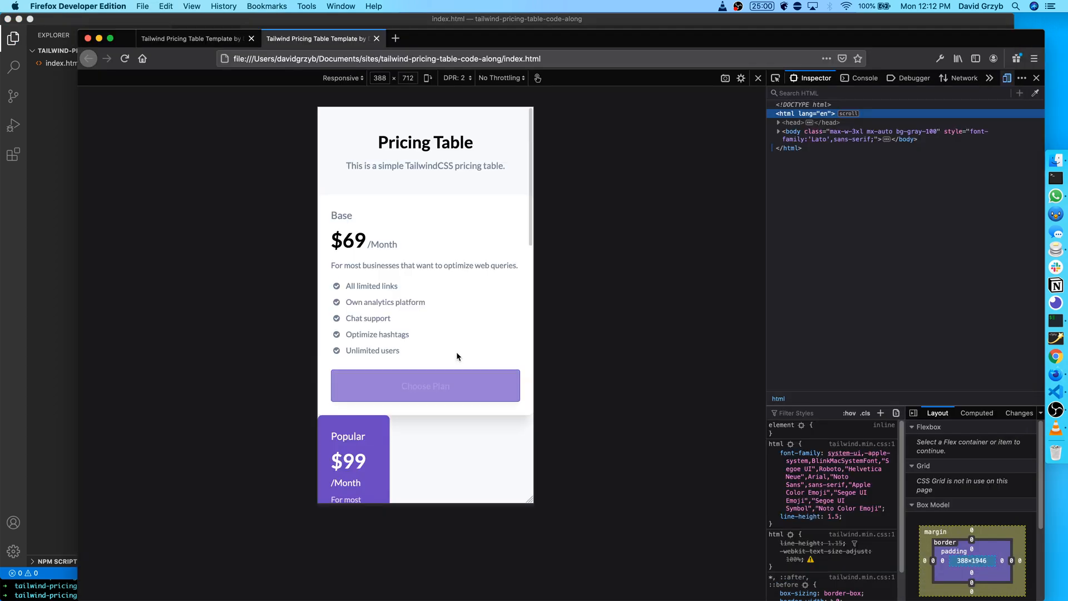
scroll("down", 3)
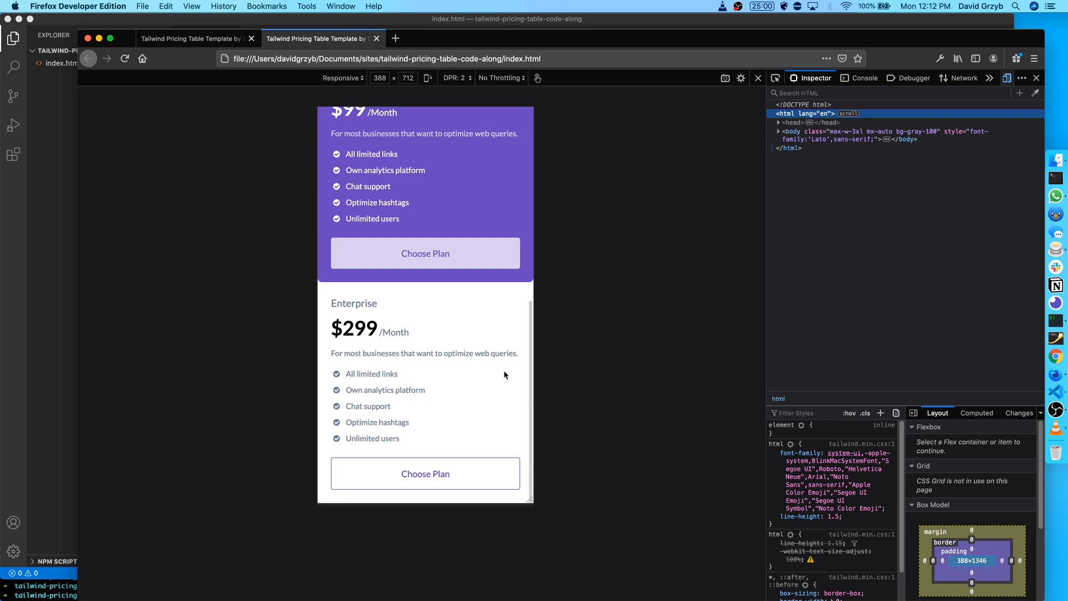
scroll("up", 3)
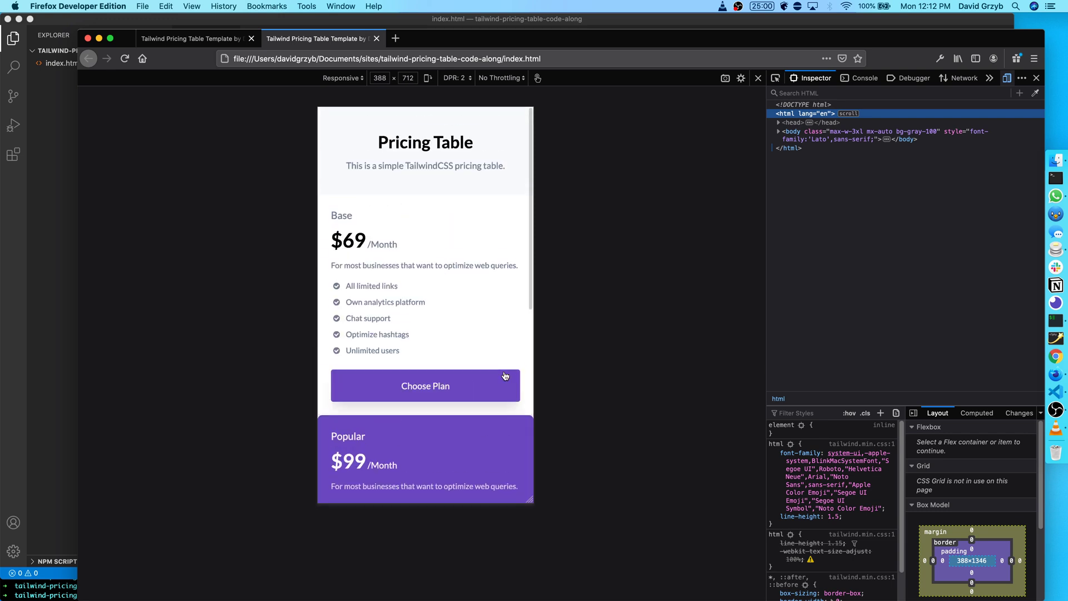
mouse_move(353, 311)
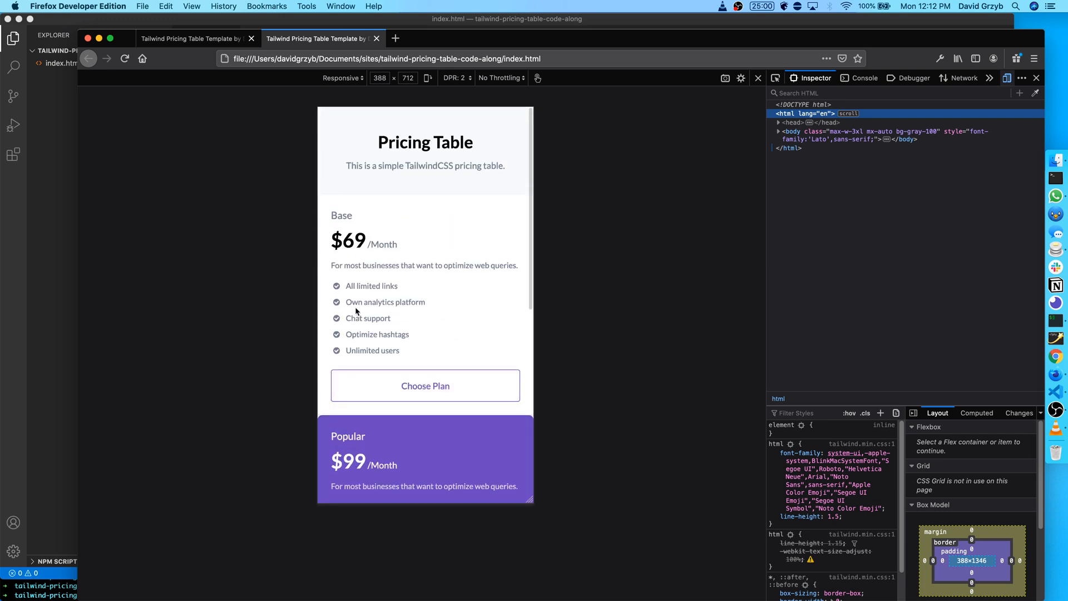
mouse_move(531, 190)
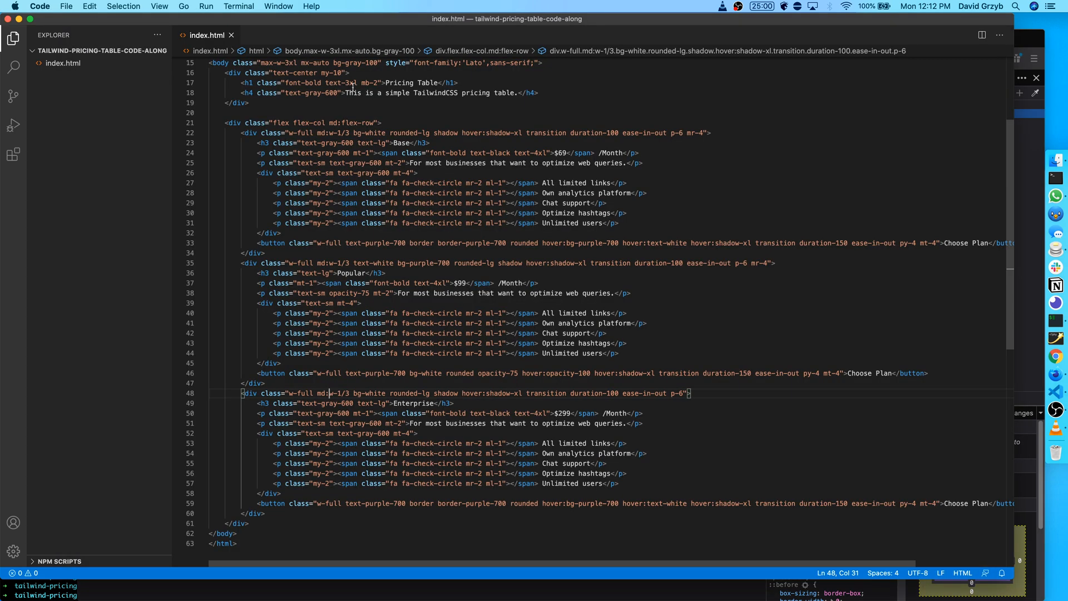
Add px-3 md:px-0 to the cards' flex container so phone-width cards get side padding.
left_click(374, 123)
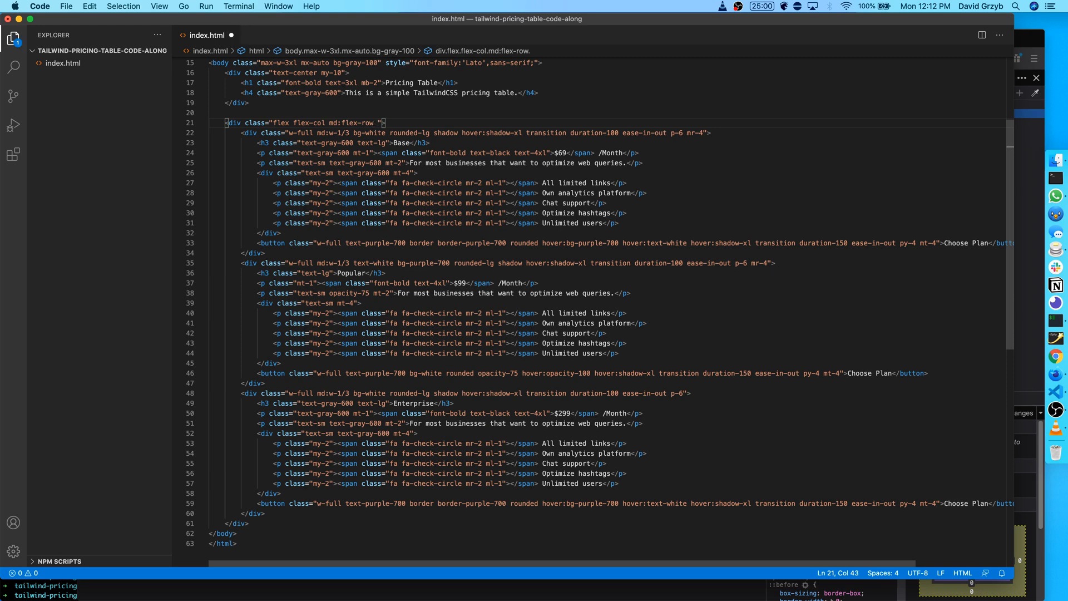
type("px-2")
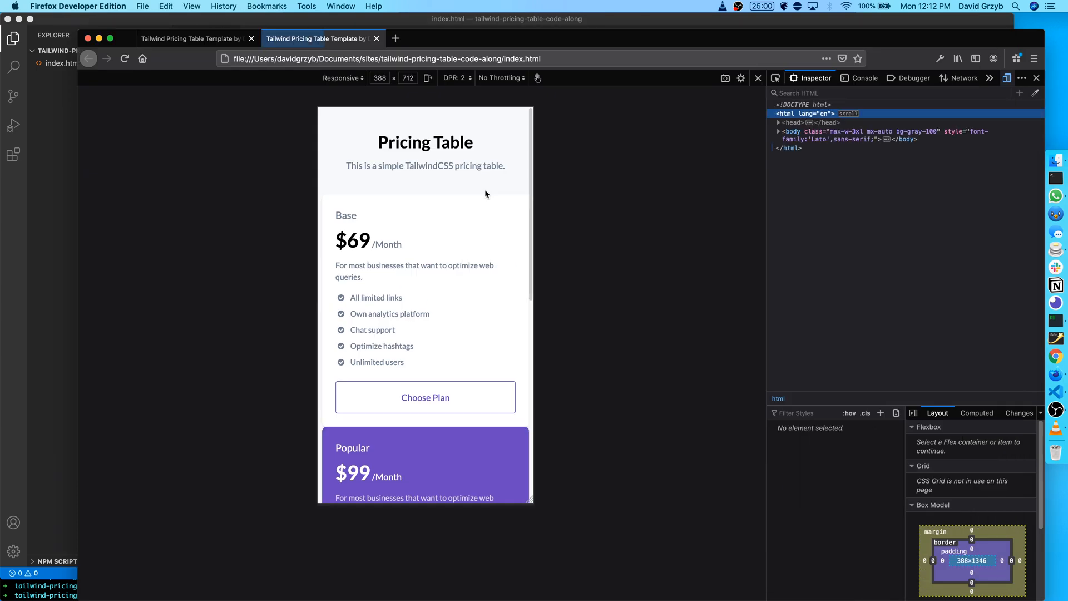
scroll("down", 3)
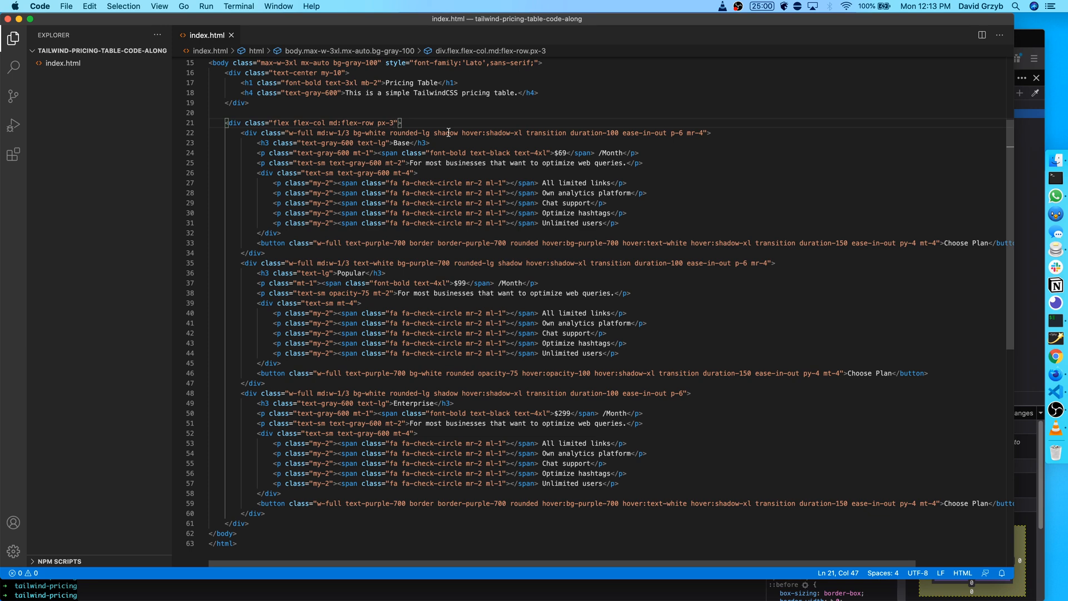
type("md:")
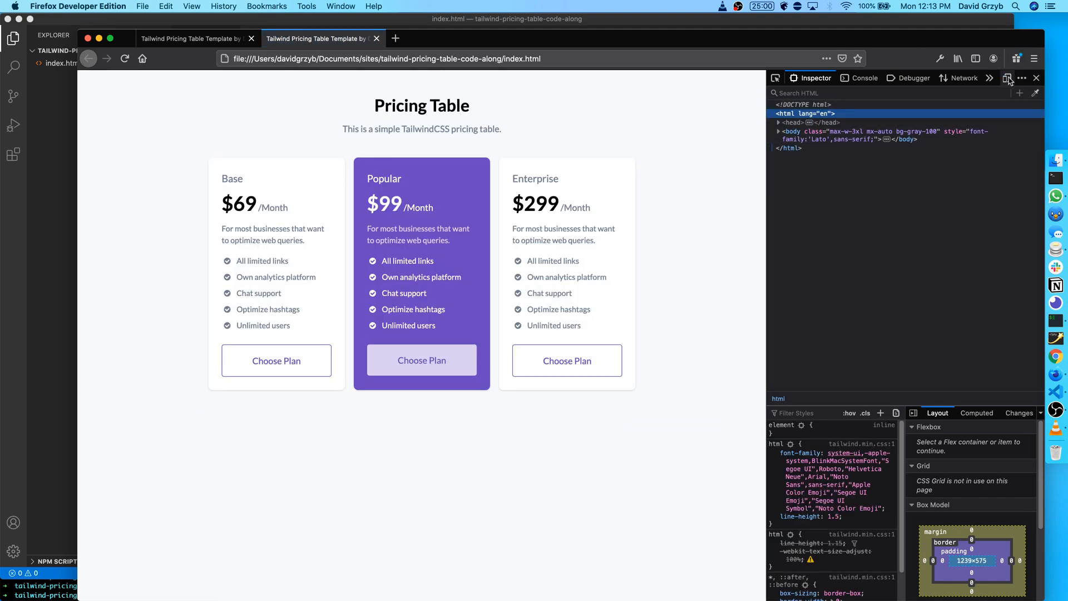
left_click(1008, 78)
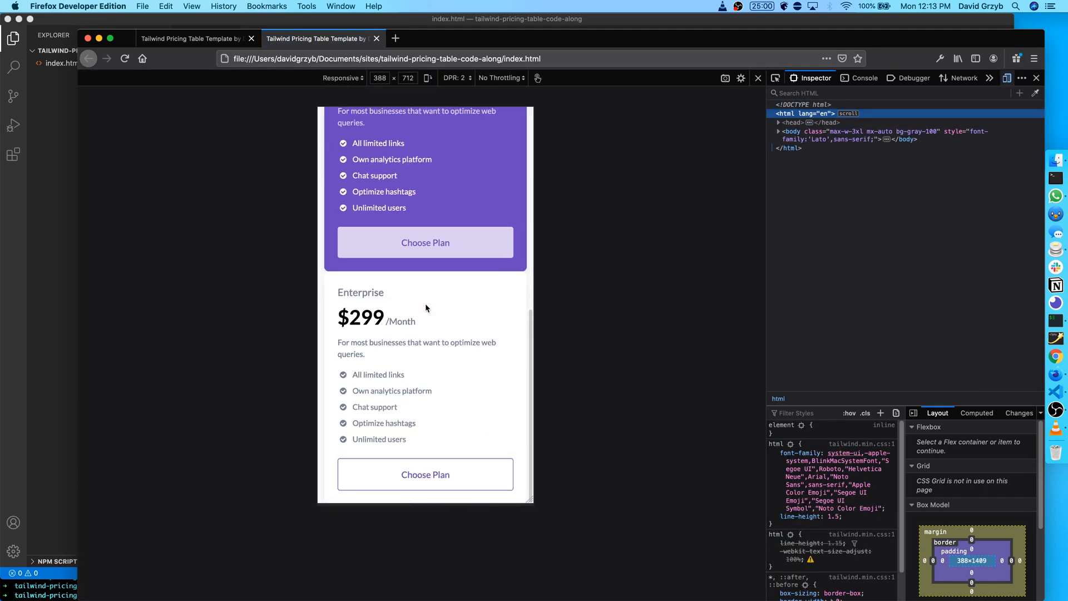
scroll("up", 3)
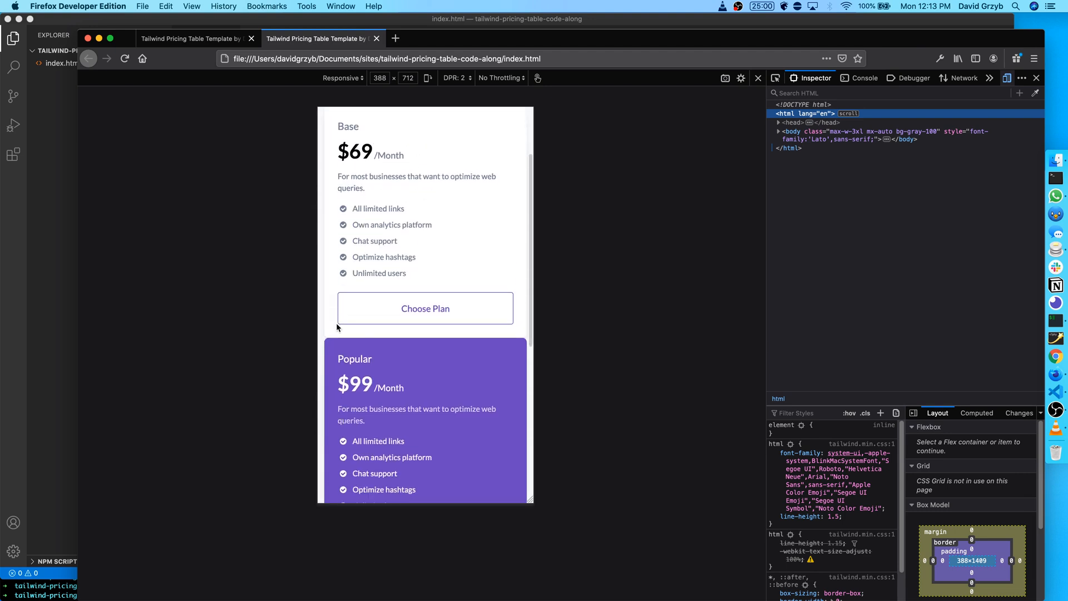
mouse_move(352, 350)
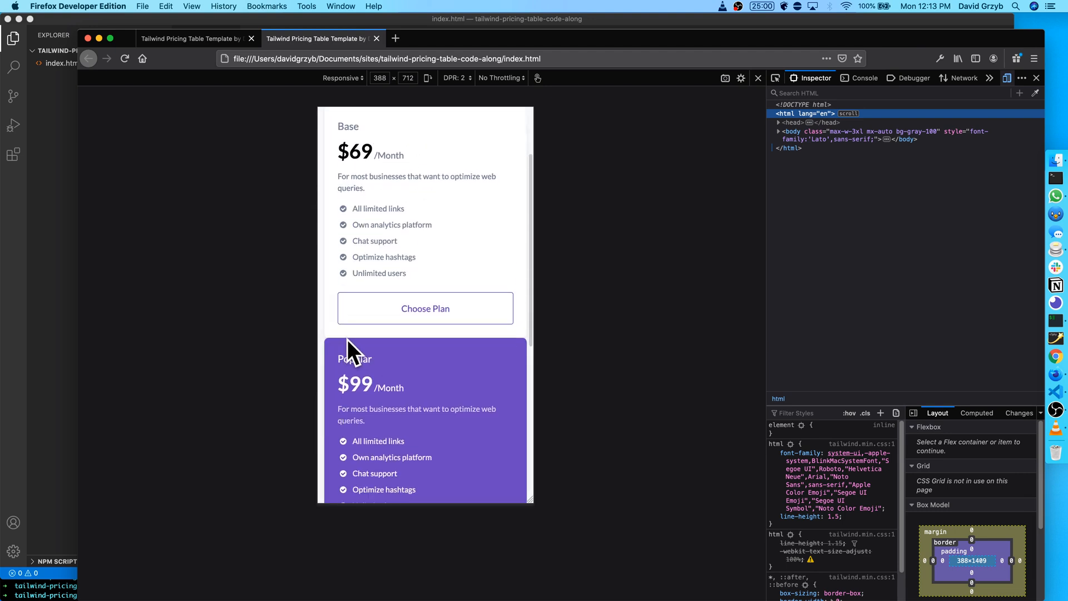
scroll("down", 3)
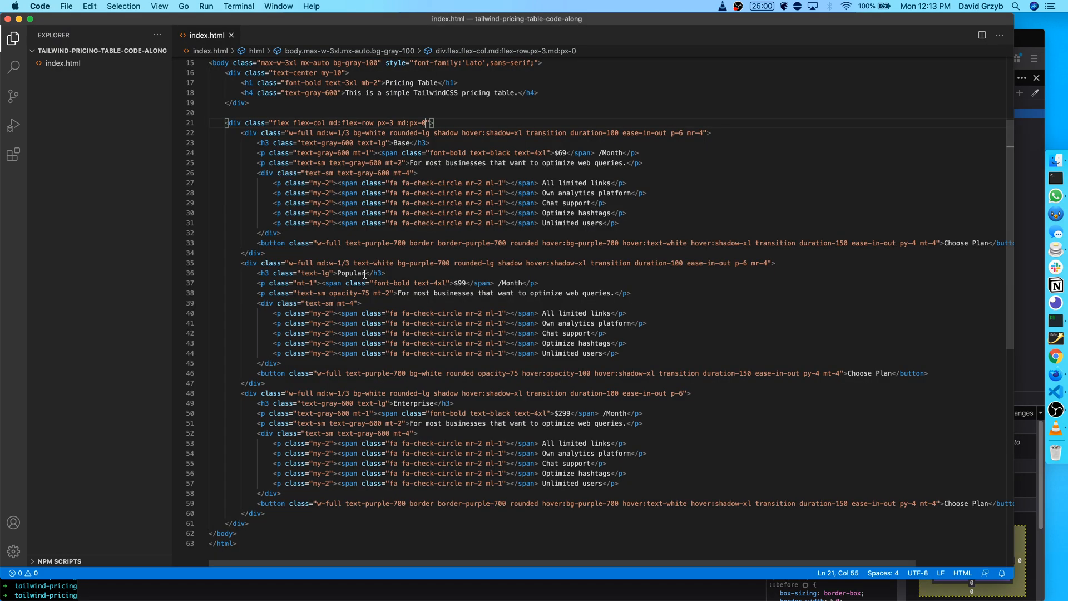
Append mb-10 with a desktop override to the Base card's class list.
scroll("up", 3)
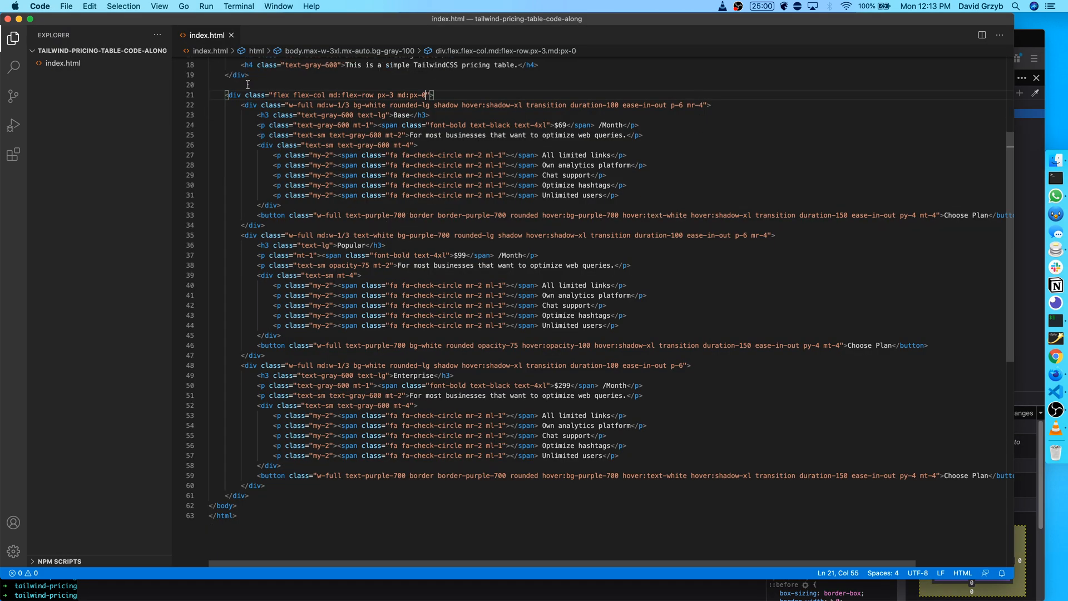
left_click(248, 365)
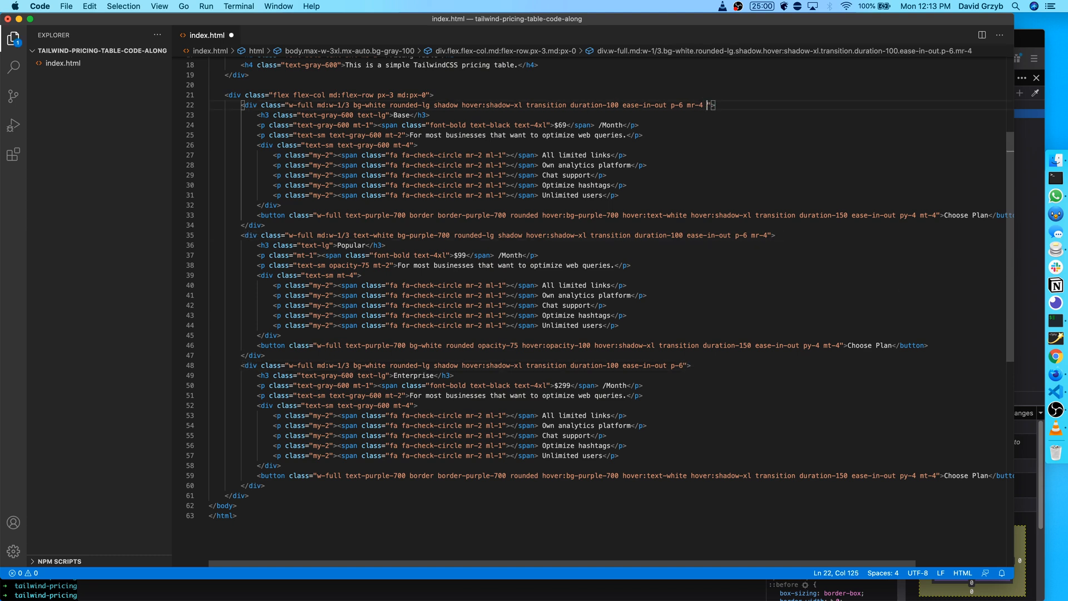
type("mb-10")
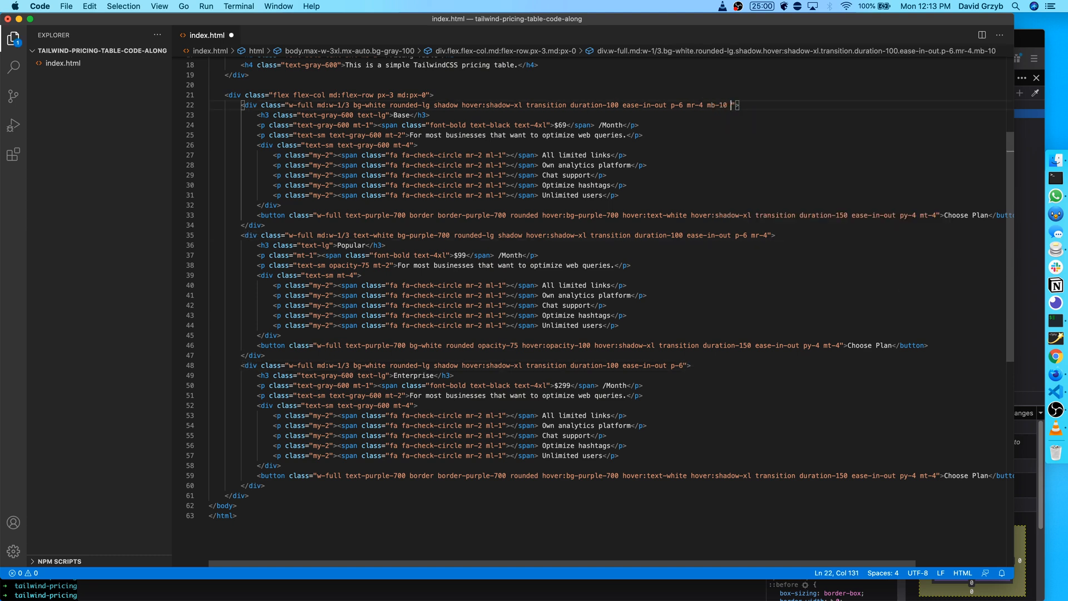
type("md:")
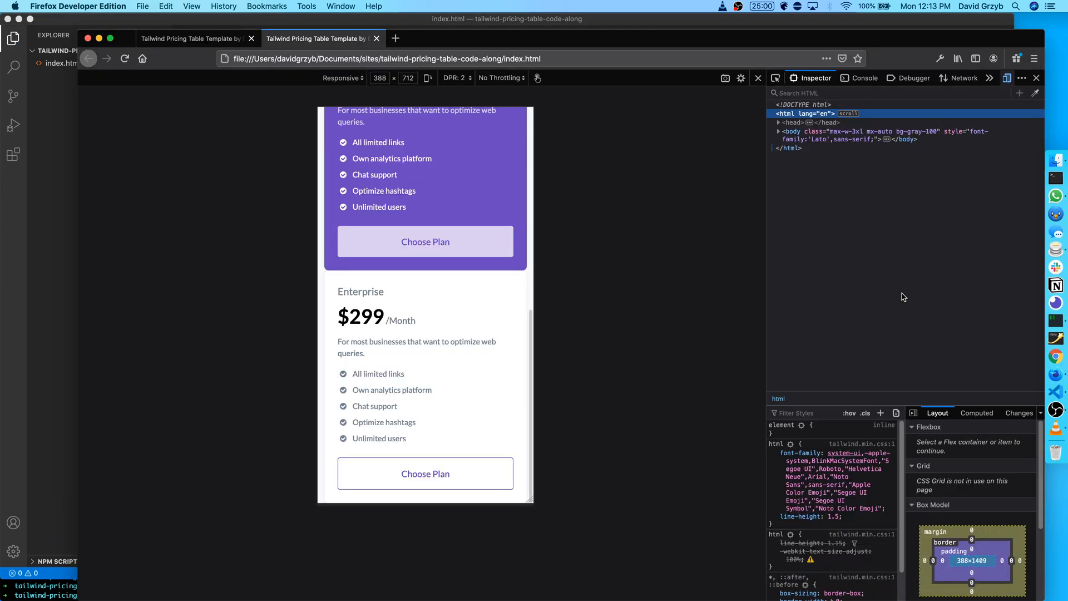
scroll("up", 3)
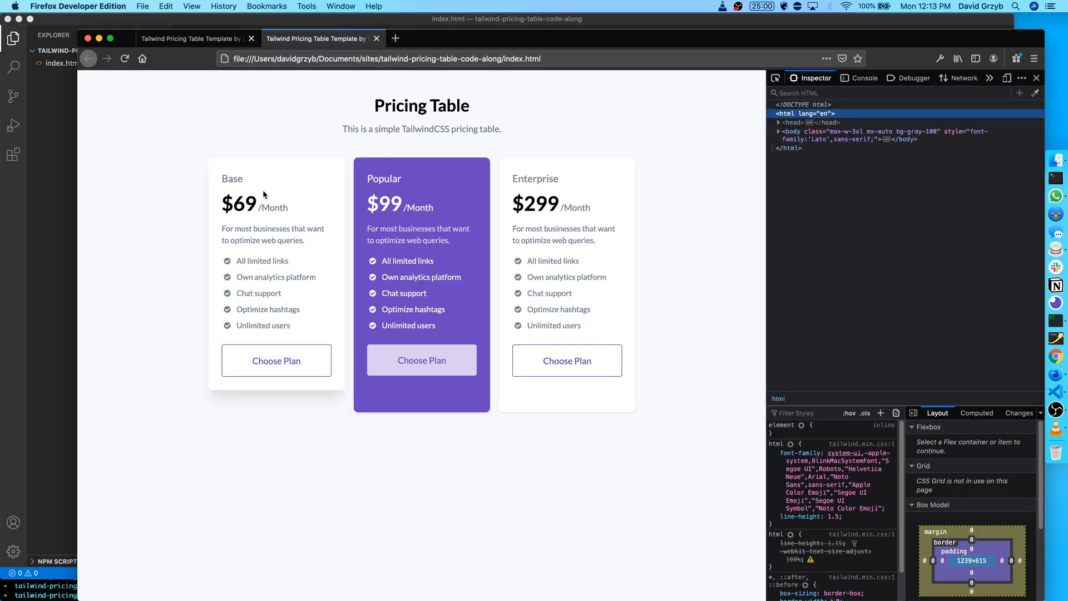
mouse_move(236, 407)
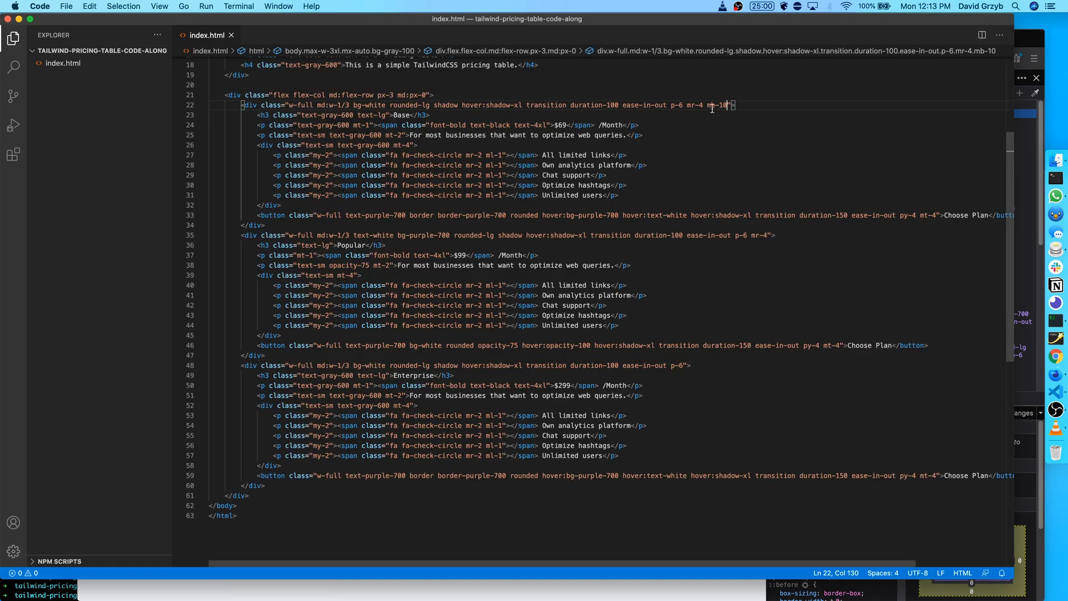
Complete mb-10 md:mb-0 on the cards and check the gaps in the responsive preview.
type("md:mb-0")
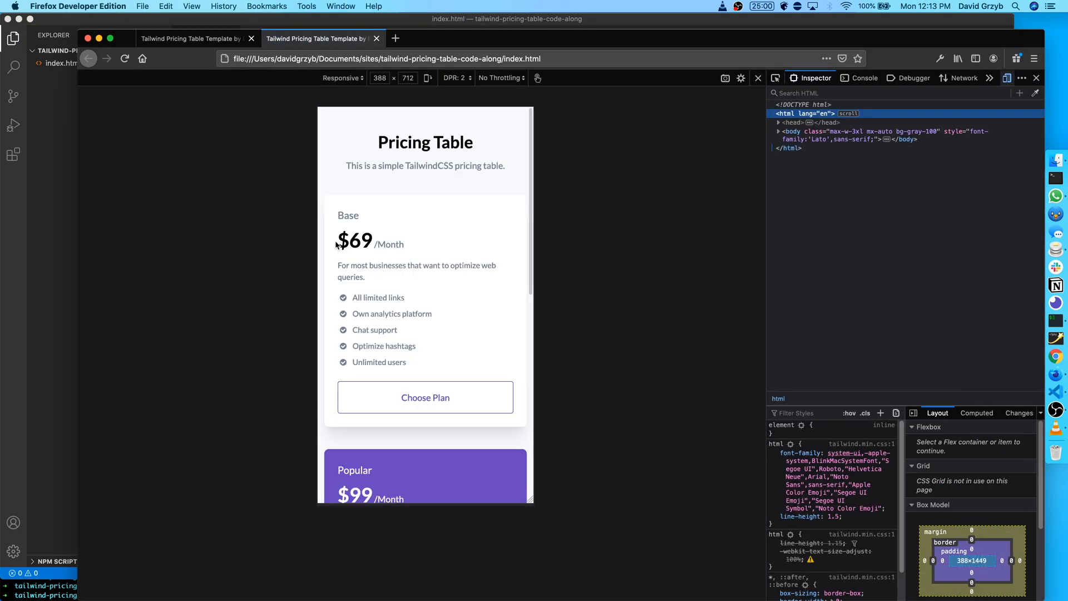
scroll("down", 3)
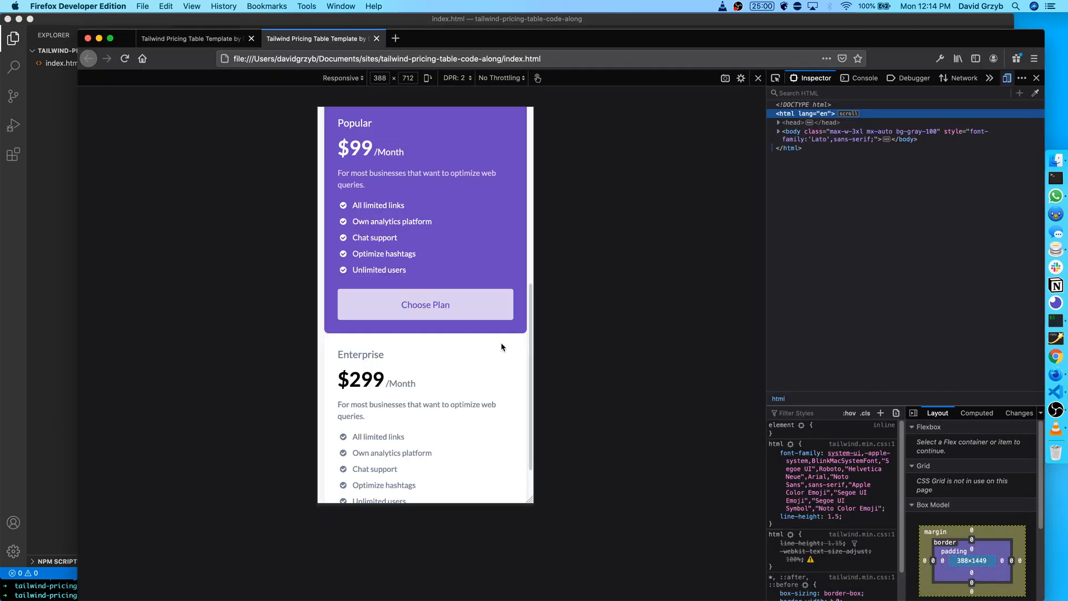
scroll("down", 3)
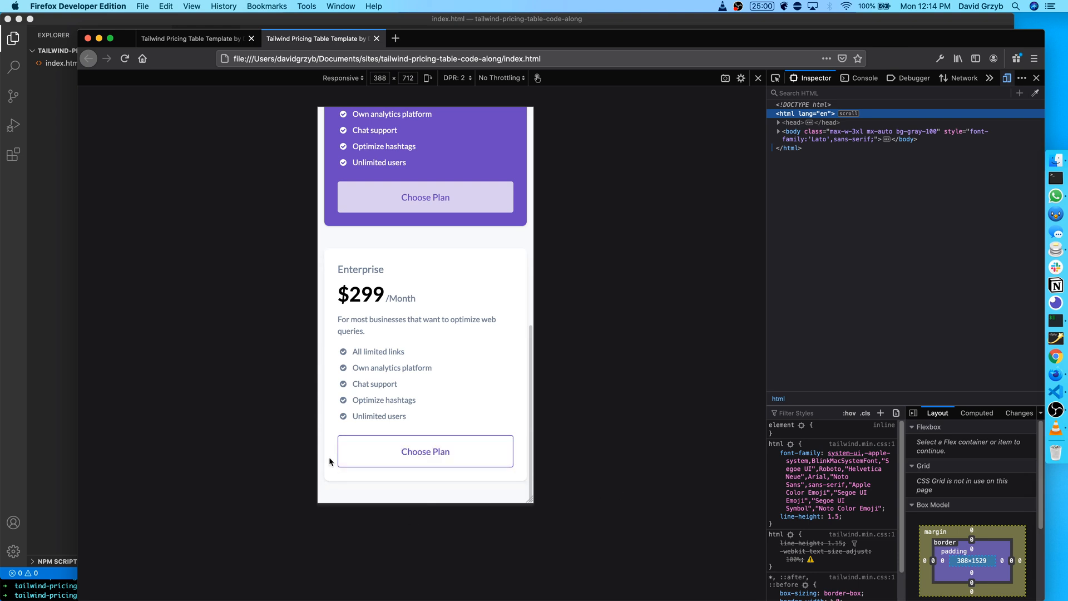
scroll("up", 3)
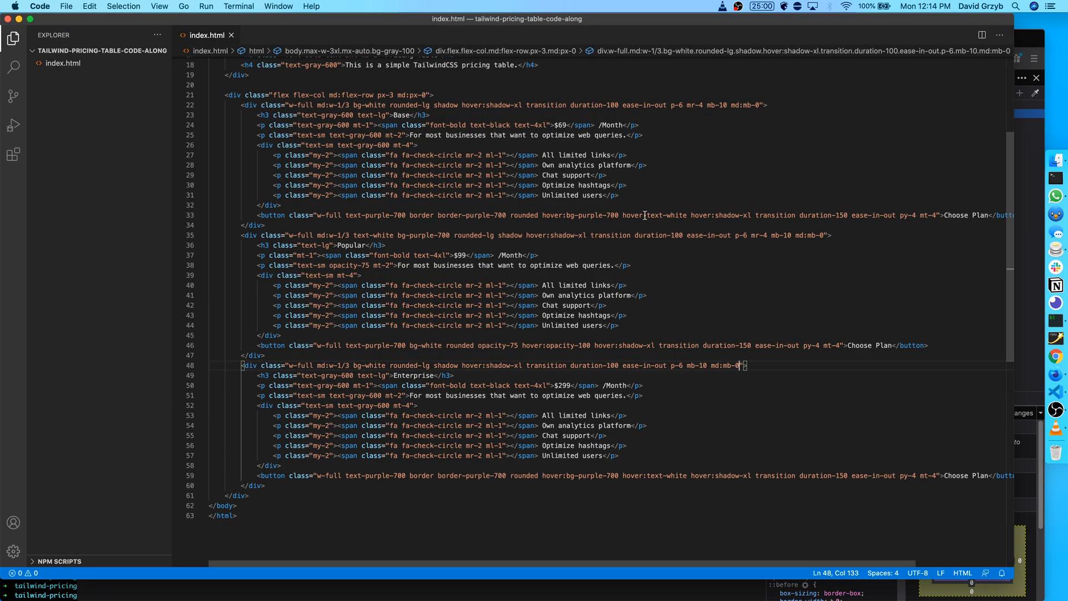
mouse_move(702, 104)
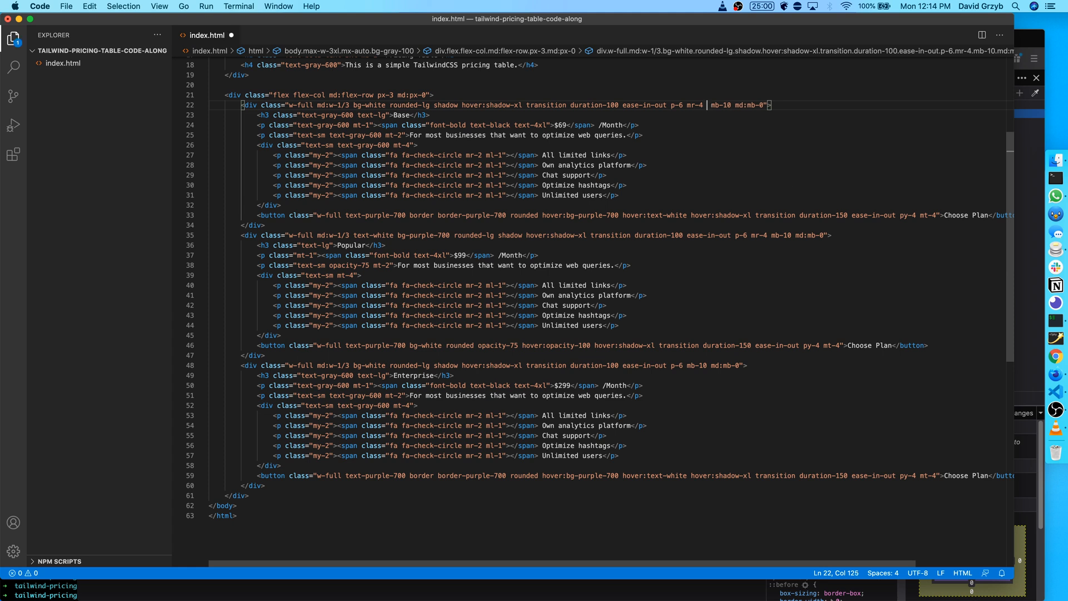
Replace mr-4 with mr-0 md:mr-4 on the Base card and start the same on Popular.
type("md:mr-0 m")
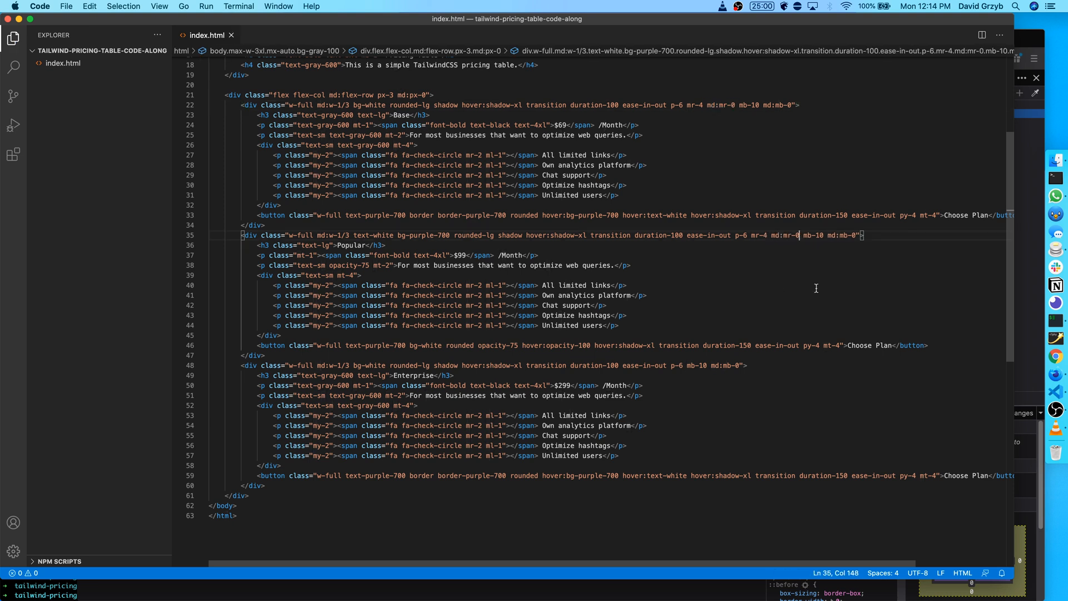
mouse_move(783, 239)
type("0")
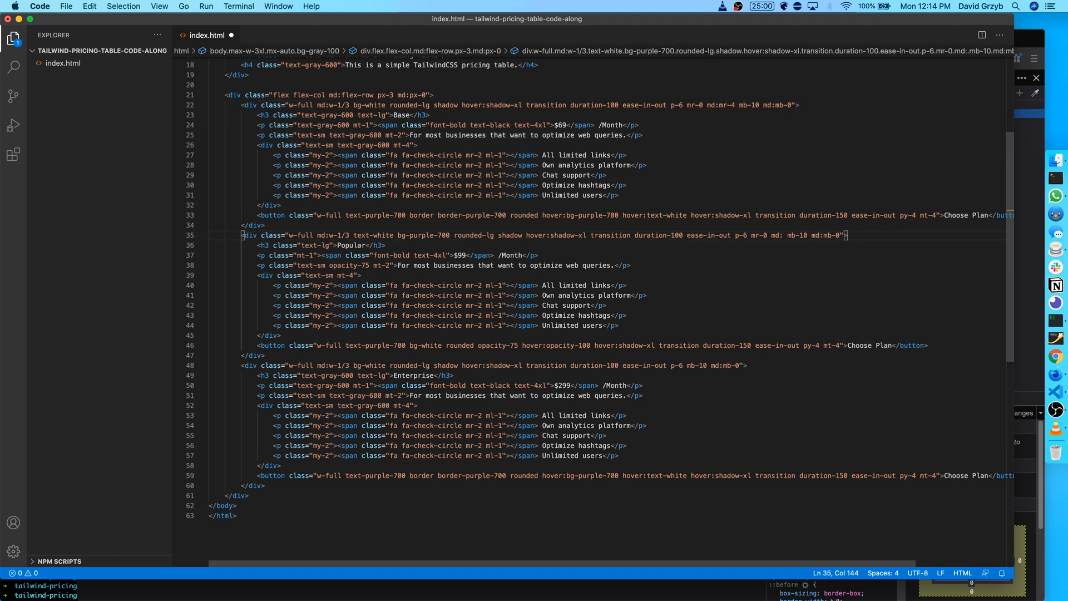
type("mr-4")
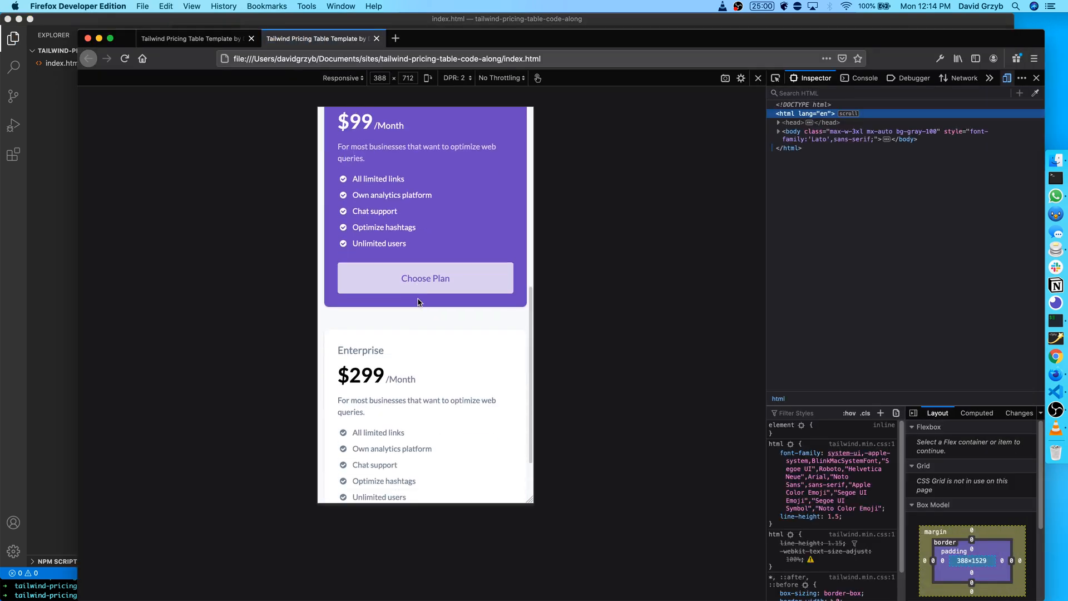
scroll("up", 3)
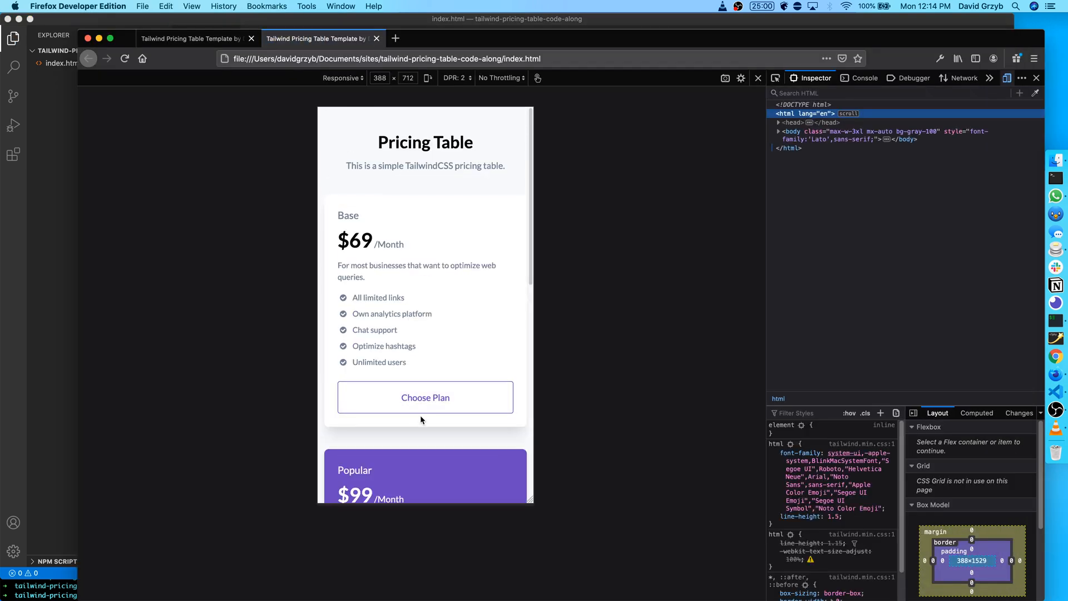